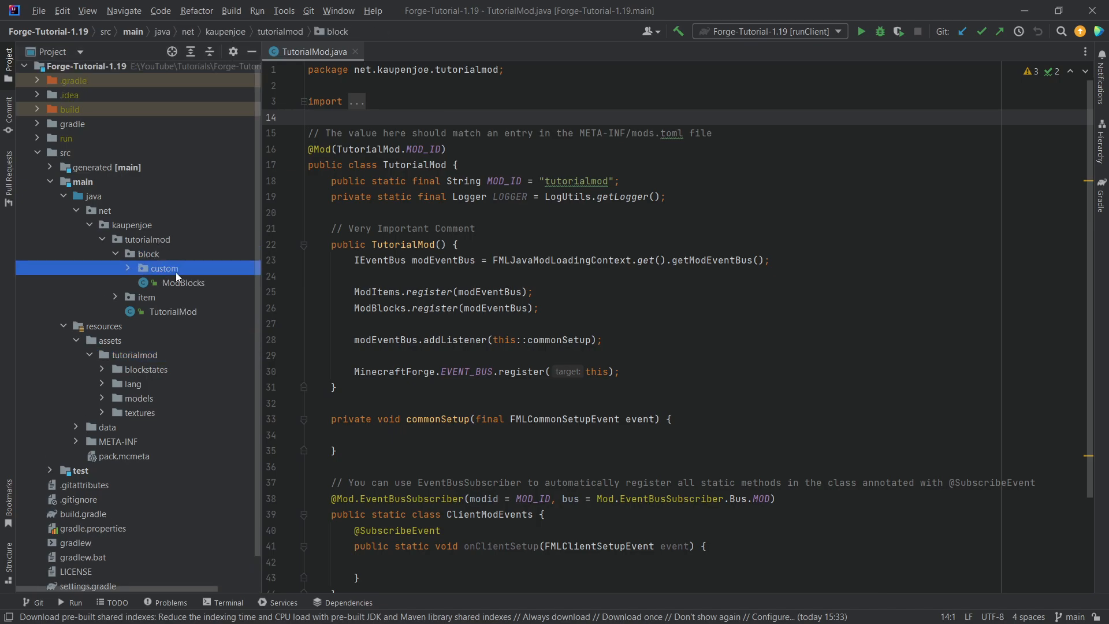
Step: Create BlueberryCropBlock in the custom package extending CropBlock with a properties constructor
{"action": "right_click", "coordinate": [164, 268]}
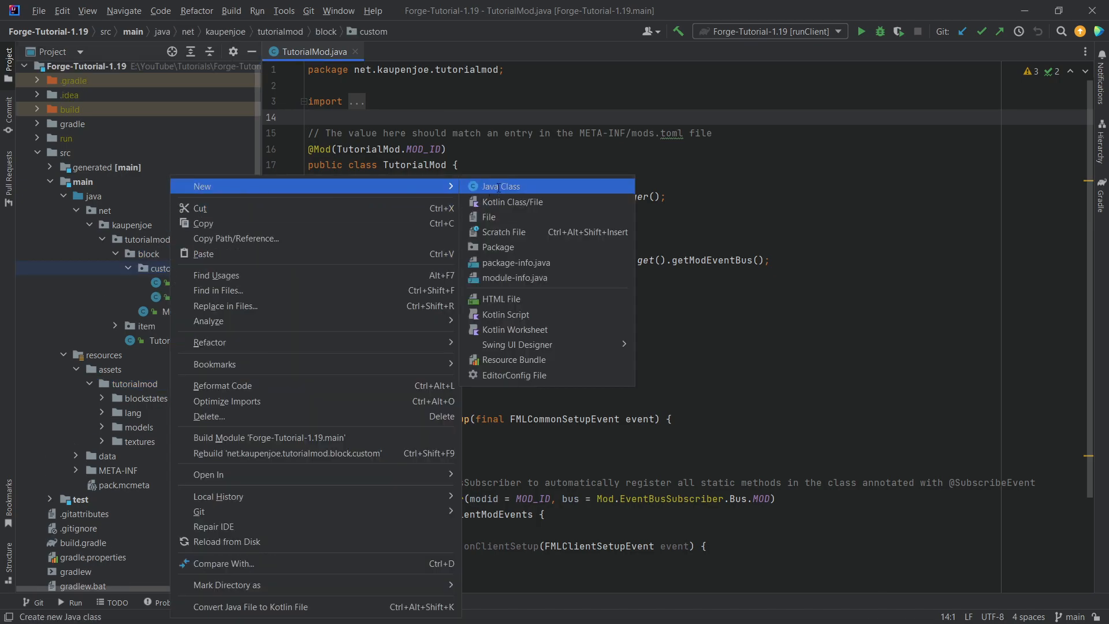
{"action": "left_click", "coordinate": [500, 186]}
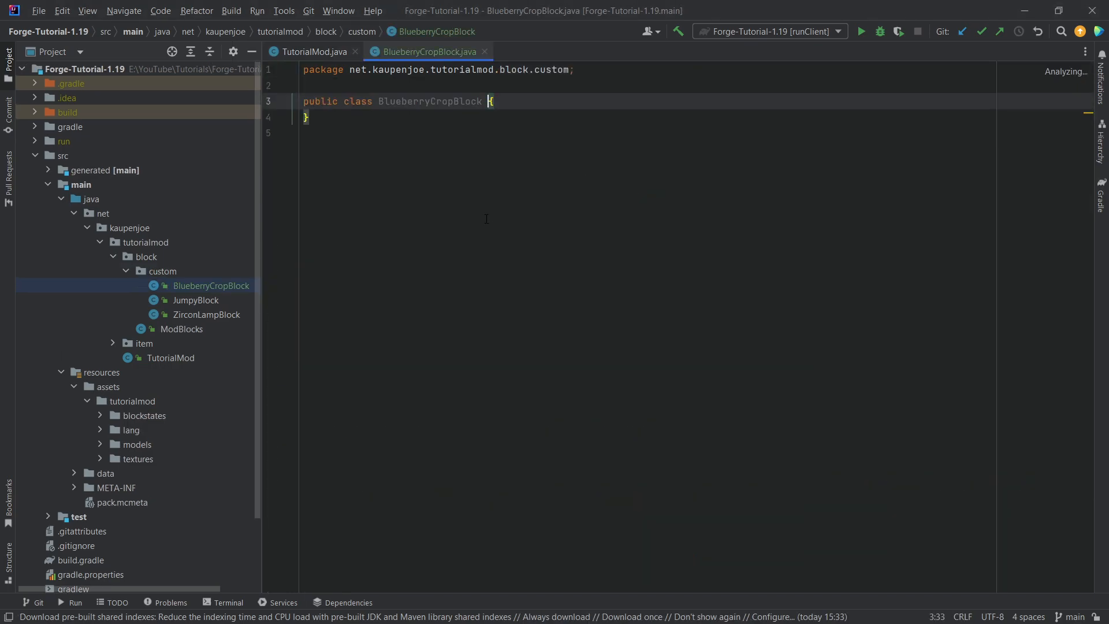
{"action": "type", "text": "extends CropBlock"}
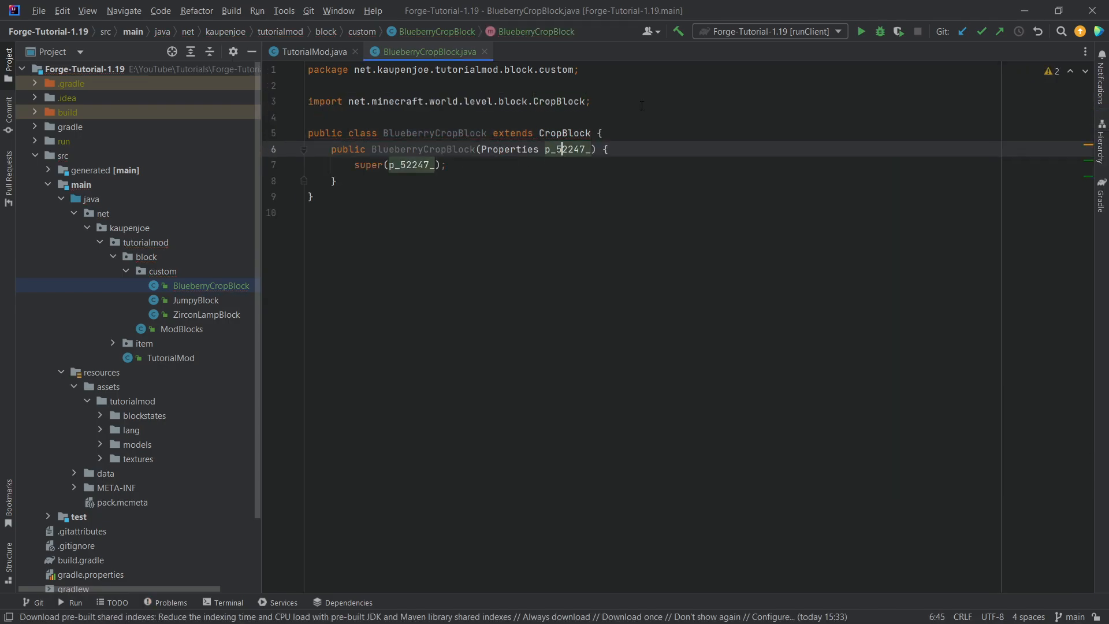
{"action": "double_click", "coordinate": [569, 149]}
{"action": "type", "text": "roperties"}
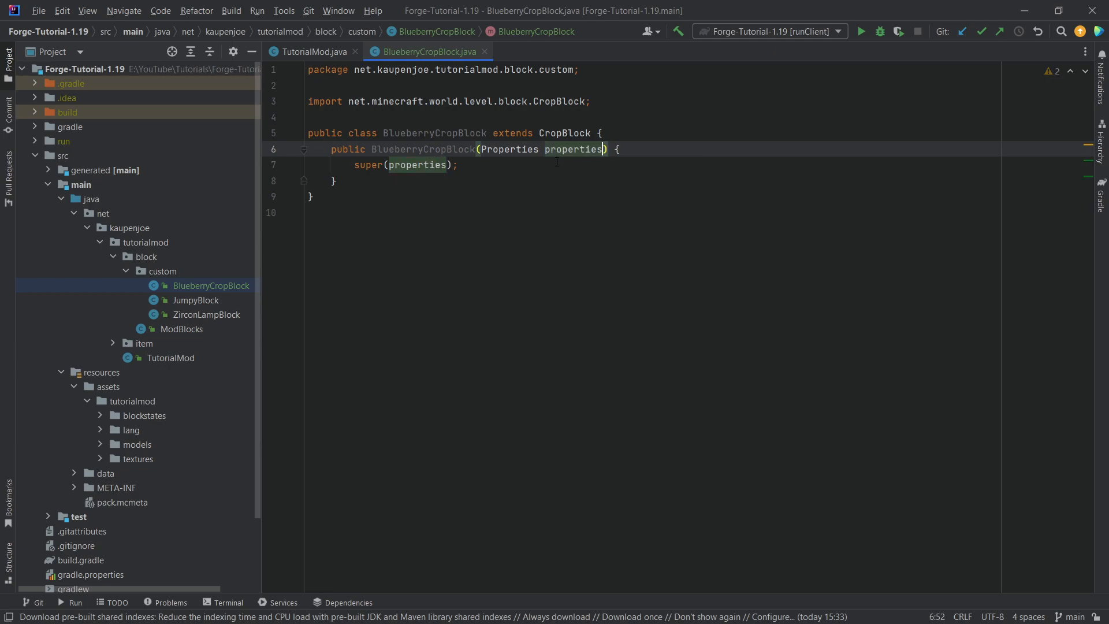
{"action": "left_click", "coordinate": [563, 132]}
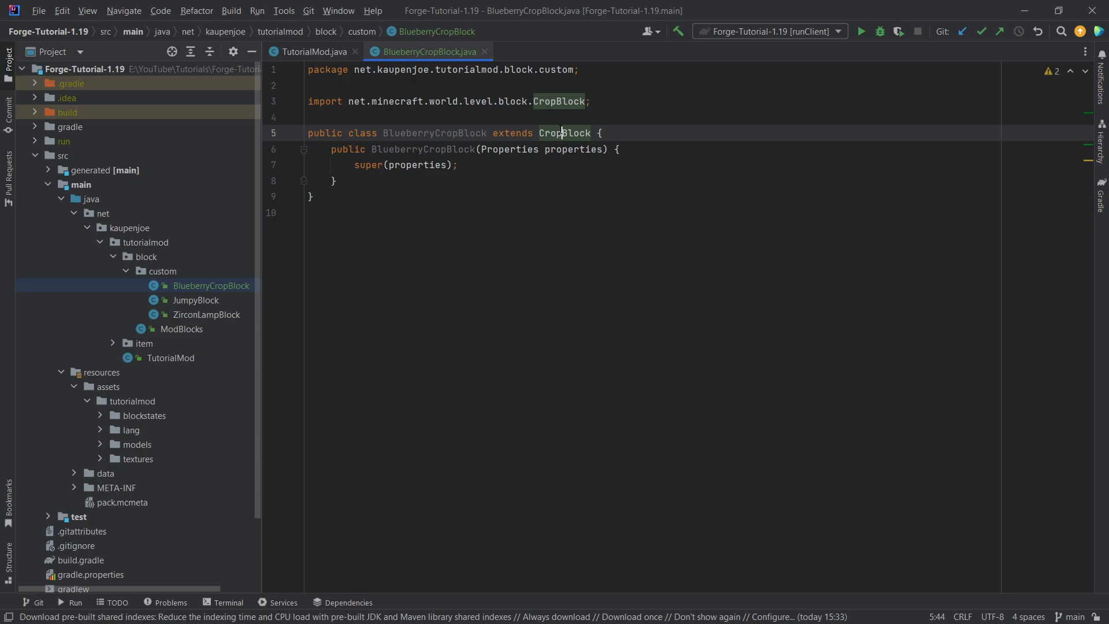
Step: Inspect the decompiled CropBlock source and its AGE_7 property definition
{"action": "left_click", "coordinate": [564, 133]}
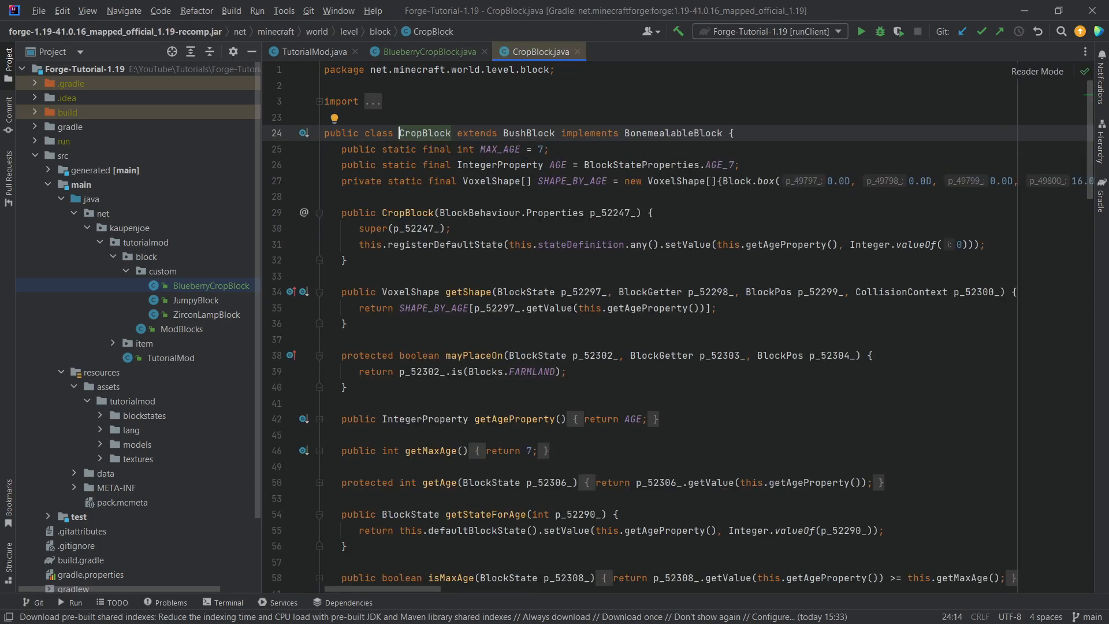
{"action": "scroll", "scroll_direction": "down", "scroll_amount": 3}
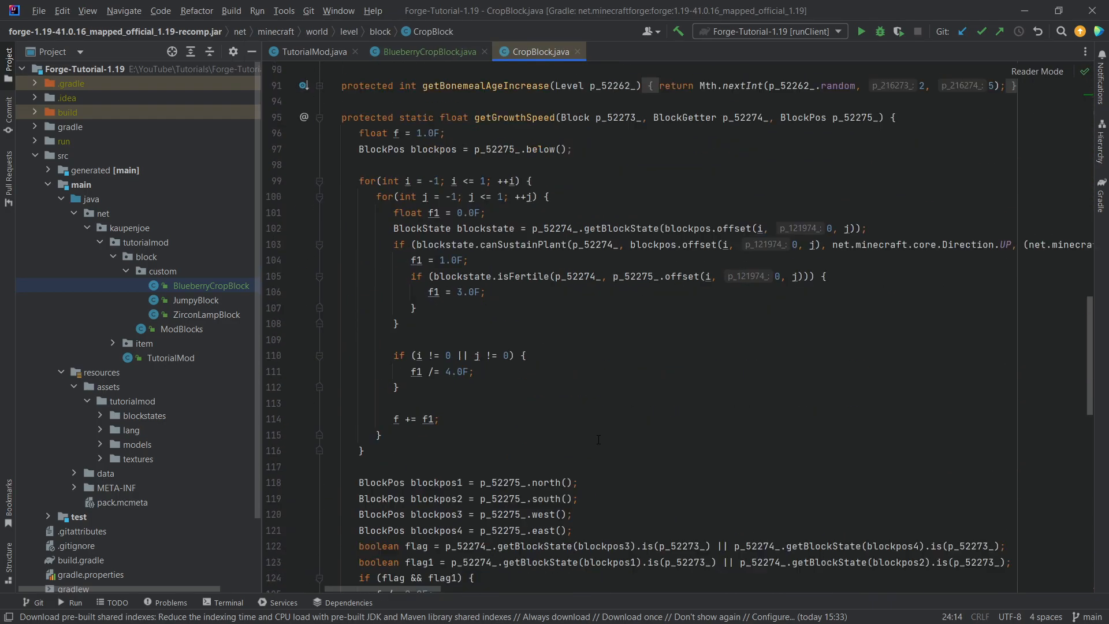
{"action": "scroll", "scroll_direction": "up", "scroll_amount": 3}
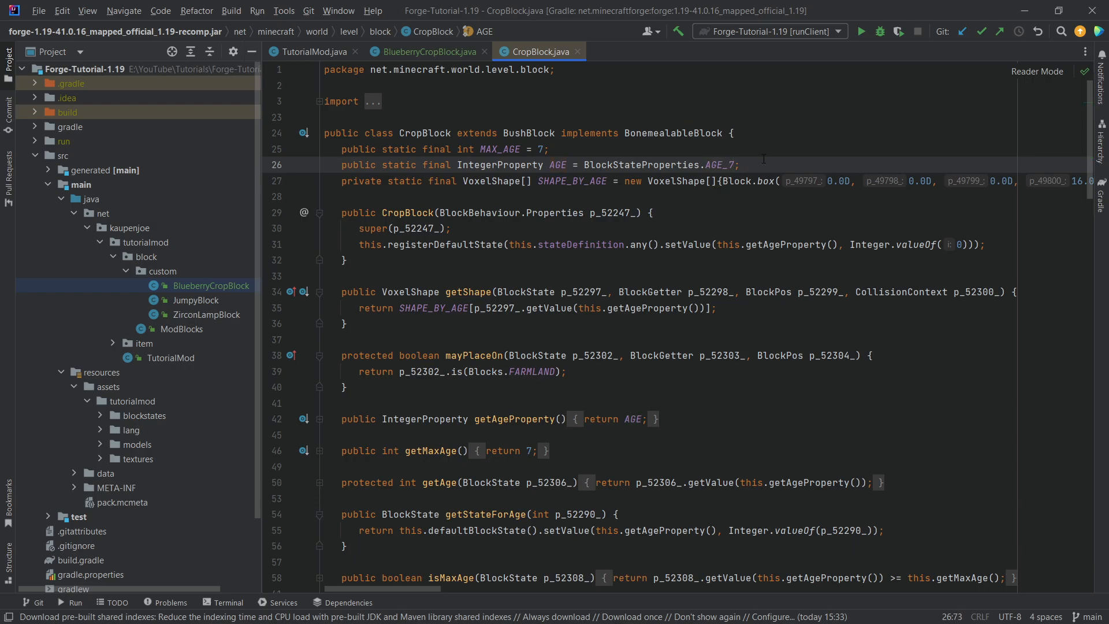
{"action": "double_click", "coordinate": [720, 165]}
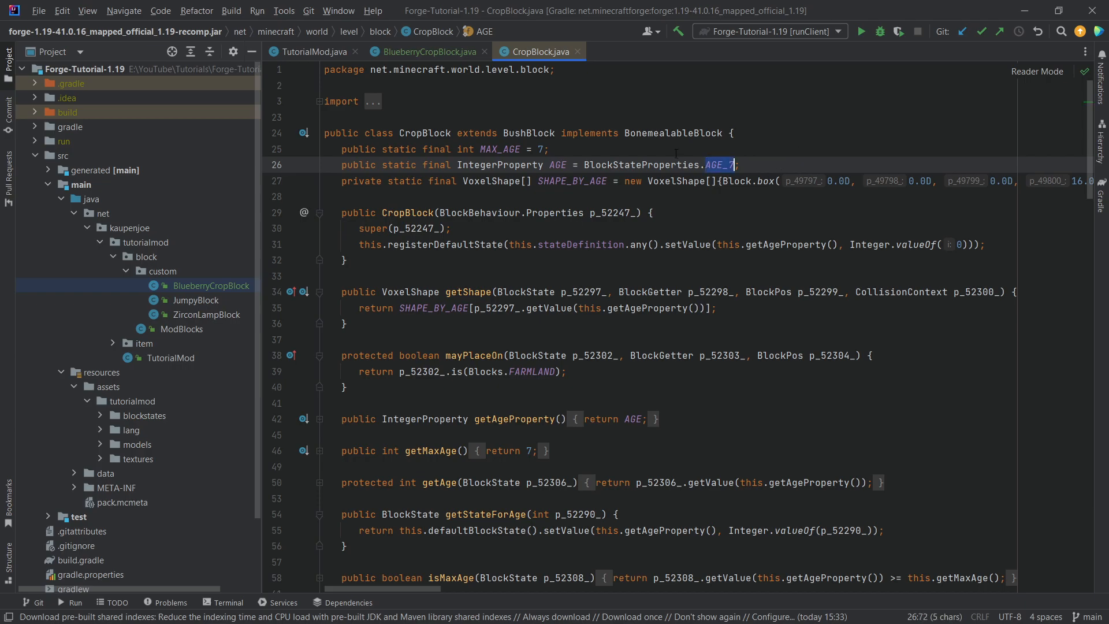
{"action": "left_click", "coordinate": [632, 165]}
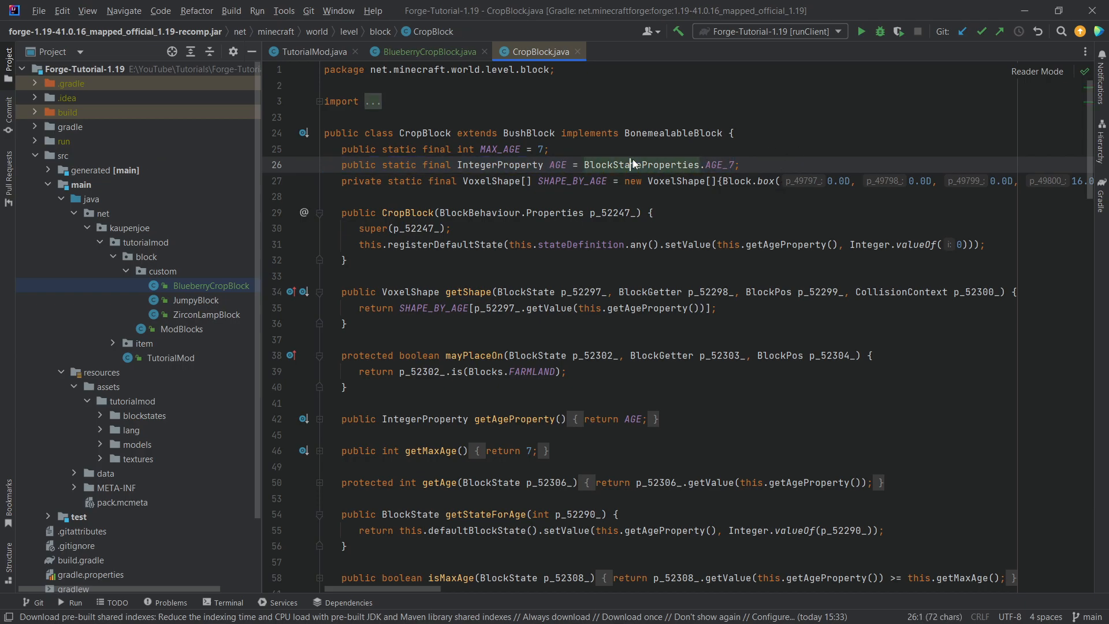
Step: Declare public static final IntegerProperty AGE = IntegerProperty.create("age", 0, 6)
{"action": "left_click", "coordinate": [426, 51]}
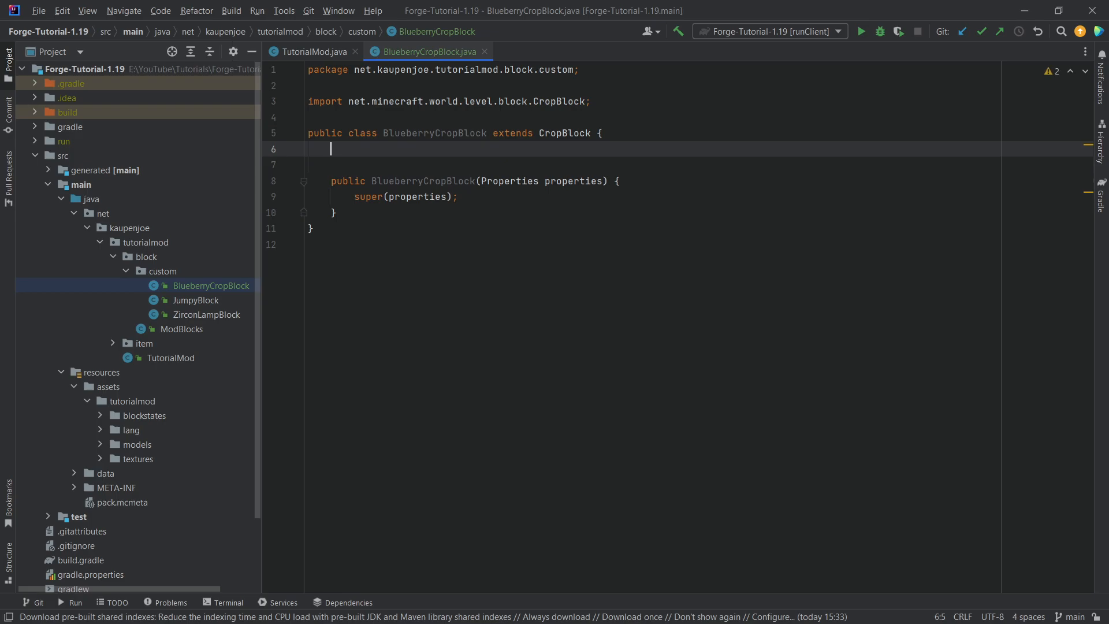
{"action": "type", "text": "public static final"}
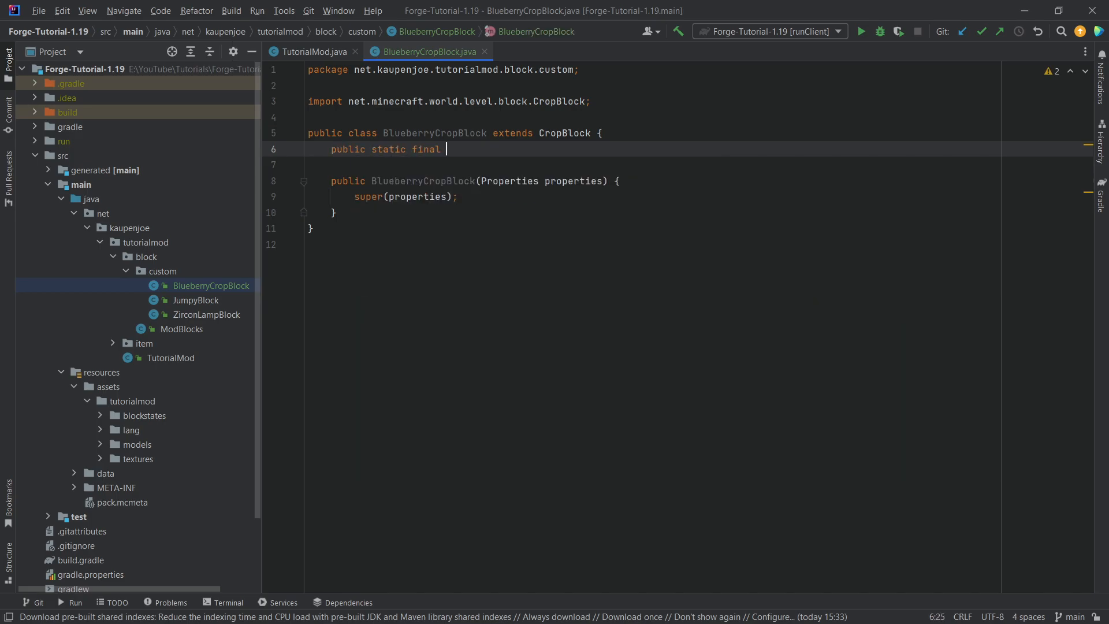
{"action": "type", "text": "IntegerProperty AGE ="}
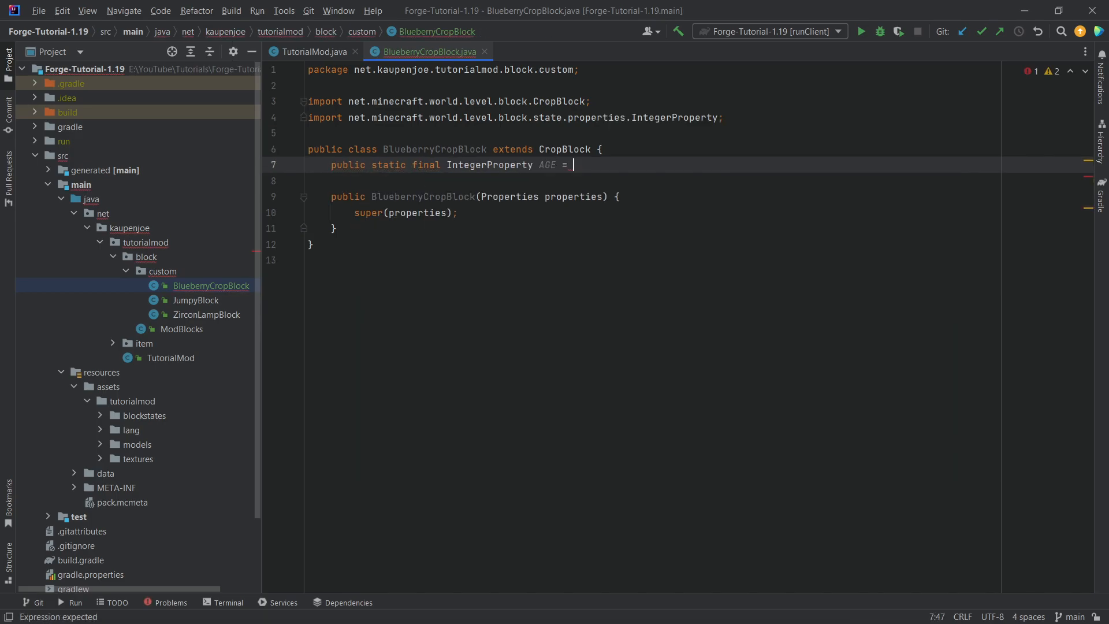
{"action": "type", "text": "IntegerProperty.create(\"age\", 0, 6);"}
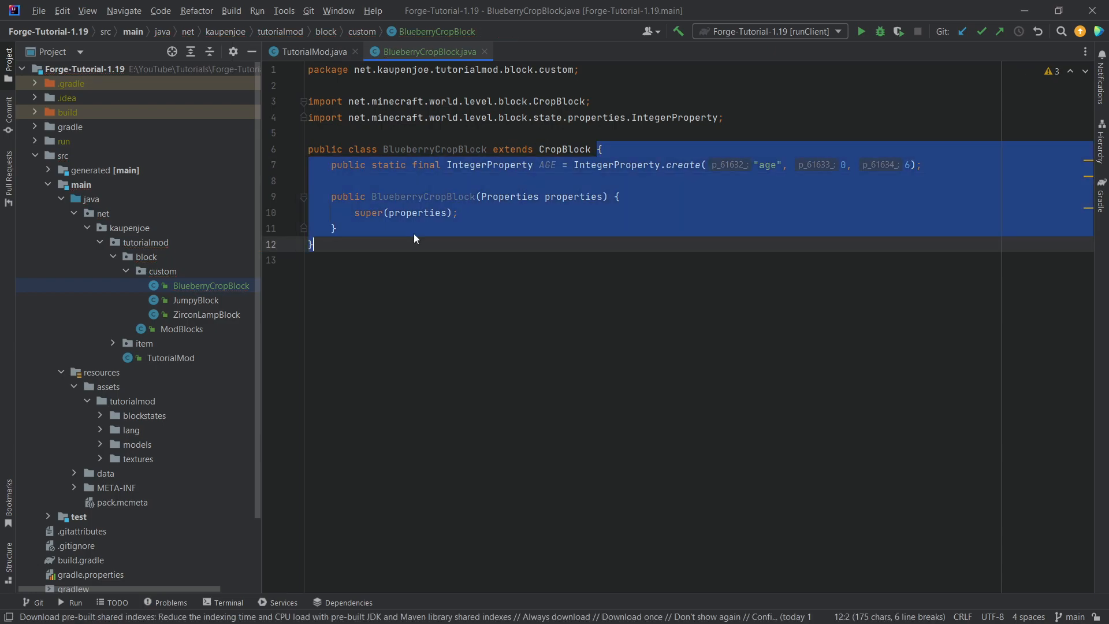
{"action": "key", "text": "enter"}
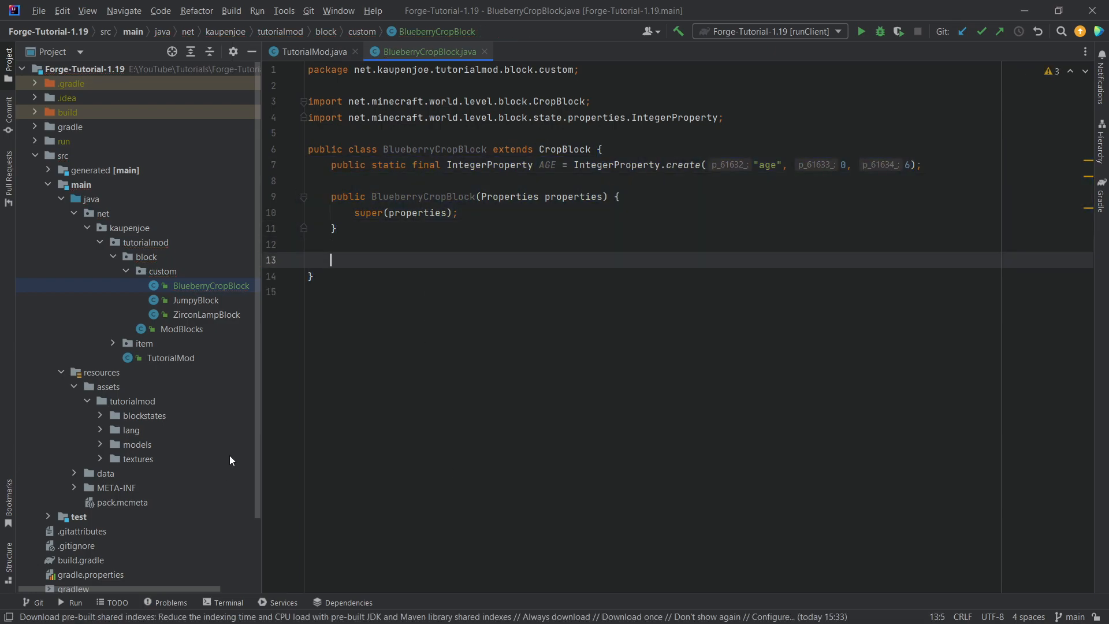
Step: Override getBaseSeedId, getAgeProperty returning AGE and getMaxAge returning 6
{"action": "type", "text": "getba"}
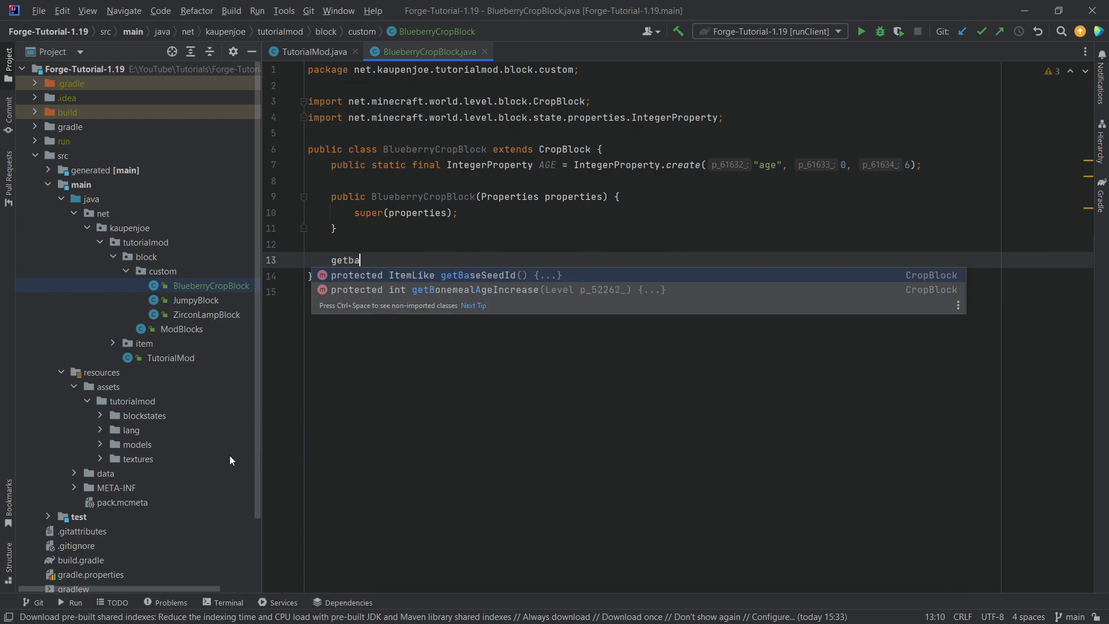
{"action": "left_click", "coordinate": [478, 275]}
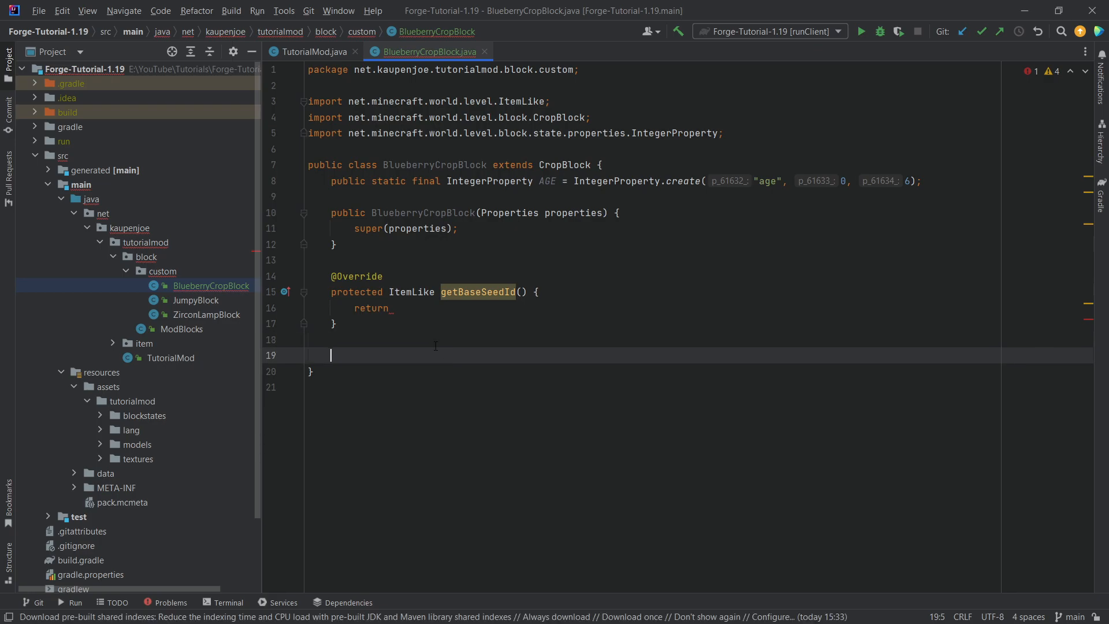
{"action": "type", "text": "getag"}
{"action": "type", "text": "return AGE;"}
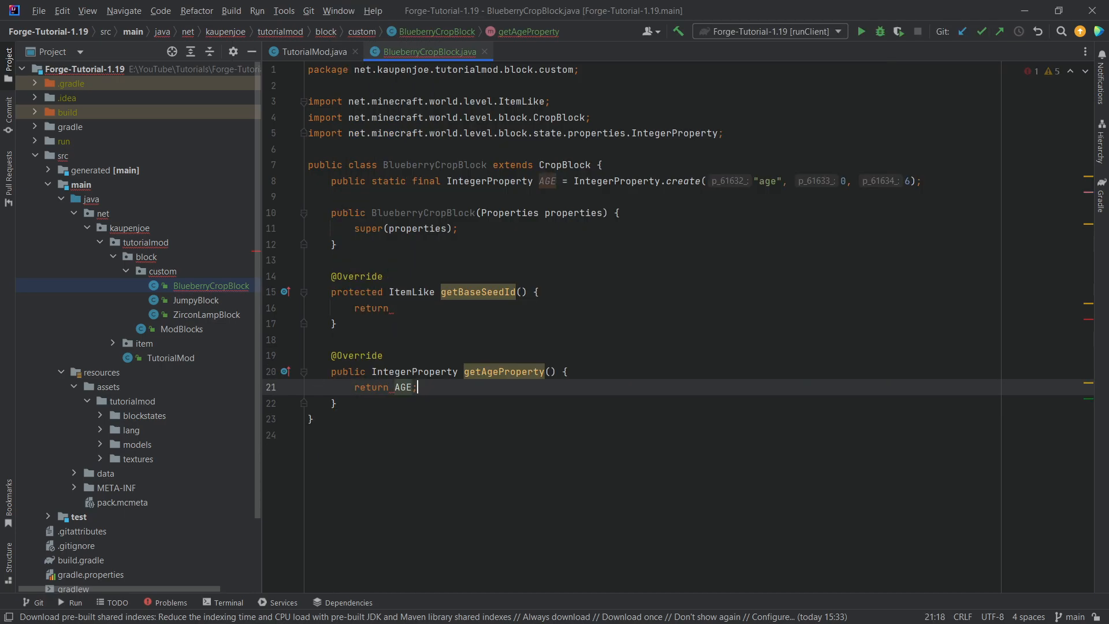
{"action": "type", "text": "getMaxAge() {"}
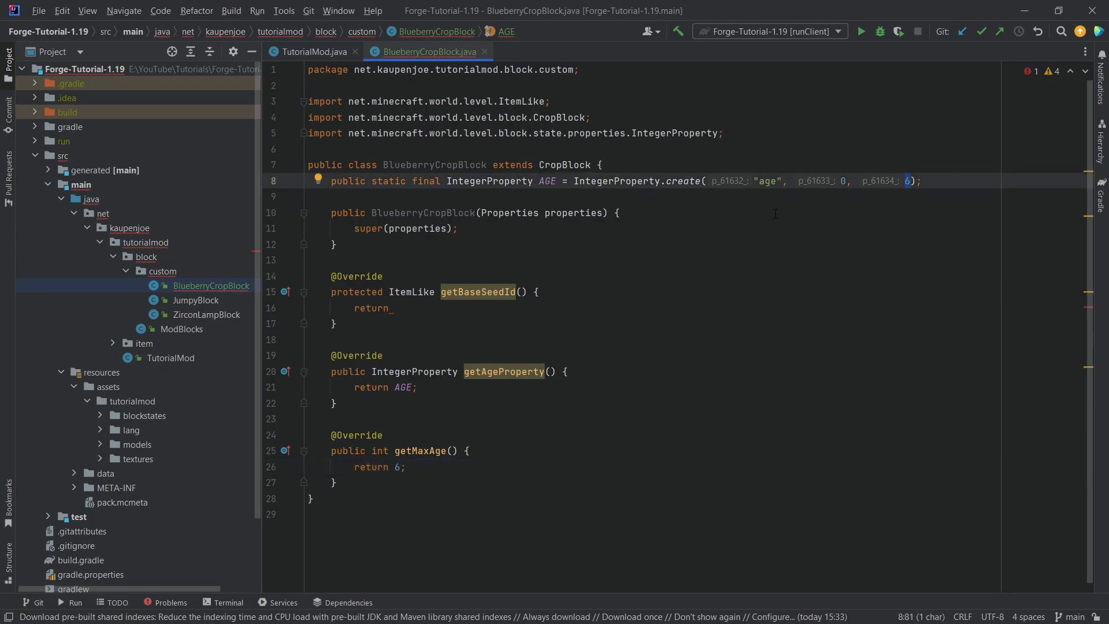
Step: Override createBlockStateDefinition so the builder adds the AGE property
{"action": "type", "text": "createBlockStateDefinition(StateDefinition.Builder<Block, BlockState> p_52286_) {"}
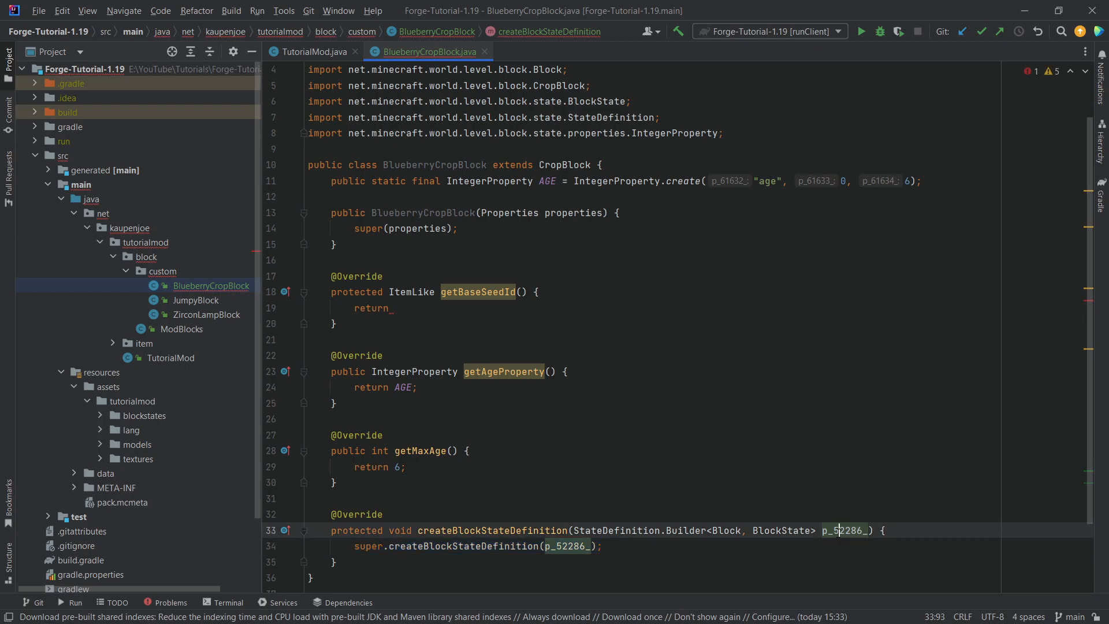
{"action": "type", "text": "builder"}
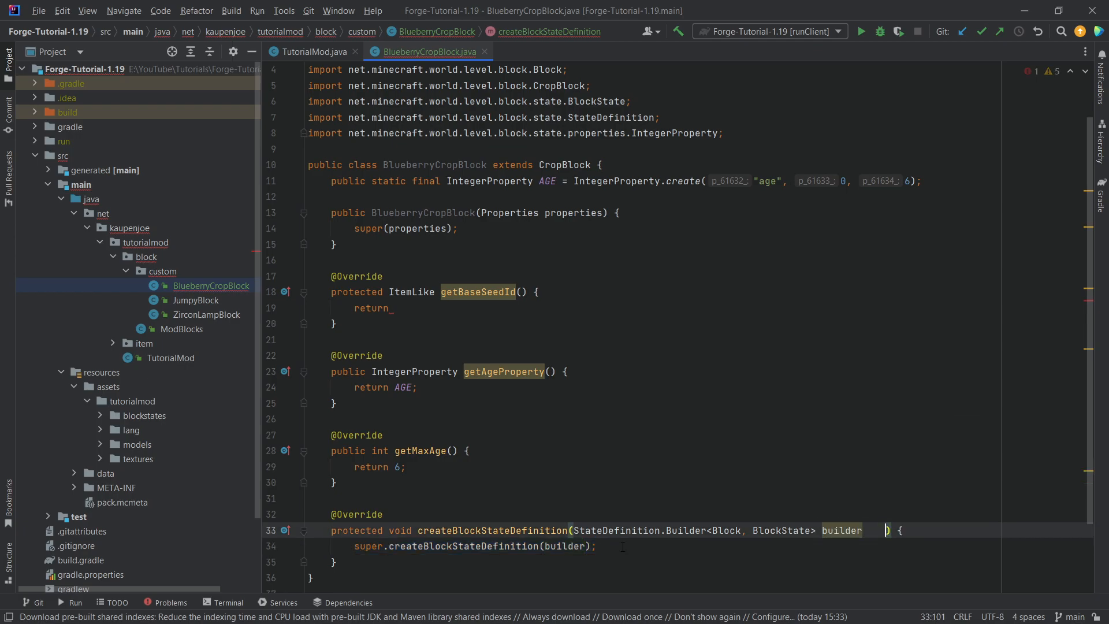
{"action": "type", "text": "builder"}
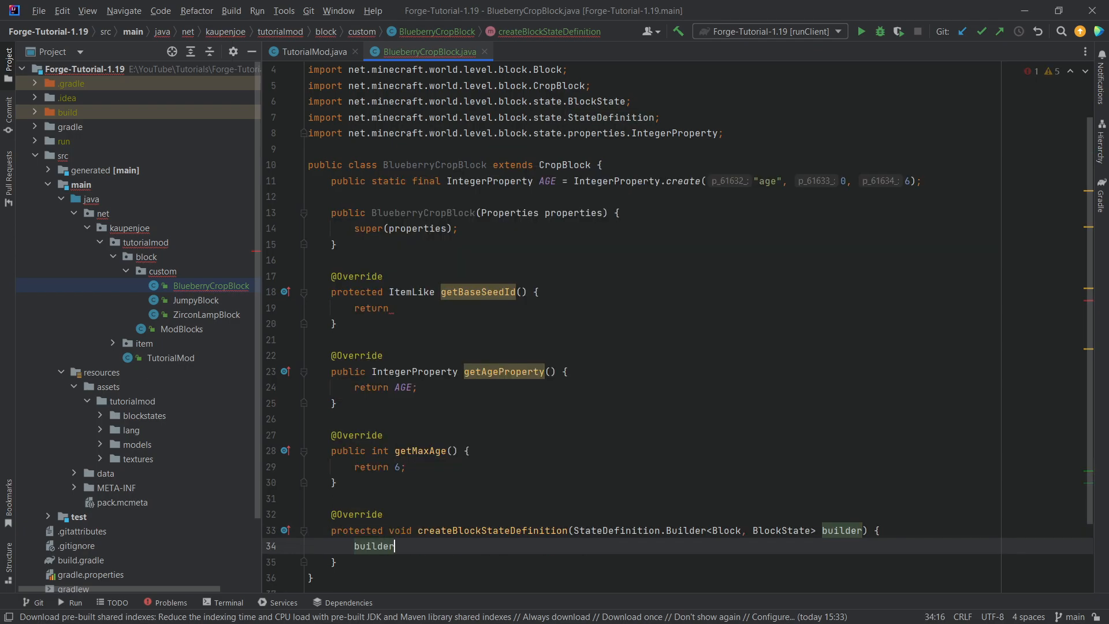
{"action": "type", "text": ".add(AGE);"}
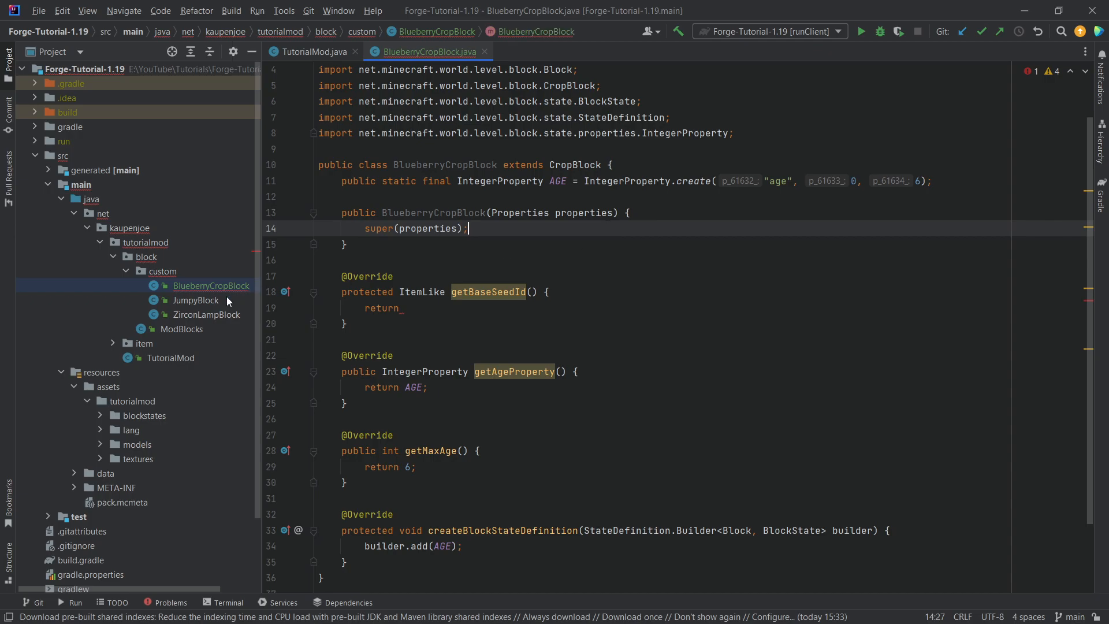
Step: Add BLUEBERRY_CROP to ModBlocks as a BlueberryCropBlock copying Blocks.WHEAT properties
{"action": "left_click", "coordinate": [182, 328]}
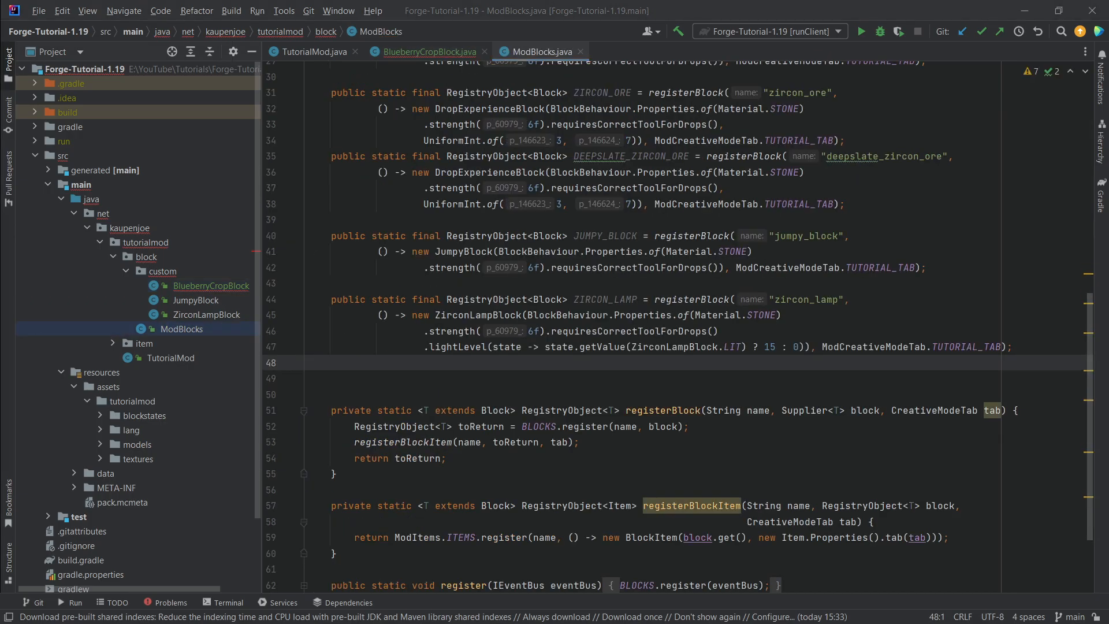
{"action": "left_click", "coordinate": [308, 361]}
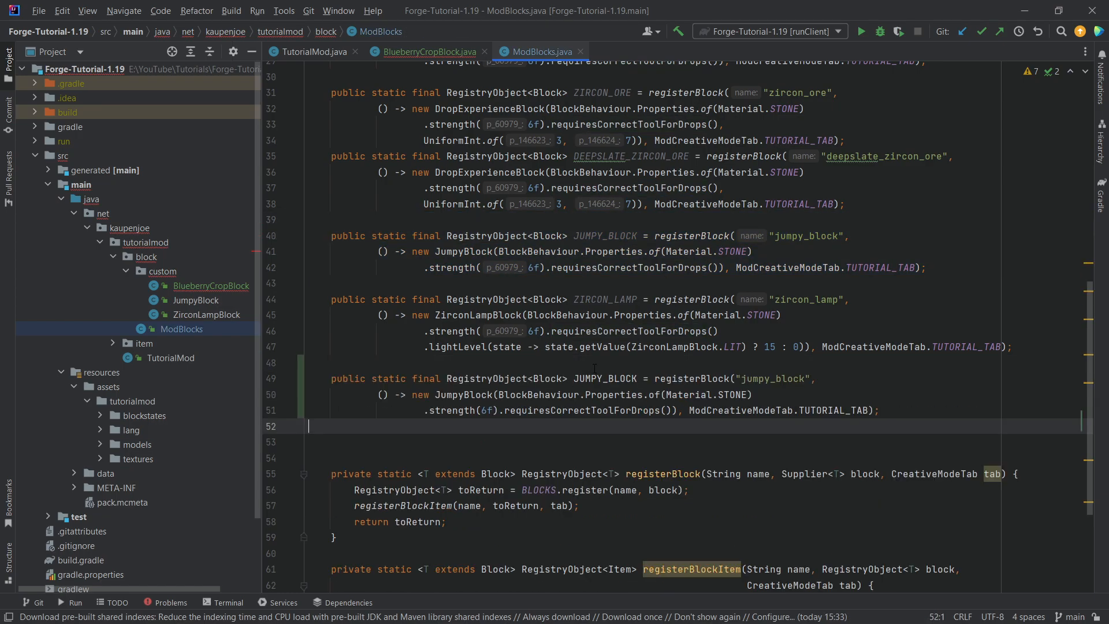
{"action": "type", "text": "BLUEBERR"}
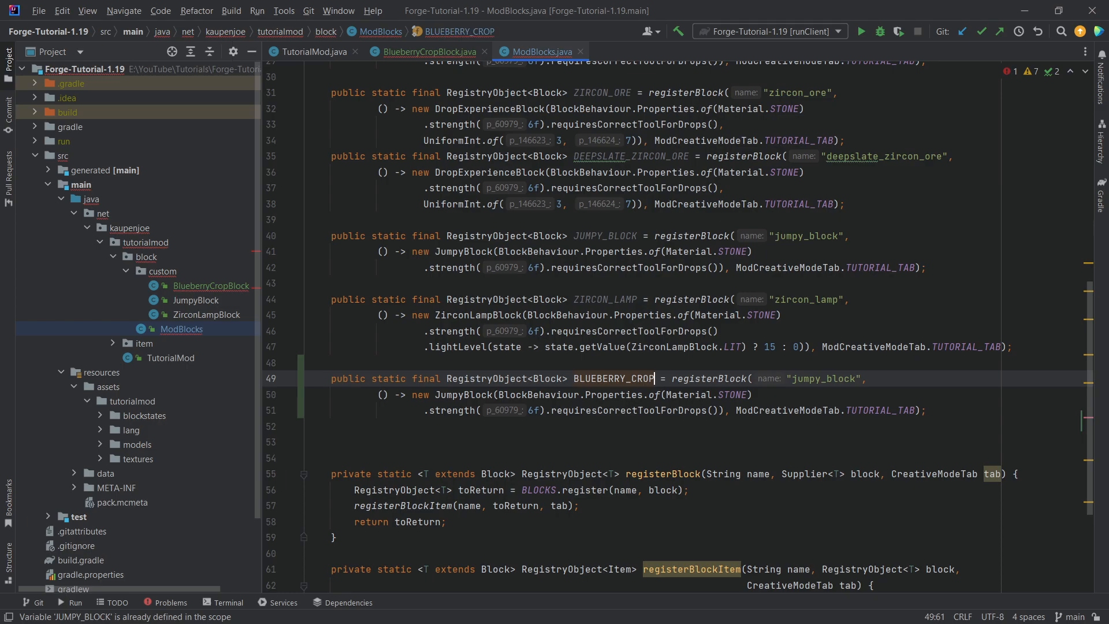
{"action": "type", "text": "blueberr"}
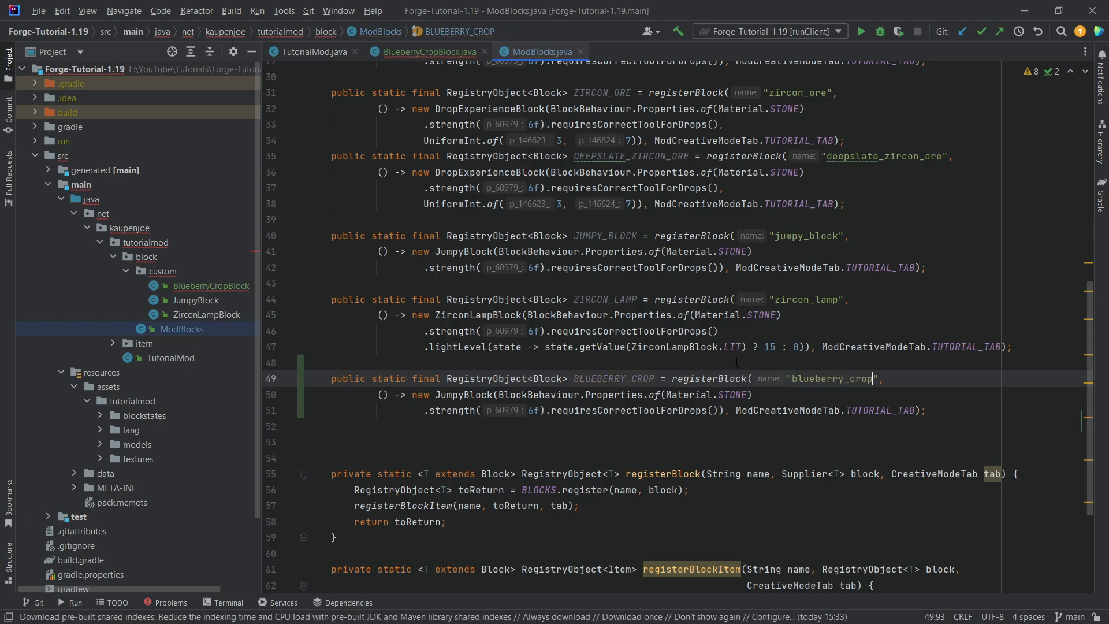
{"action": "type", "text": "Bi"}
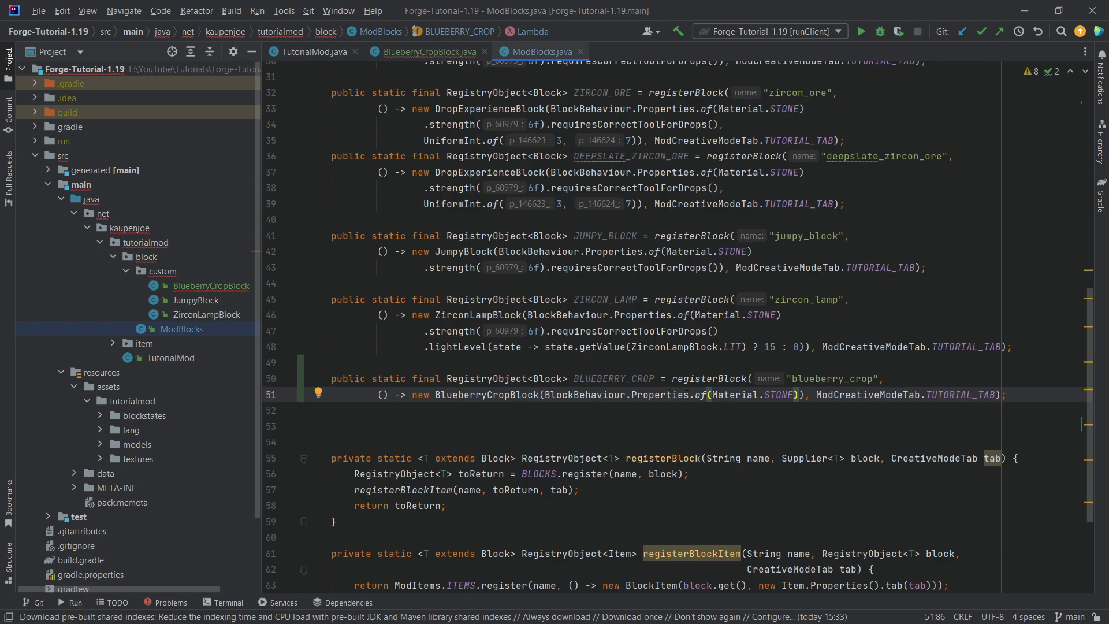
{"action": "type", "text": "copy"}
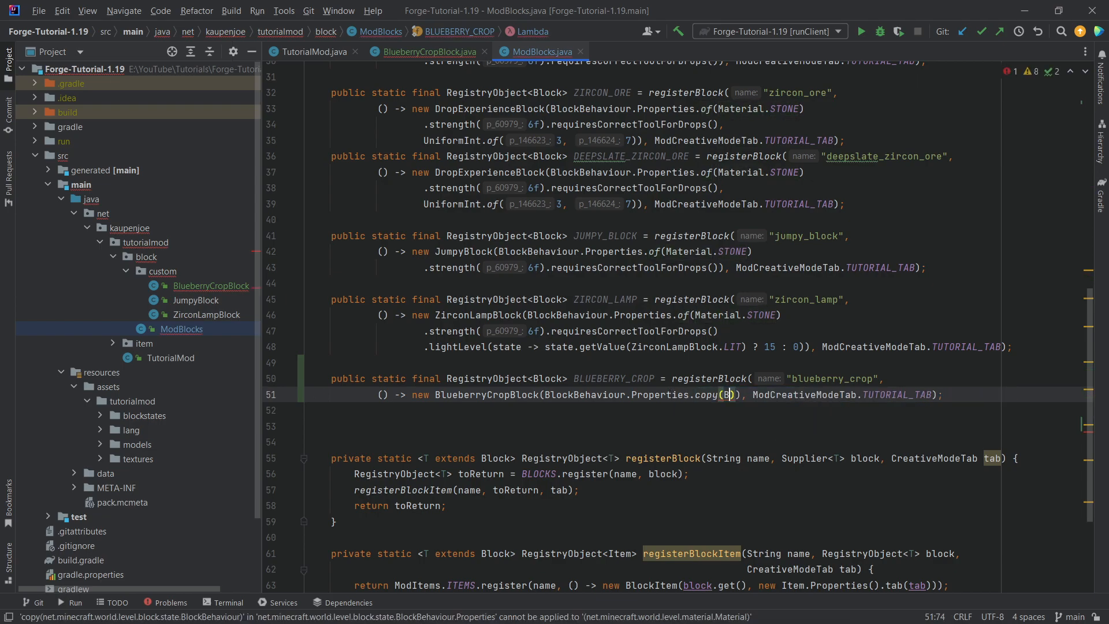
{"action": "type", "text": "locks."}
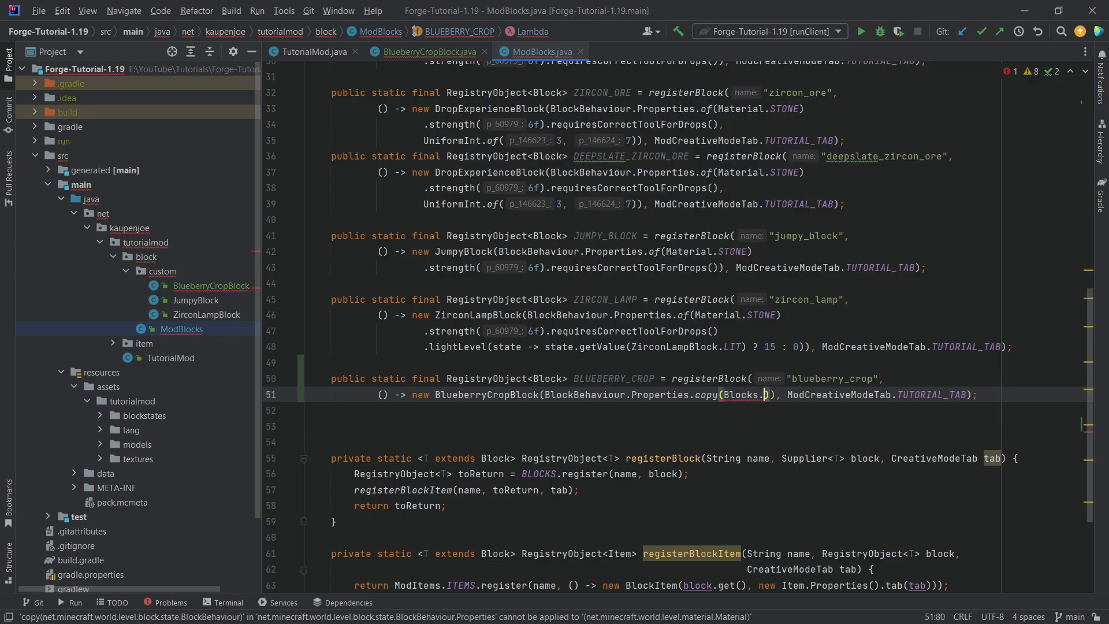
{"action": "type", "text": "WHEAT"}
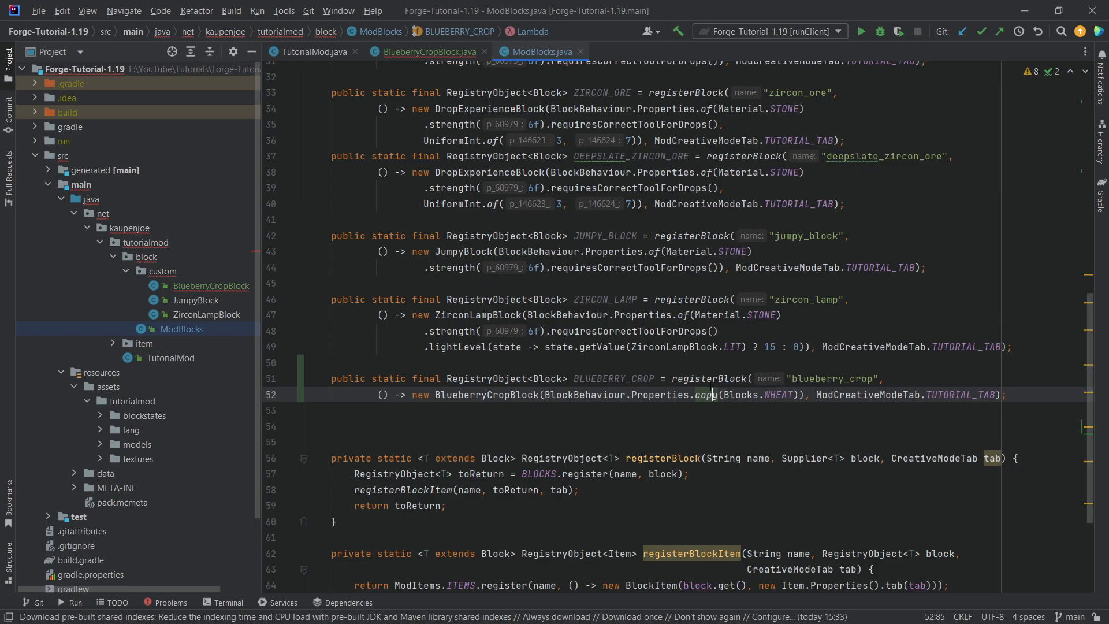
Step: Replace registerBlock with BLOCKS.register and remove the creative tab argument
{"action": "double_click", "coordinate": [709, 379]}
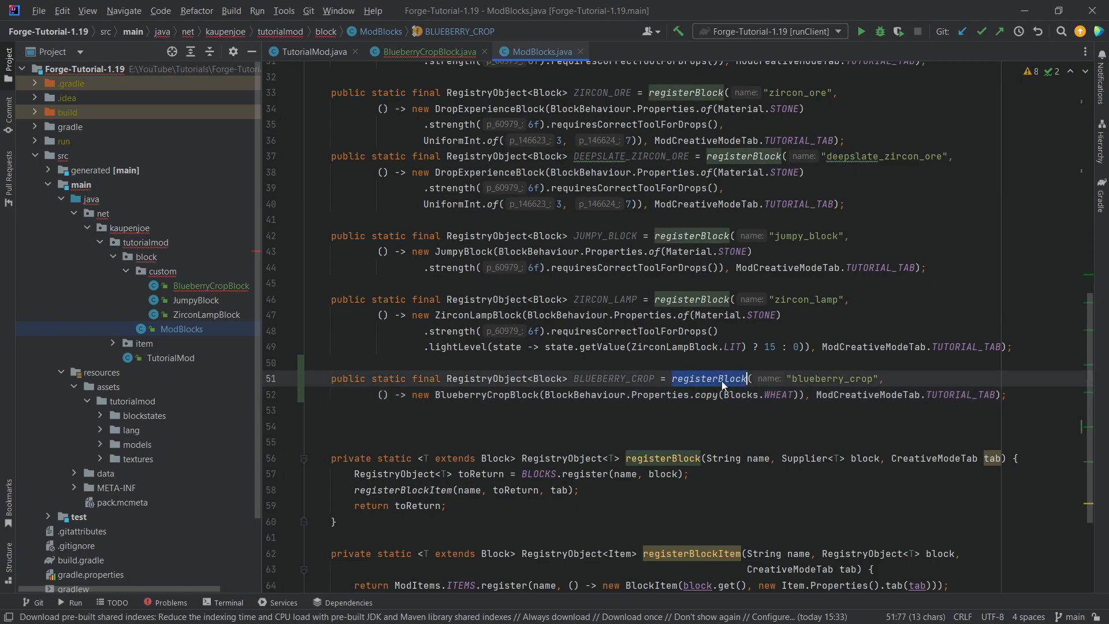
{"action": "type", "text": "BLOCKS."}
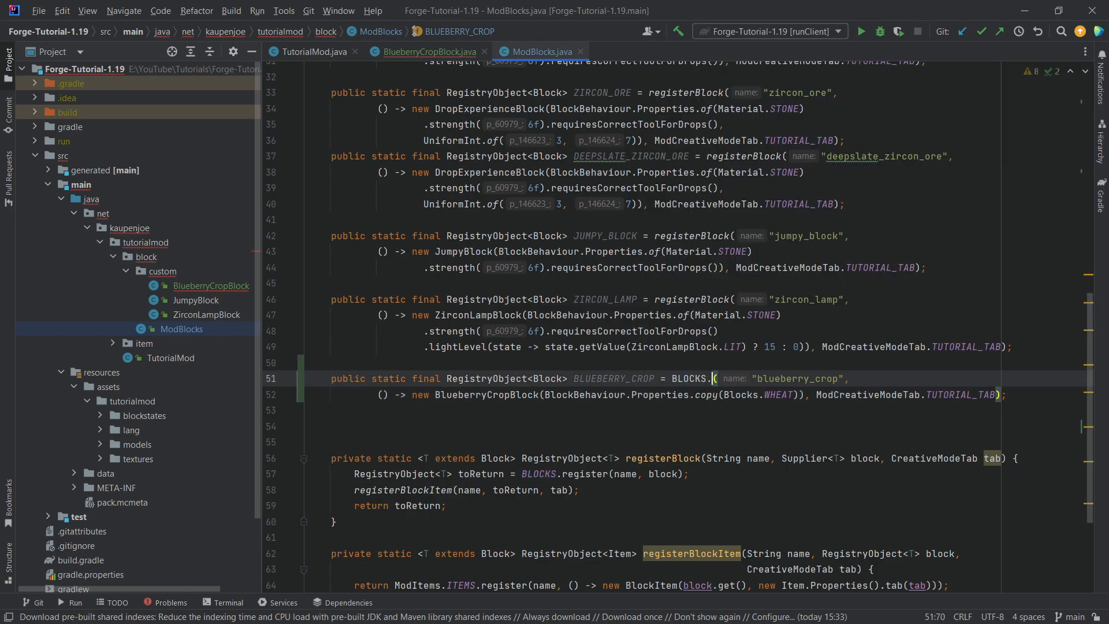
{"action": "type", "text": "register"}
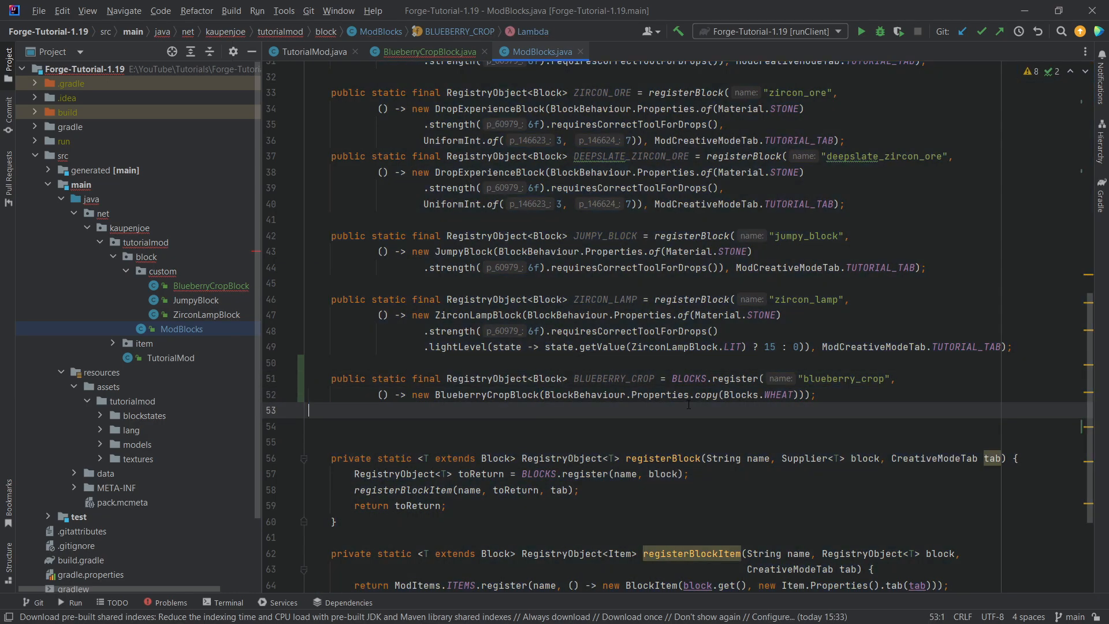
{"action": "left_click", "coordinate": [735, 378]}
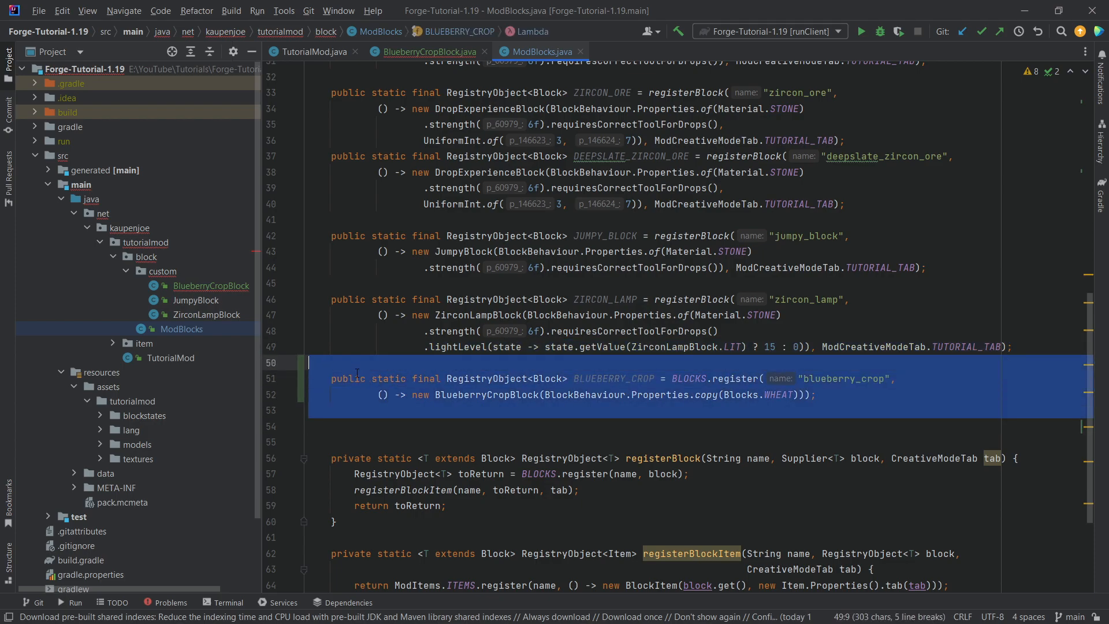
{"action": "left_click", "coordinate": [626, 379]}
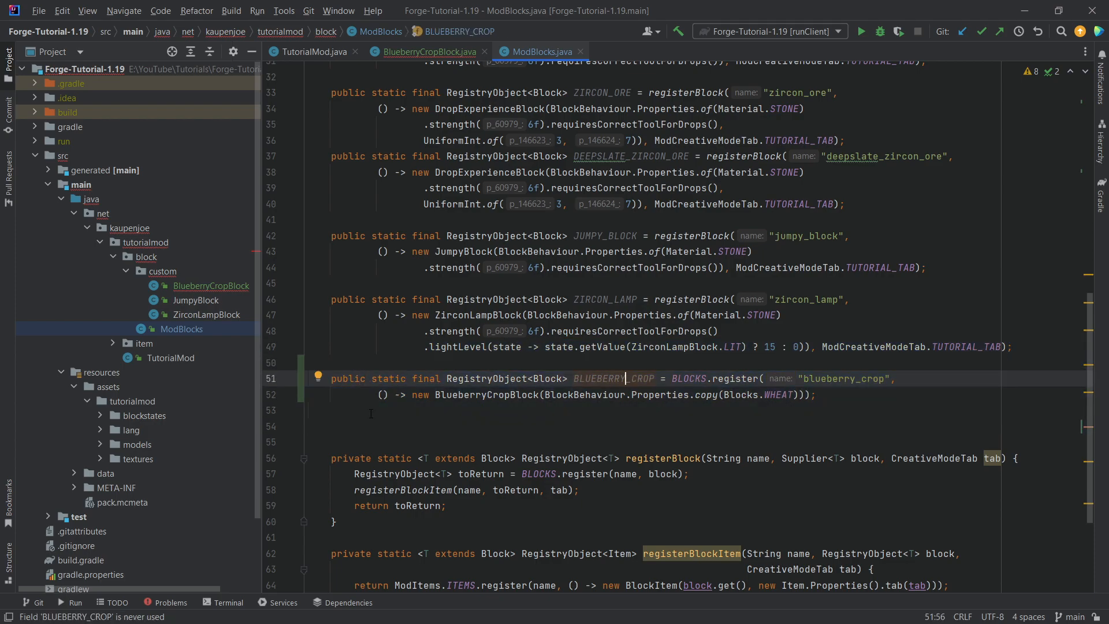
Step: Add BLUEBERRY_SEEDS to ModItems as an ItemNameBlockItem for ModBlocks.BLUEBERRY_CROP
{"action": "left_click", "coordinate": [141, 343]}
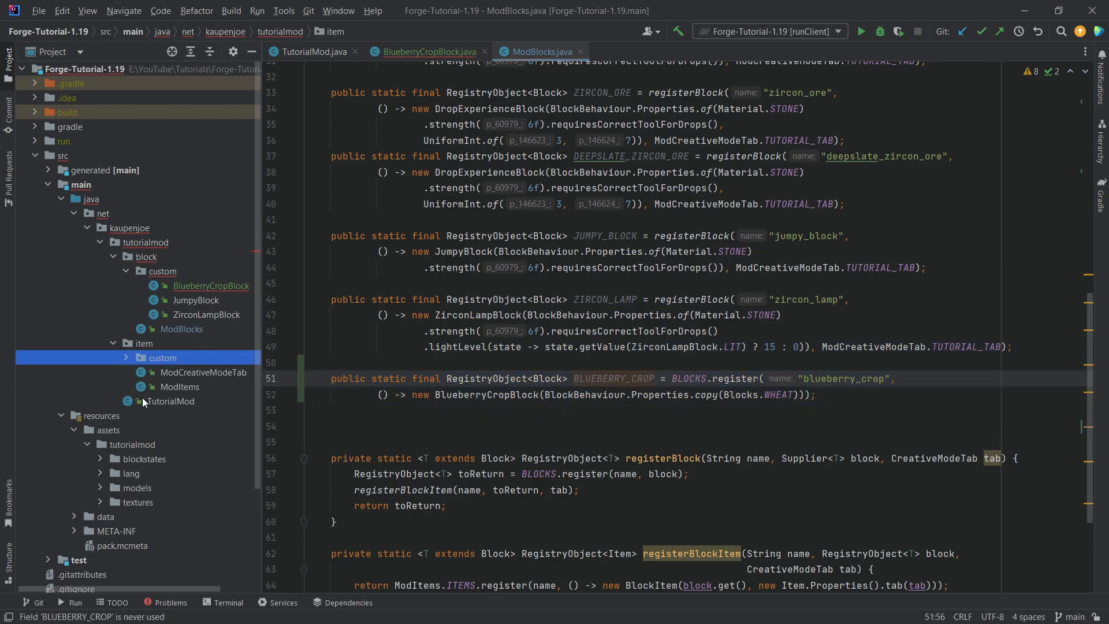
{"action": "left_click", "coordinate": [181, 386]}
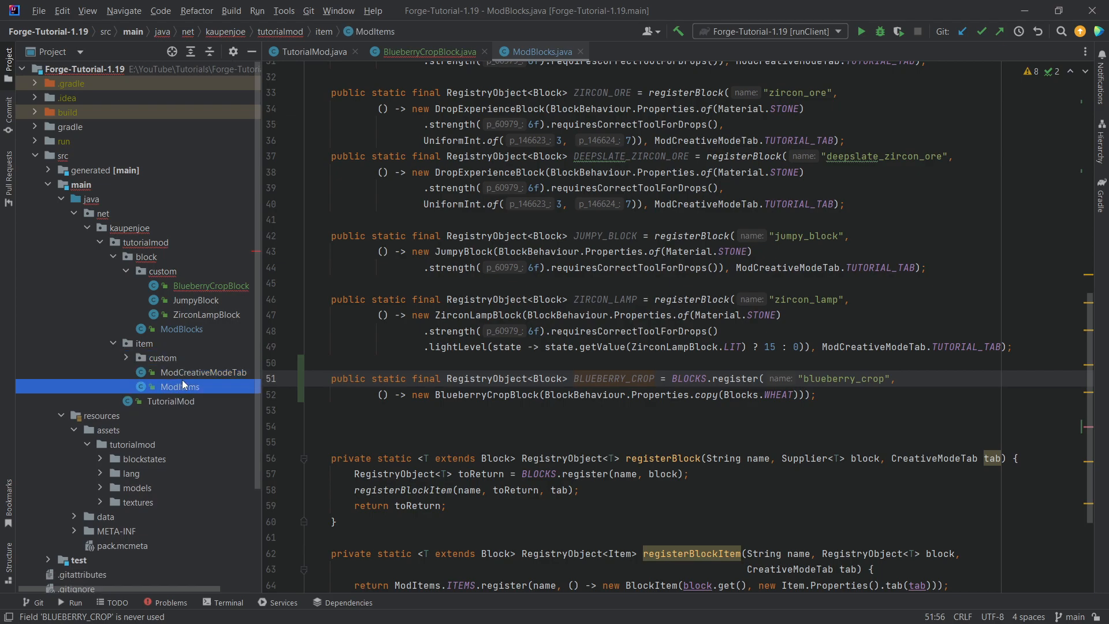
{"action": "double_click", "coordinate": [181, 386]}
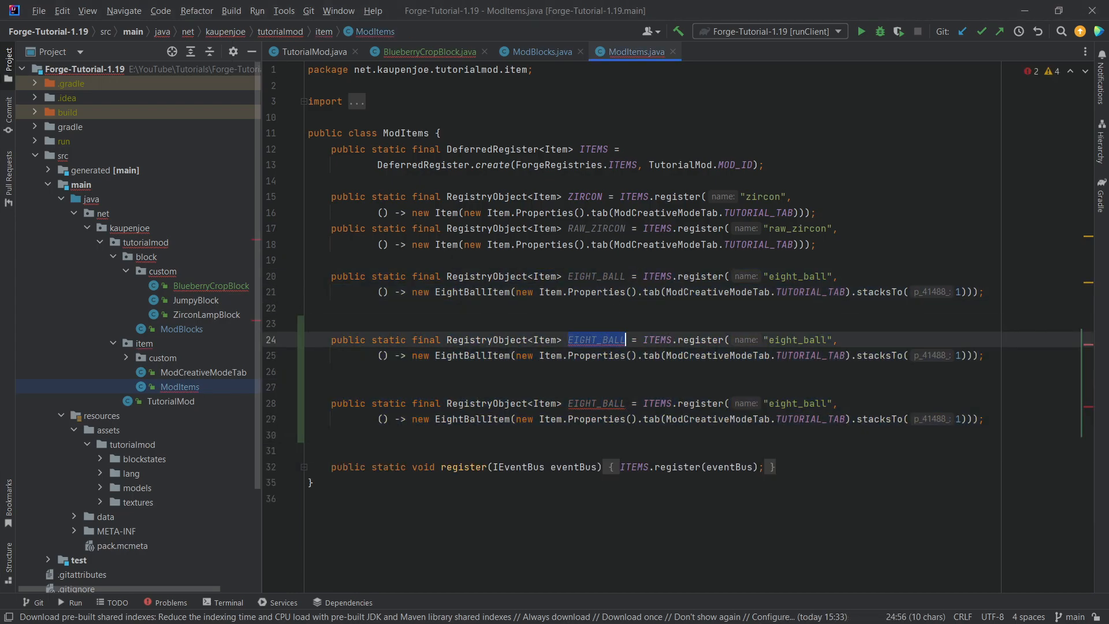
{"action": "type", "text": "BLUEBERRY_SEEDS"}
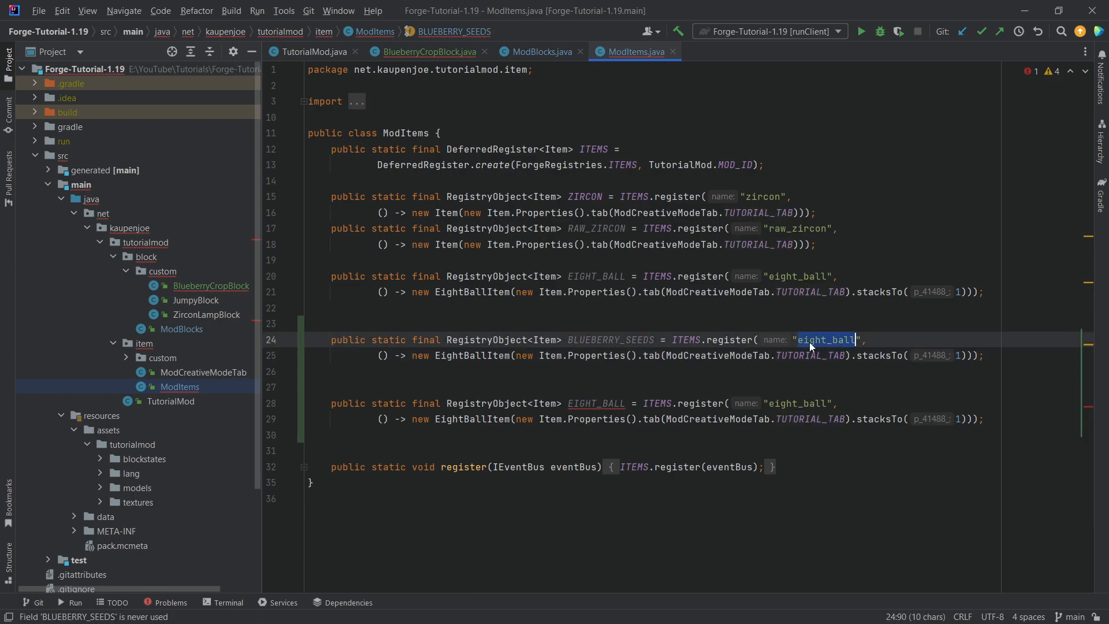
{"action": "type", "text": "blub"}
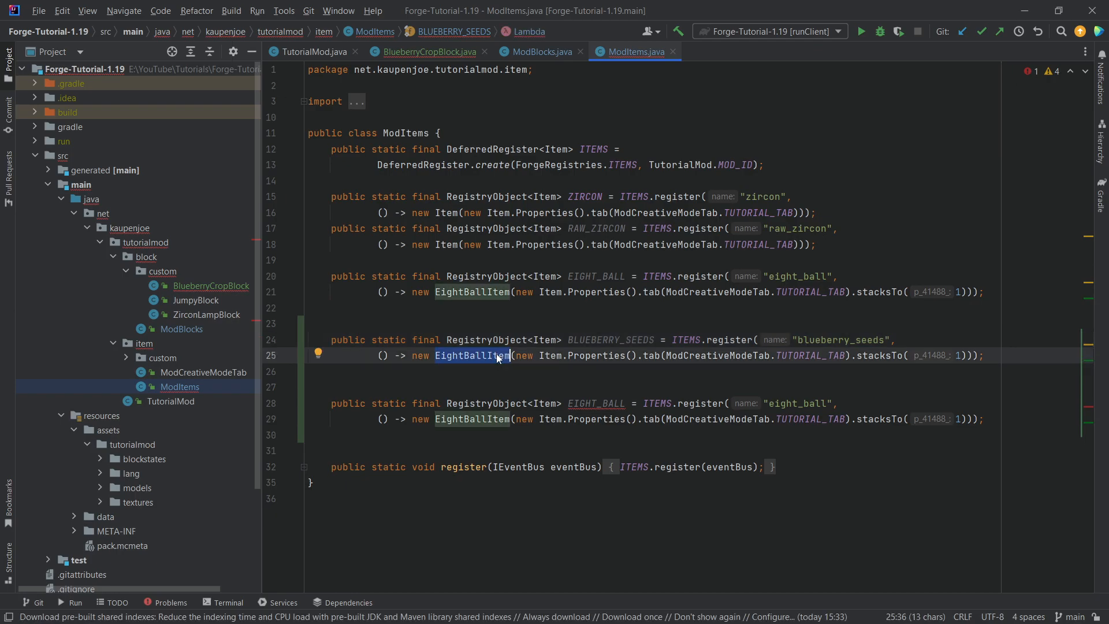
{"action": "type", "text": "ItemNameBlockItem"}
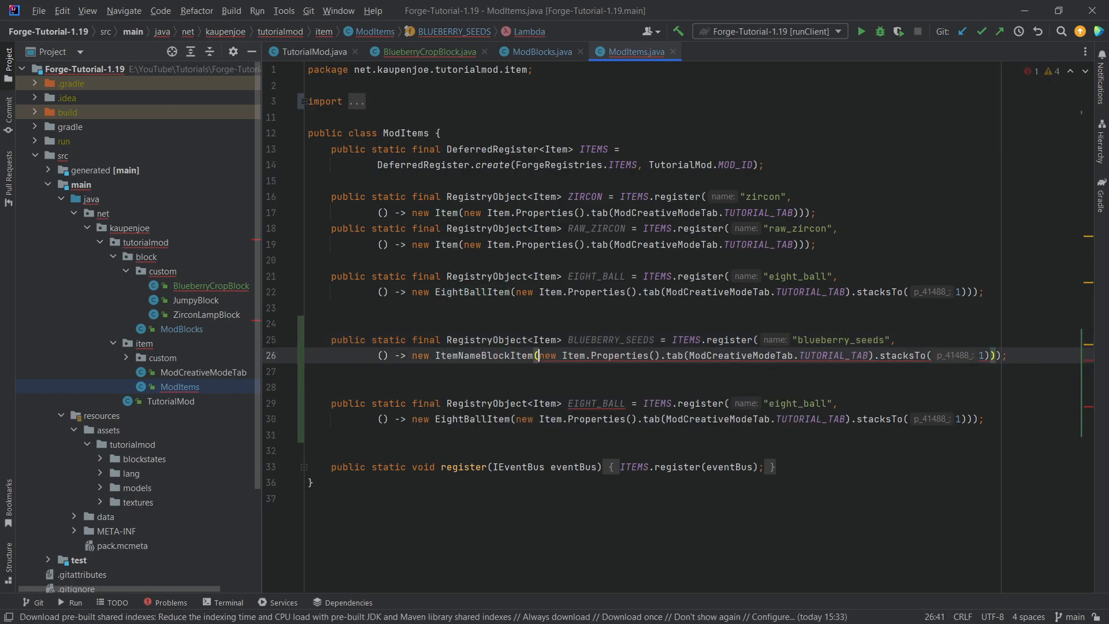
{"action": "type", "text": "Mo,"}
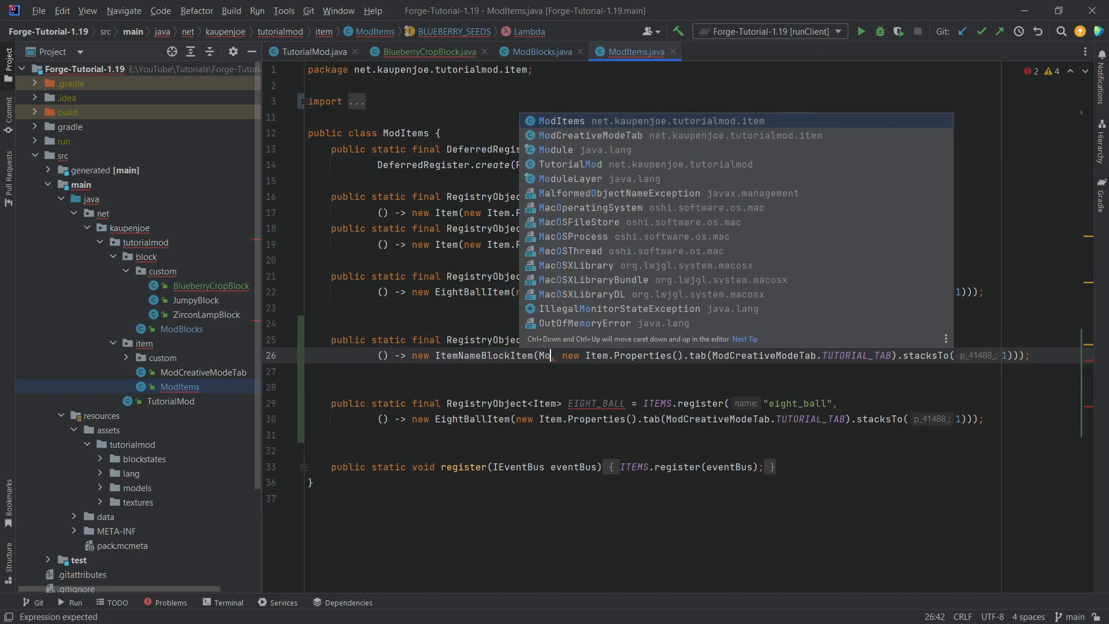
{"action": "type", "text": "ModBlocks.BLUEBERRY_CROP.get(),"}
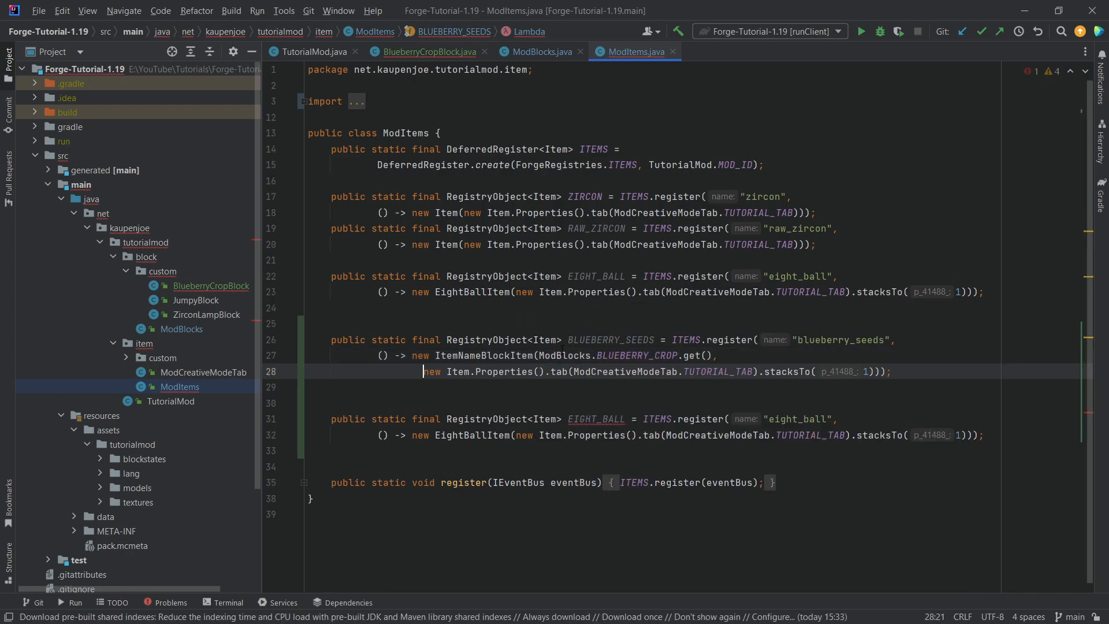
Step: Register a BLUEBERRY item with FoodProperties of nutrition 2 and saturationMod 2f
{"action": "left_click", "coordinate": [758, 371]}
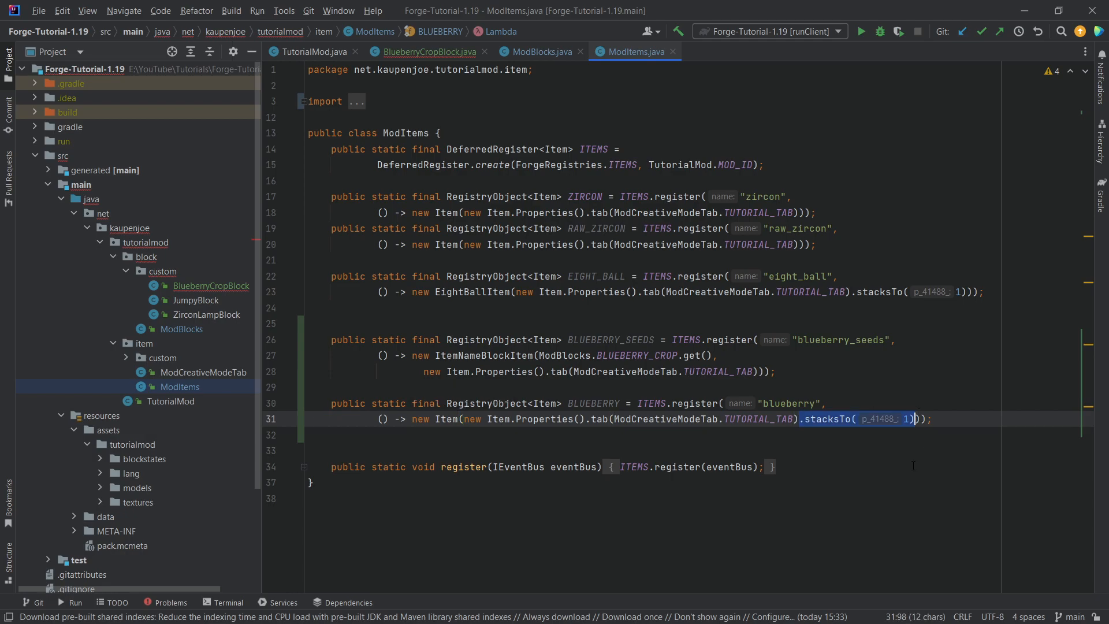
{"action": "key", "text": "Backspace"}
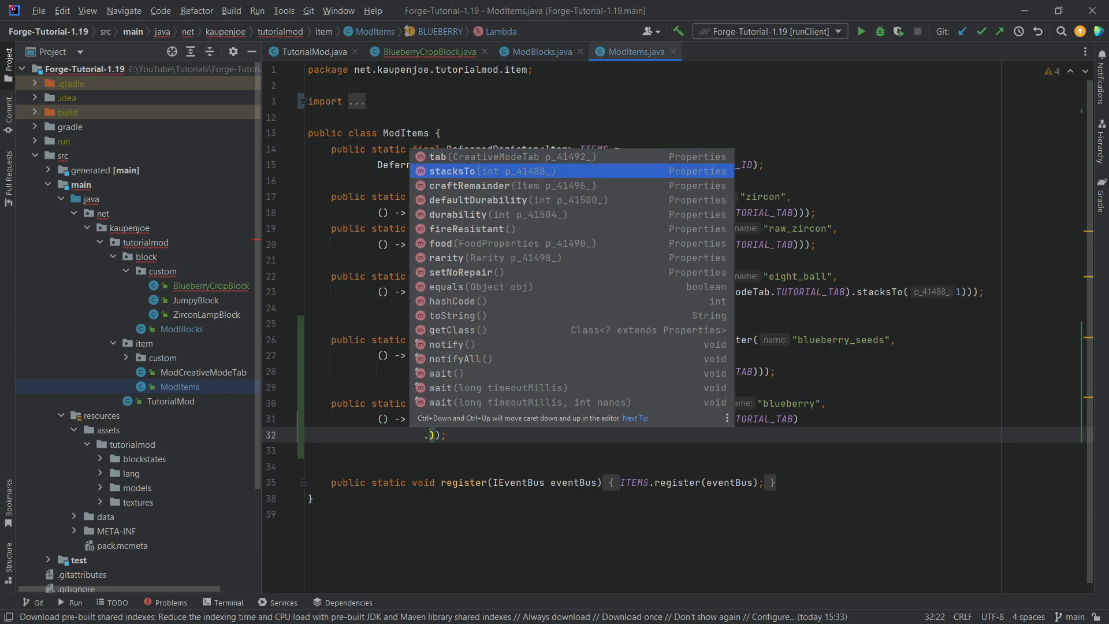
{"action": "type", "text": "new )"}
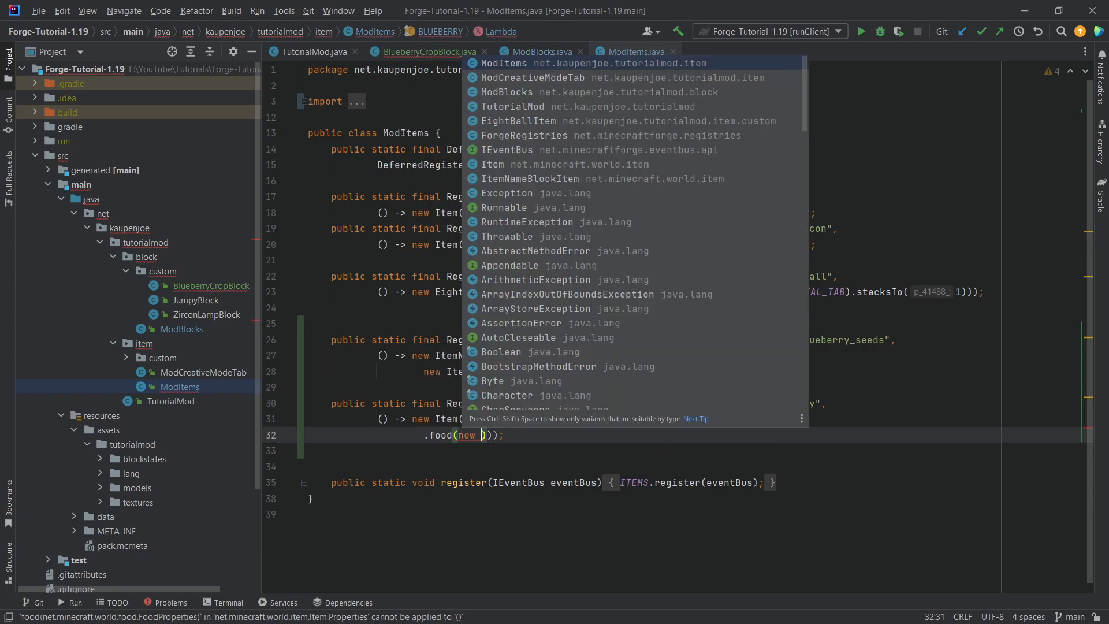
{"action": "type", "text": "FoodProperties.Builder("}
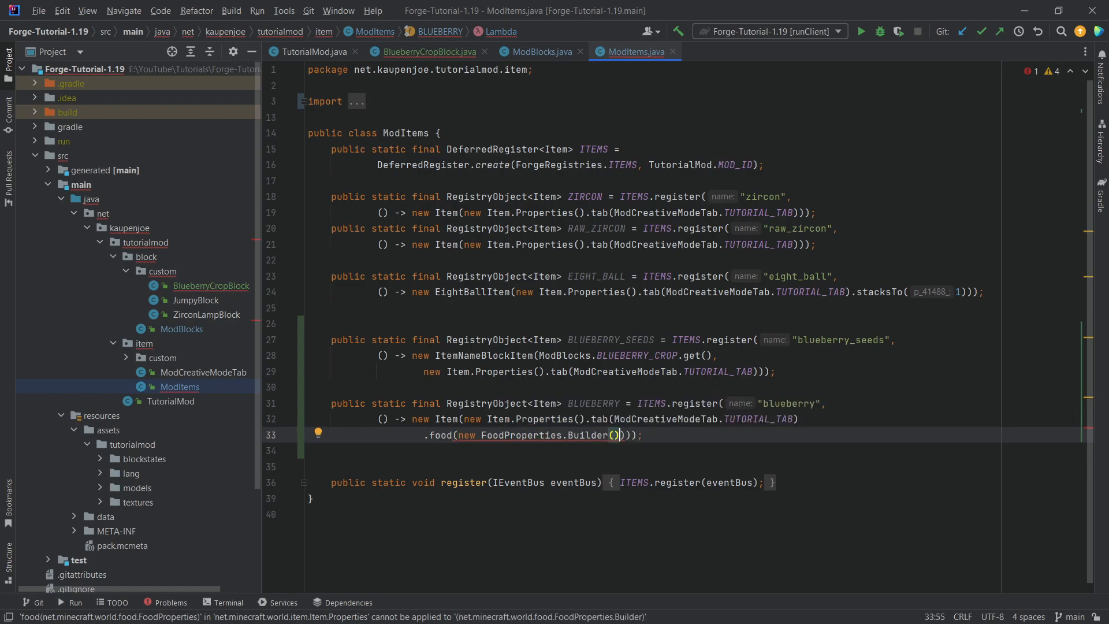
{"action": "type", "text": "."}
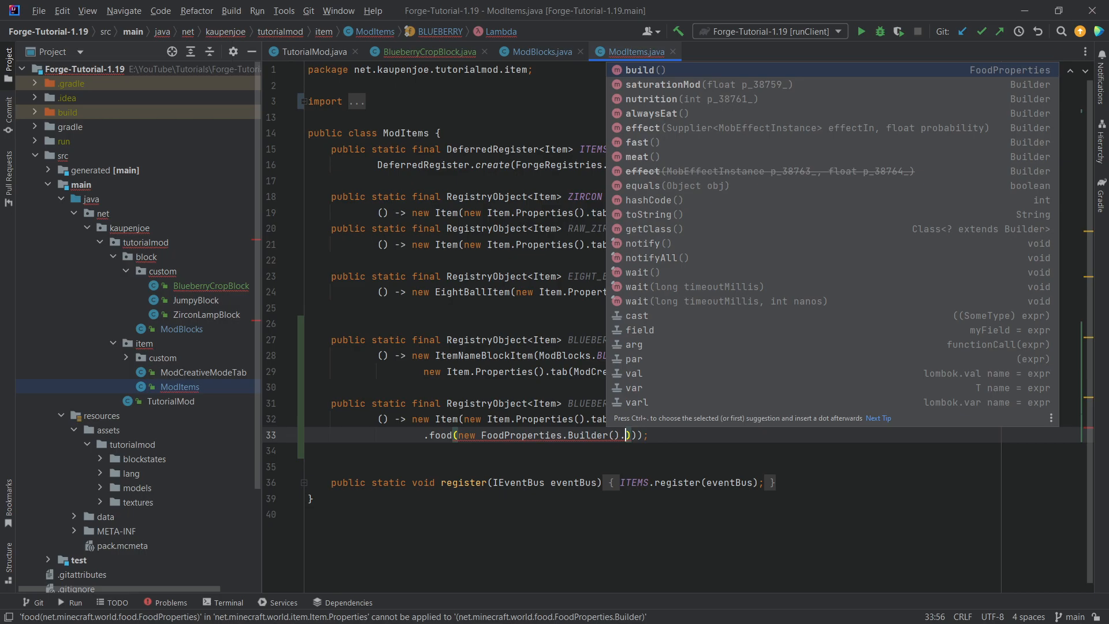
{"action": "mouse_move", "coordinate": [699, 128]}
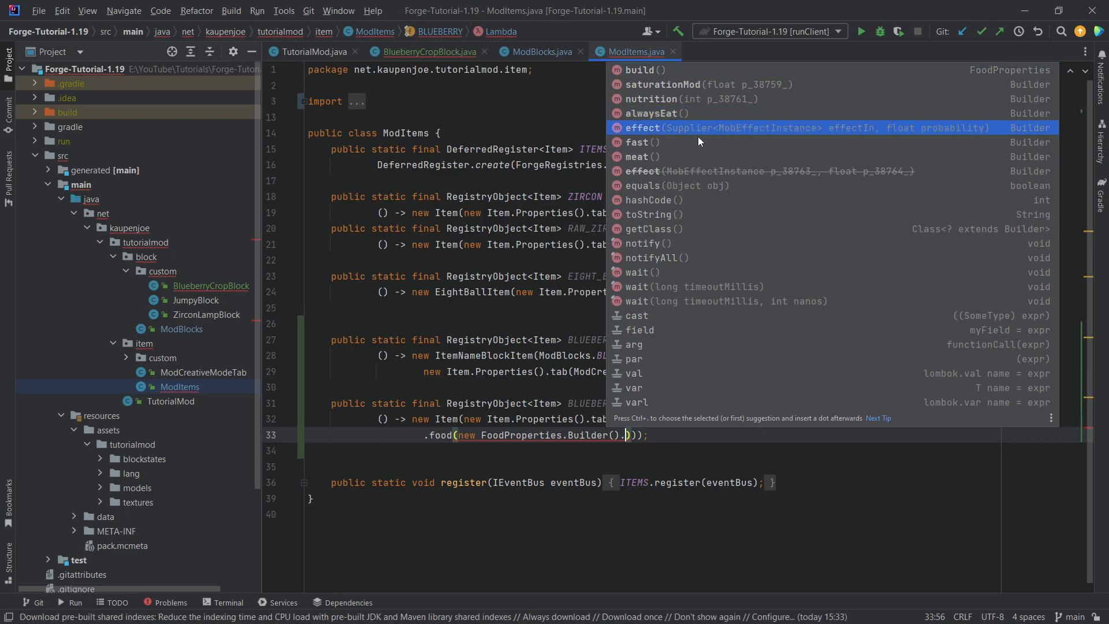
{"action": "mouse_move", "coordinate": [692, 116]}
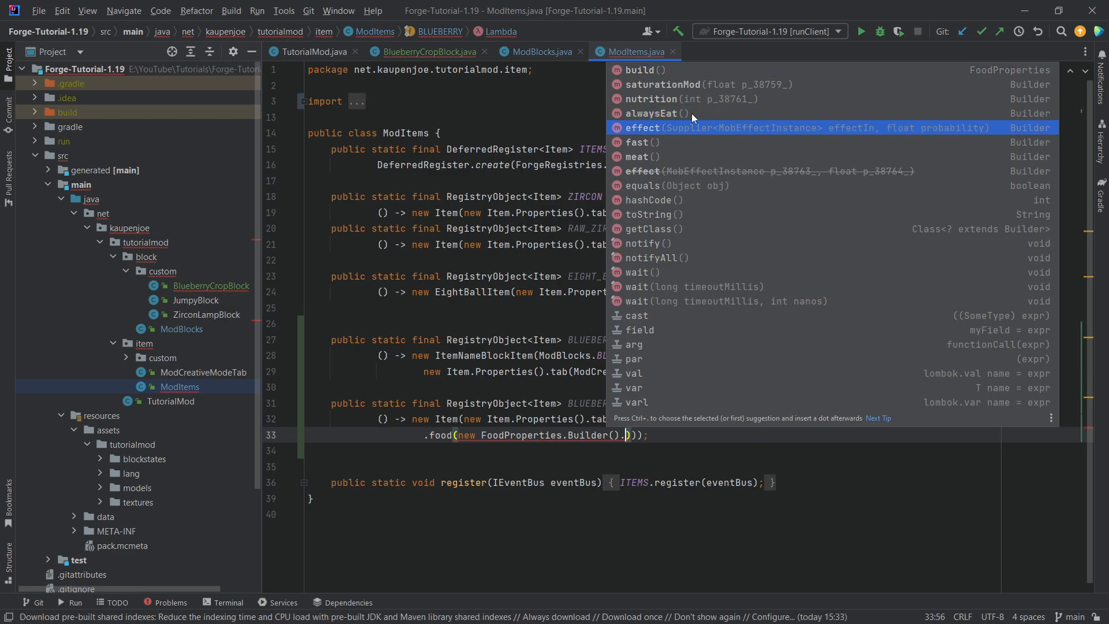
{"action": "mouse_move", "coordinate": [684, 144]}
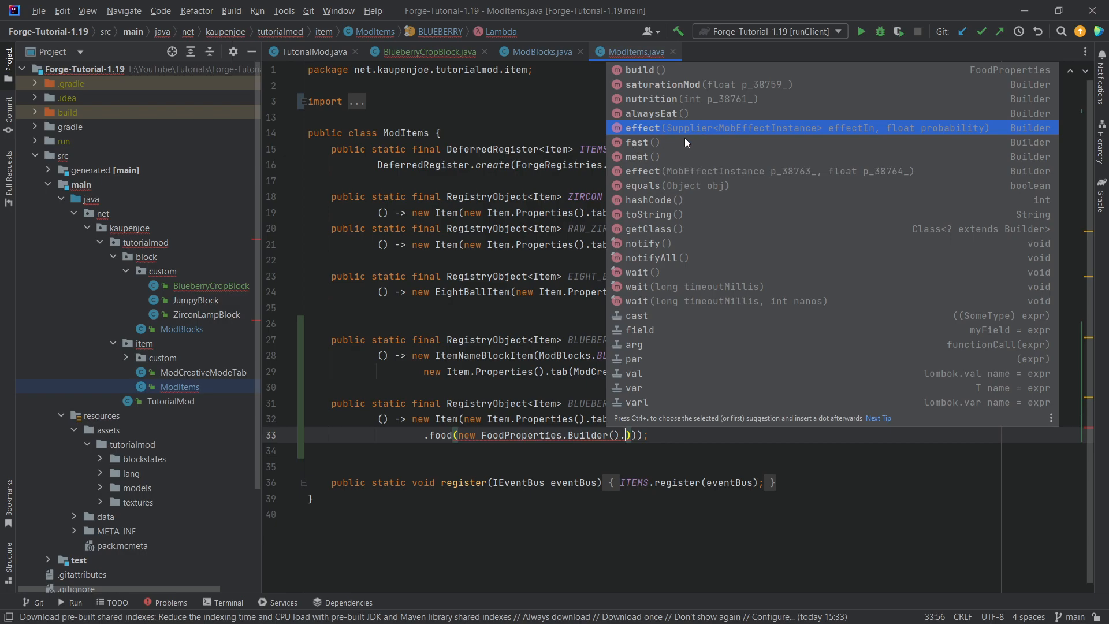
{"action": "mouse_move", "coordinate": [676, 99]}
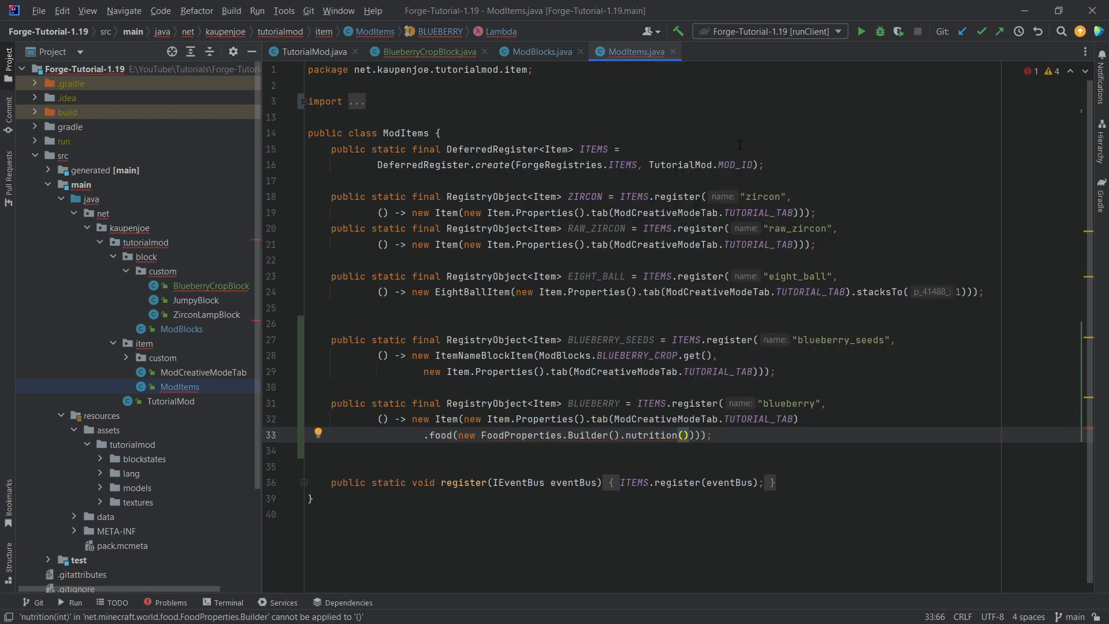
{"action": "type", "text": "2).saturationMod(2f="}
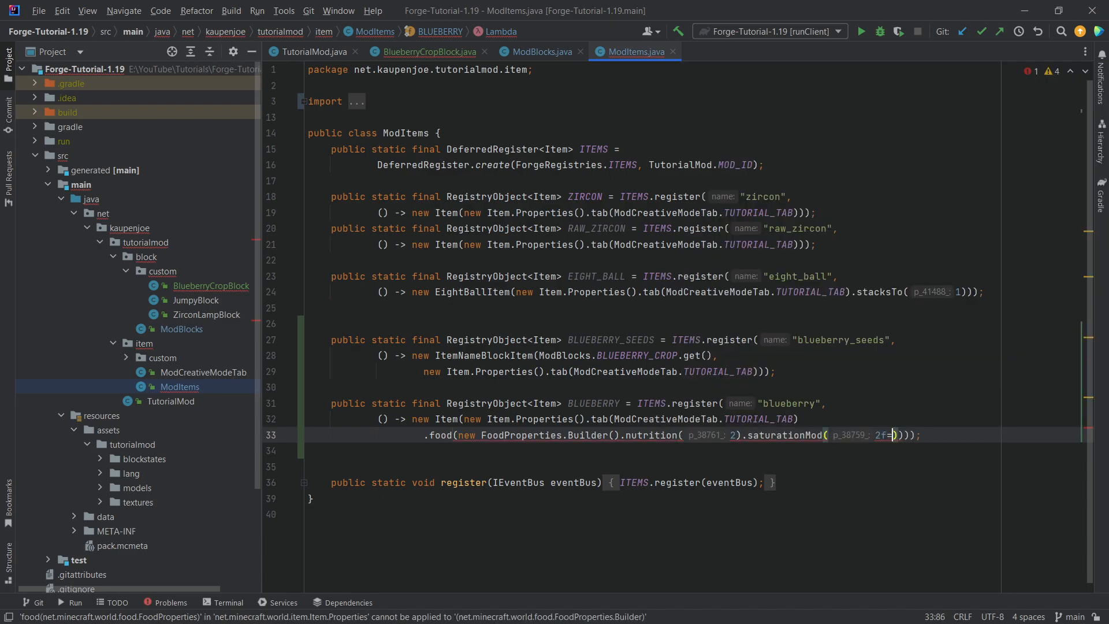
{"action": "type", "text": ".build()"}
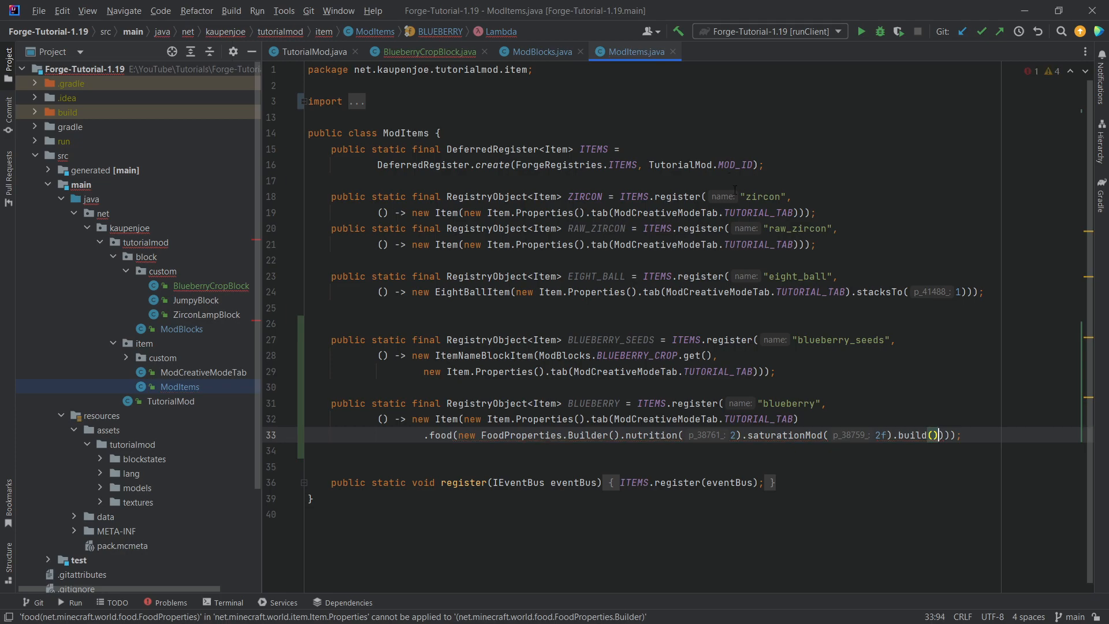
{"action": "double_click", "coordinate": [915, 435]}
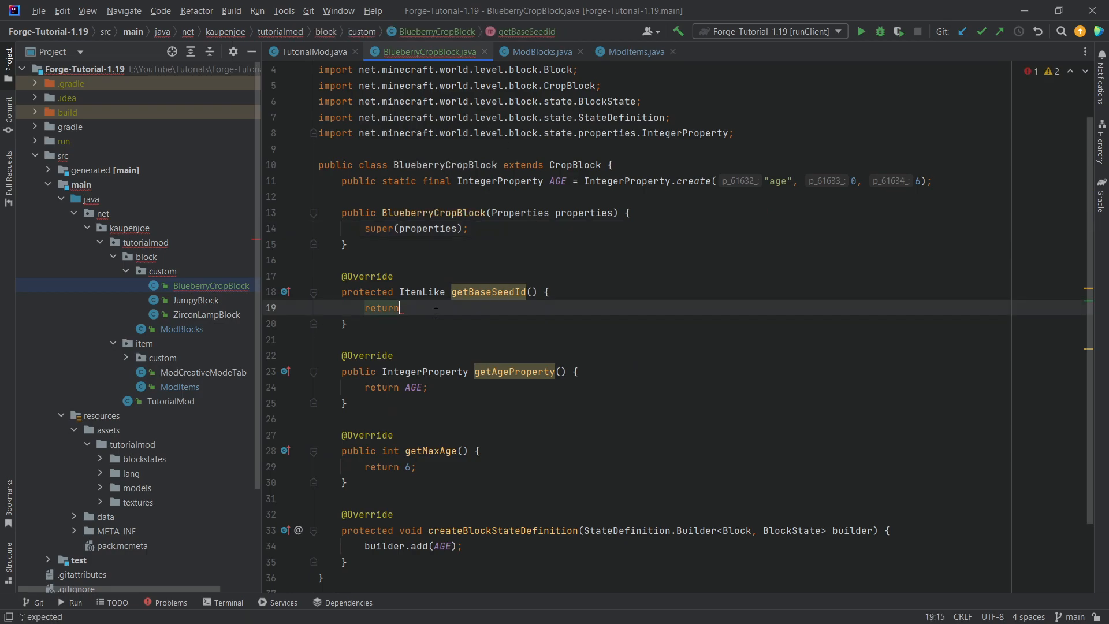
Step: Make getBaseSeedId return ModItems.BLUEBERRY_SEEDS.get()
{"action": "type", "text": "ModItems"}
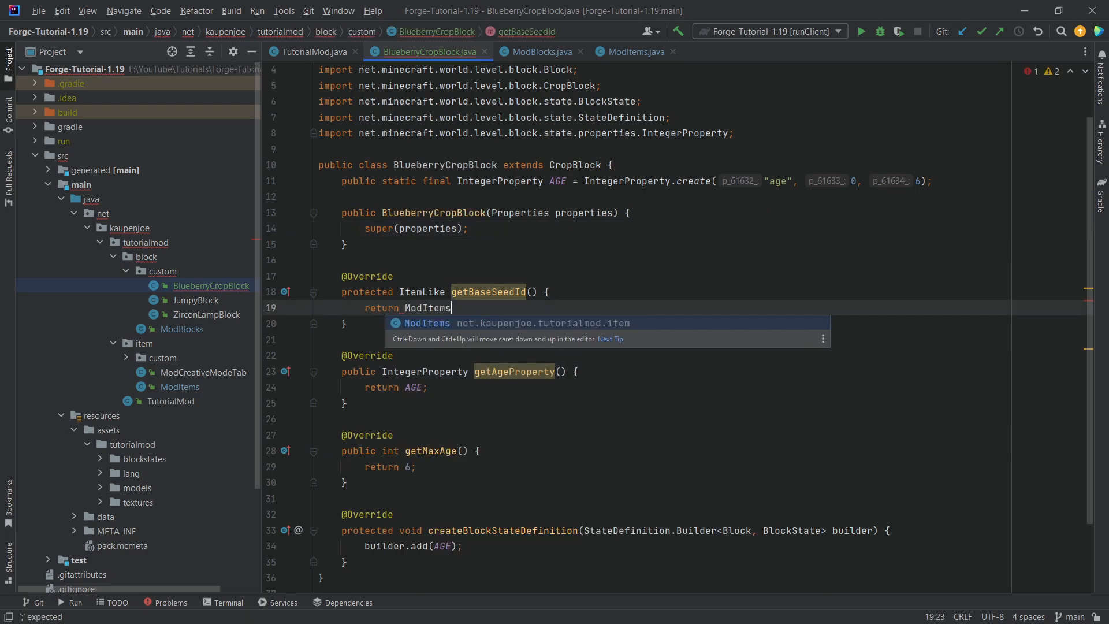
{"action": "type", "text": ".BLUEBERRY_SEEDS.get();"}
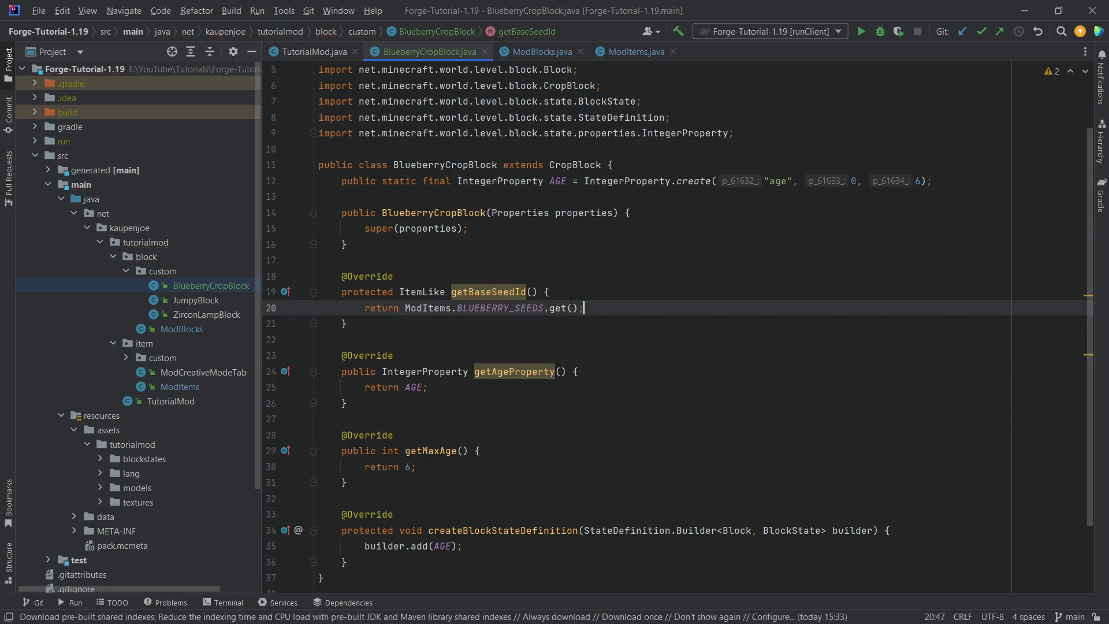
{"action": "mouse_move", "coordinate": [119, 457]}
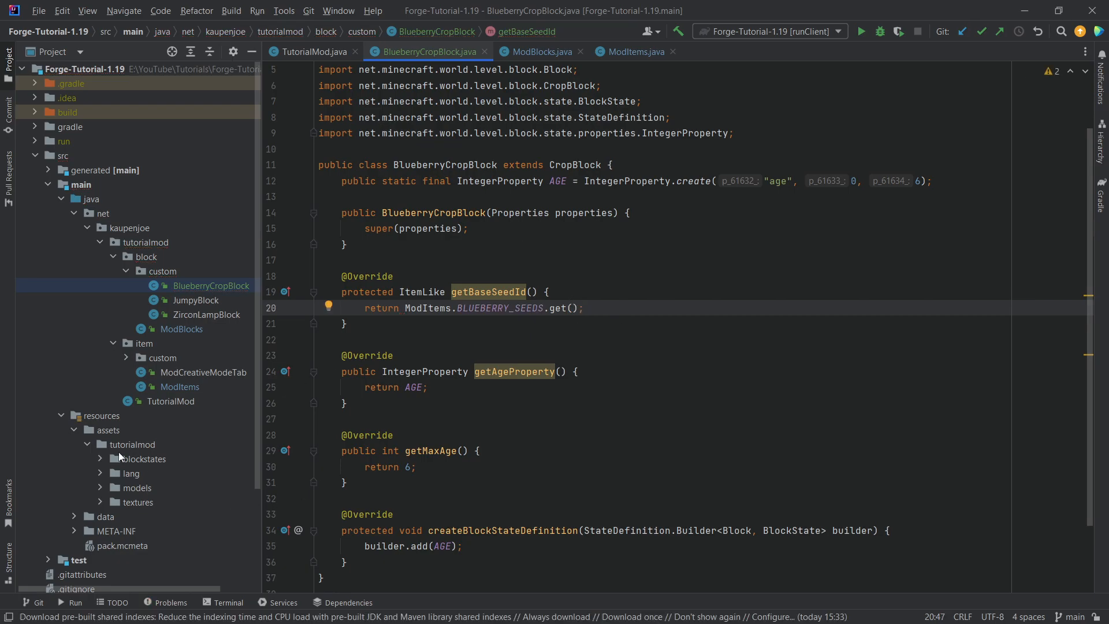
{"action": "left_click", "coordinate": [170, 401]}
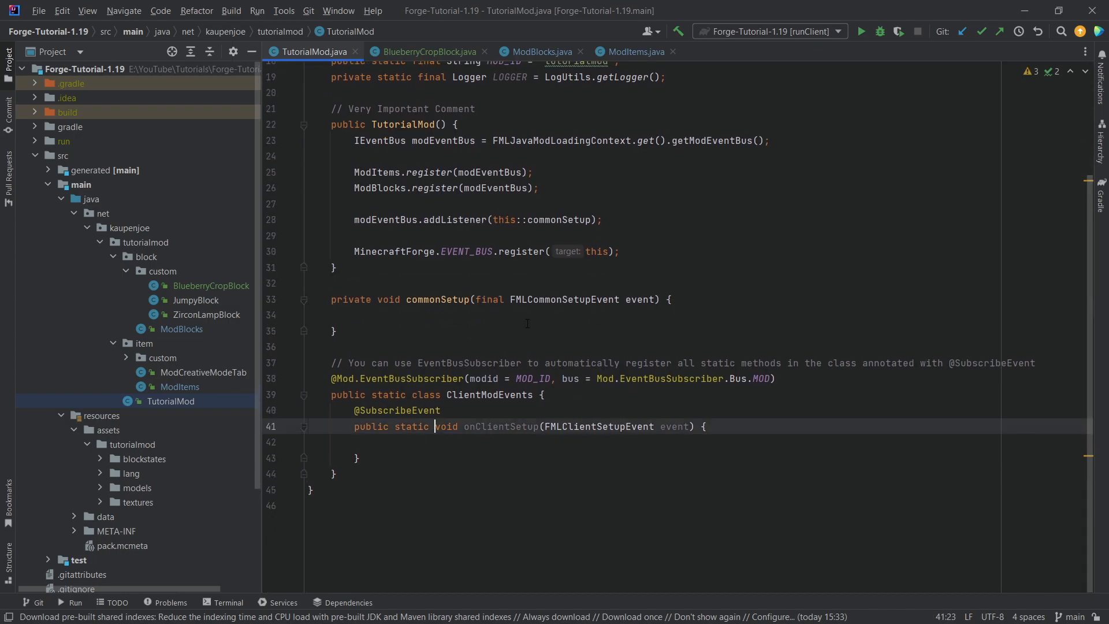
Step: In onClientSetup set BLUEBERRY_CROP's render layer to RenderType.cutout() via ItemBlockRenderTypes
{"action": "left_click", "coordinate": [376, 442]}
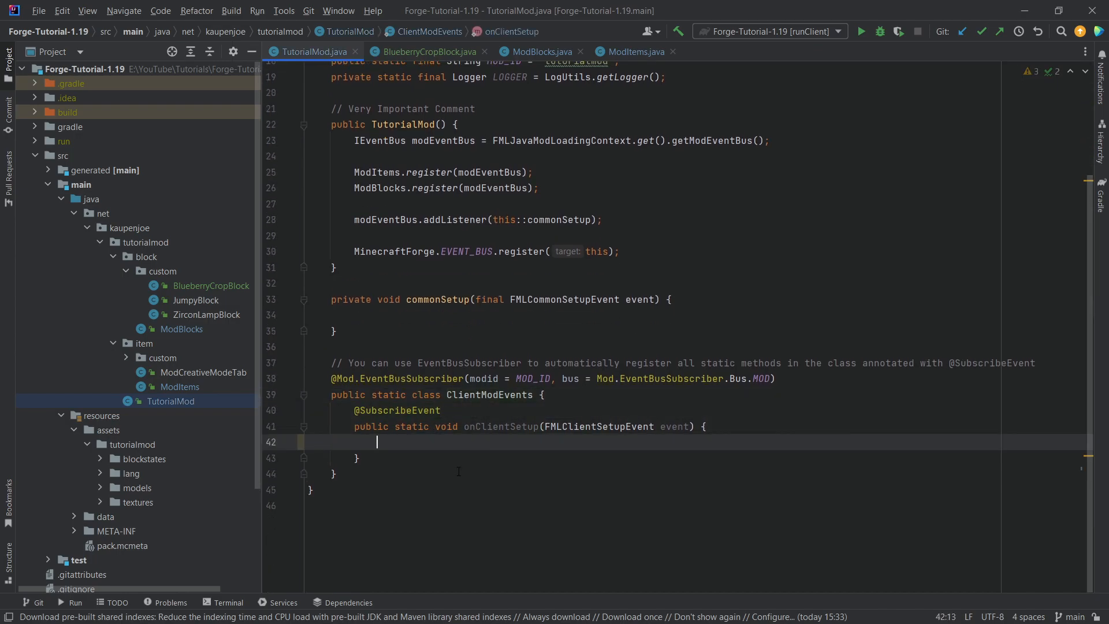
{"action": "type", "text": "Iem"}
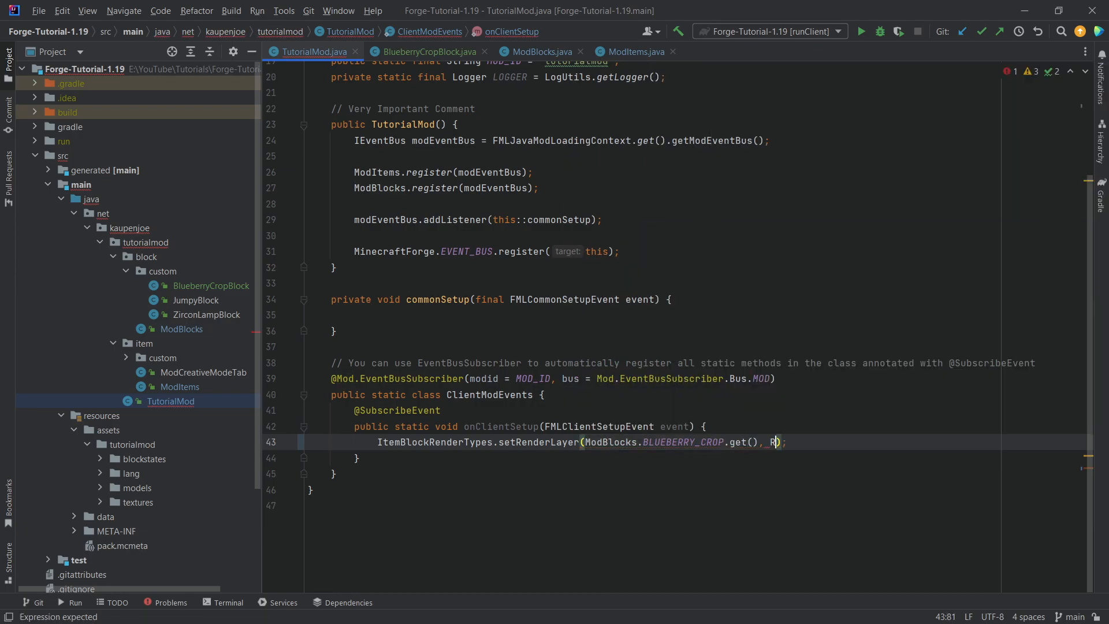
{"action": "type", "text": "enderTYp"}
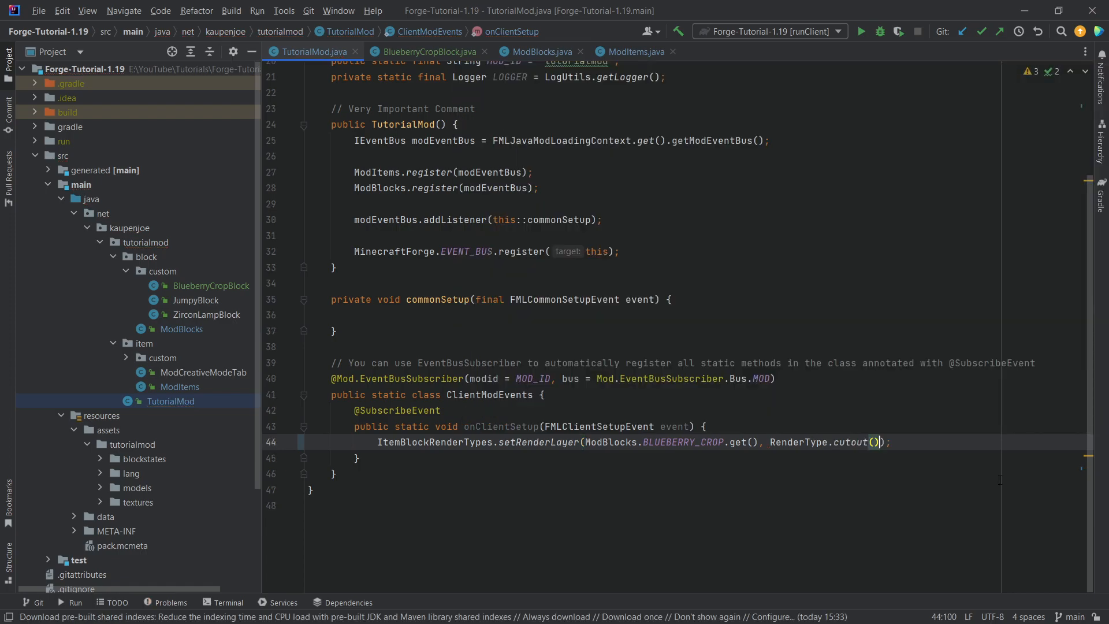
{"action": "left_click", "coordinate": [704, 426]}
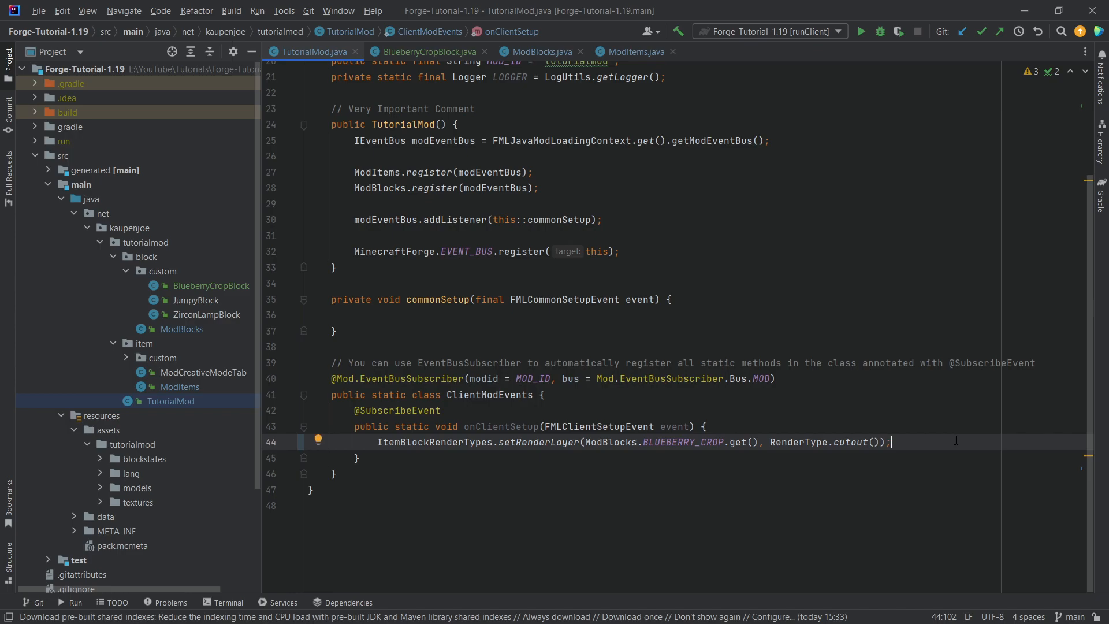
{"action": "left_click", "coordinate": [395, 346]}
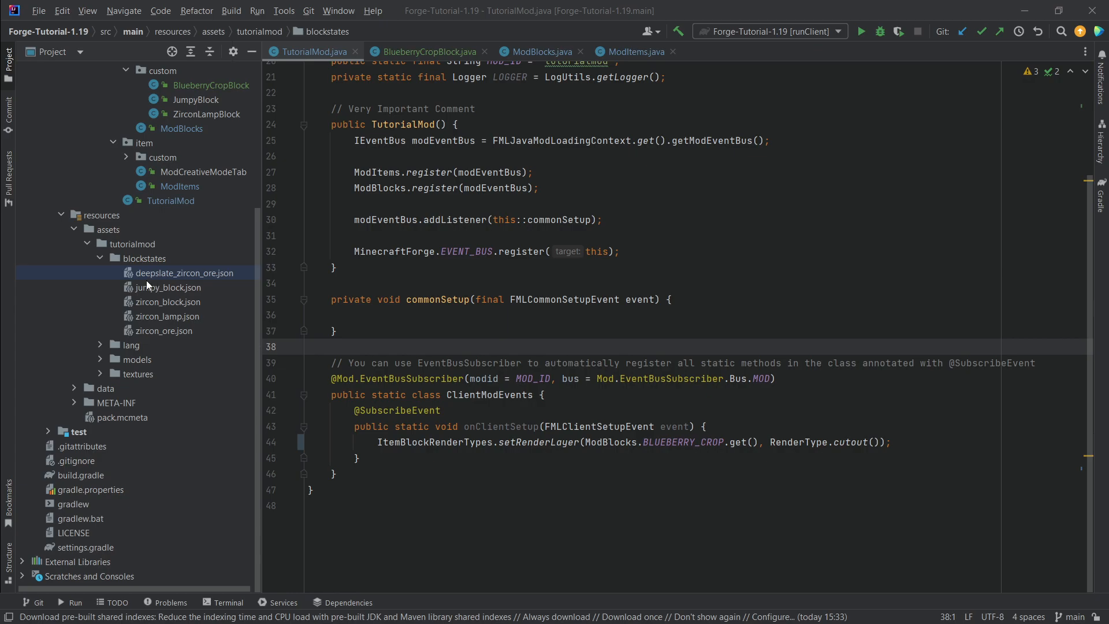
{"action": "mouse_move", "coordinate": [149, 287]}
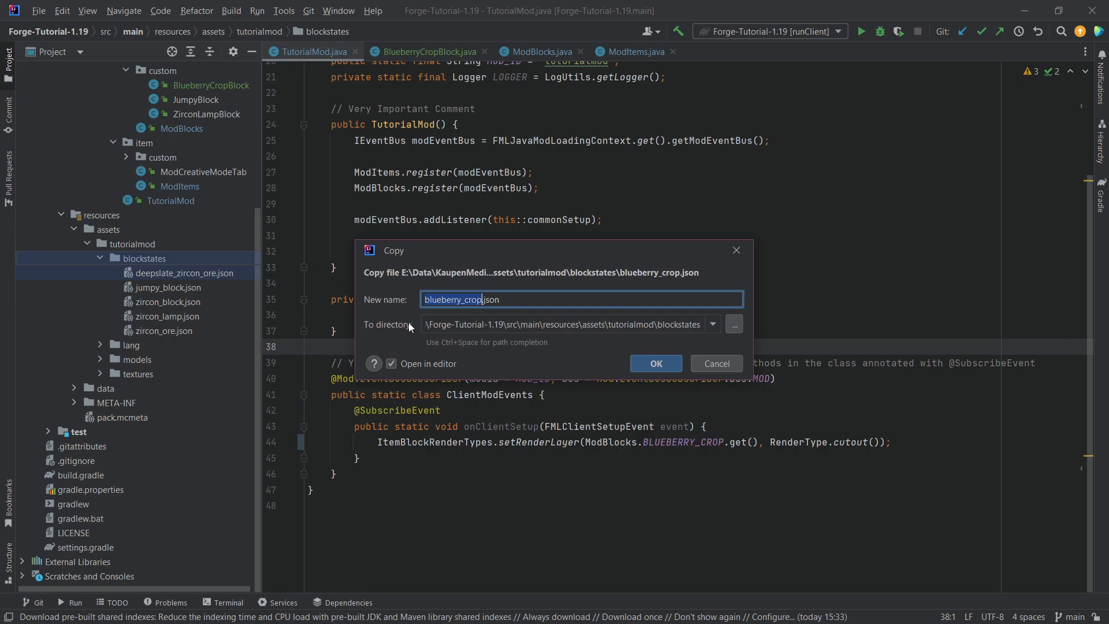
Step: Copy blueberry_crop.json blockstate mapping ages 0–6 to blueberry_stage0–6 models into blockstates
{"action": "left_click", "coordinate": [654, 363]}
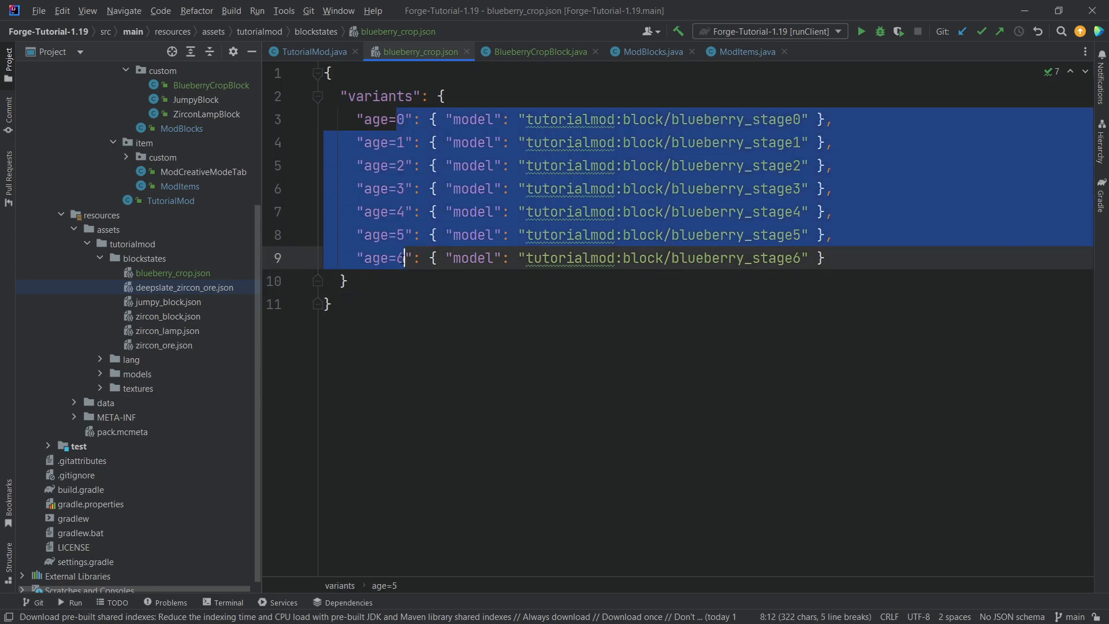
{"action": "left_click", "coordinate": [732, 119]}
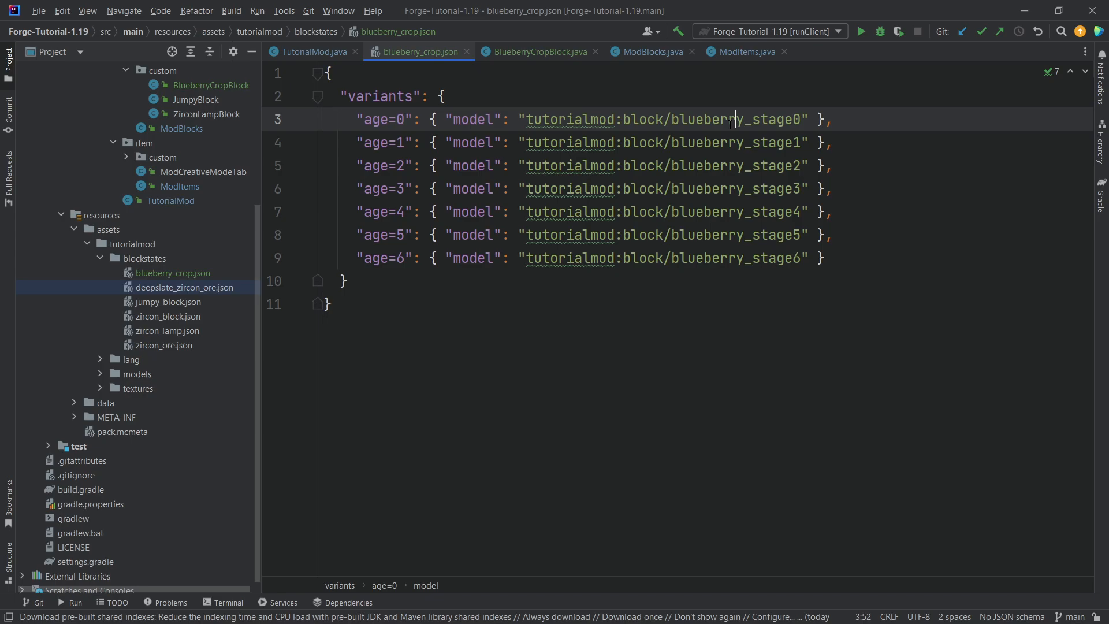
{"action": "left_click", "coordinate": [131, 359]}
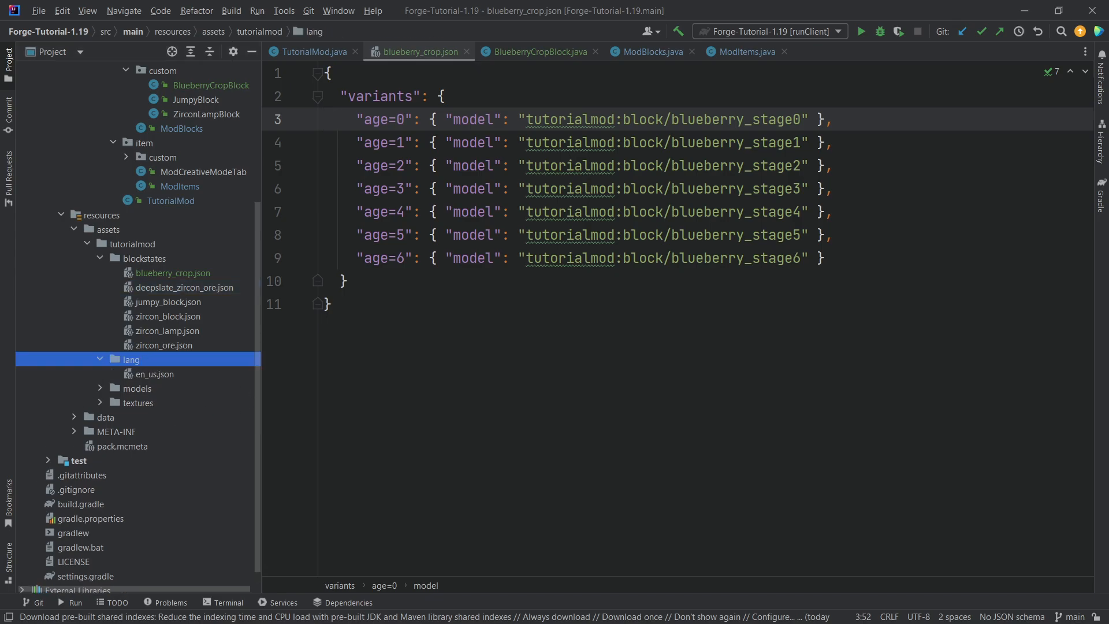
Step: Add the item.tutorialmod.blueberry entry named Blueberry in en_us.json
{"action": "left_click", "coordinate": [154, 373]}
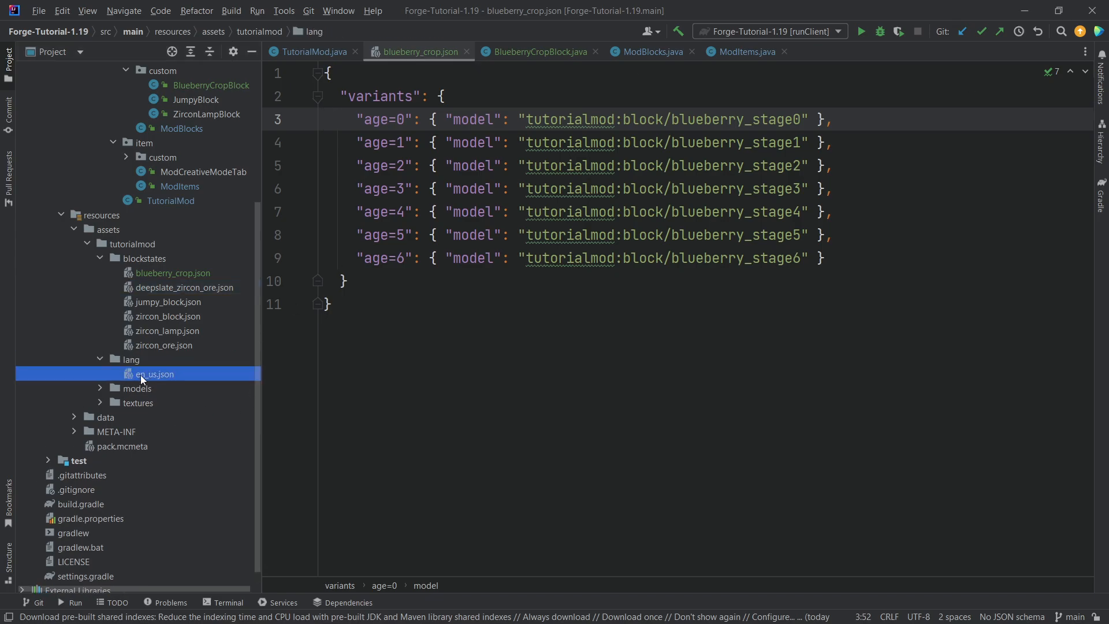
{"action": "double_click", "coordinate": [153, 373]}
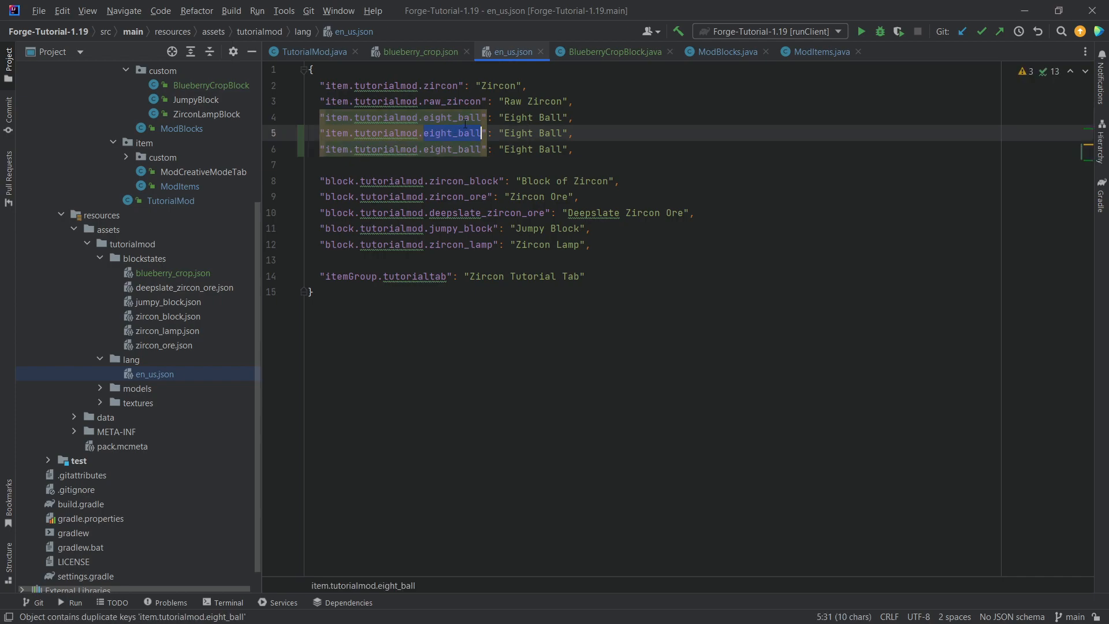
{"action": "type", "text": "blueberry"}
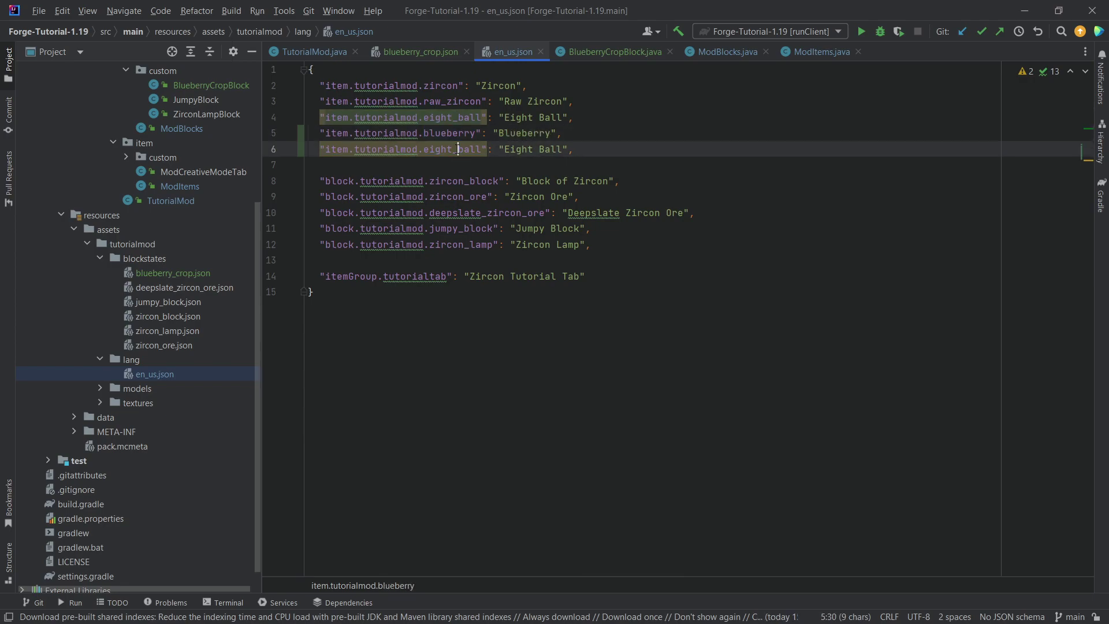
Step: Add entries Blueberry Seeds for blueberry_seeds and Blueberry Crop for block.tutorialmod.blueberry_crop
{"action": "type", "text": "blueberry_seeds"}
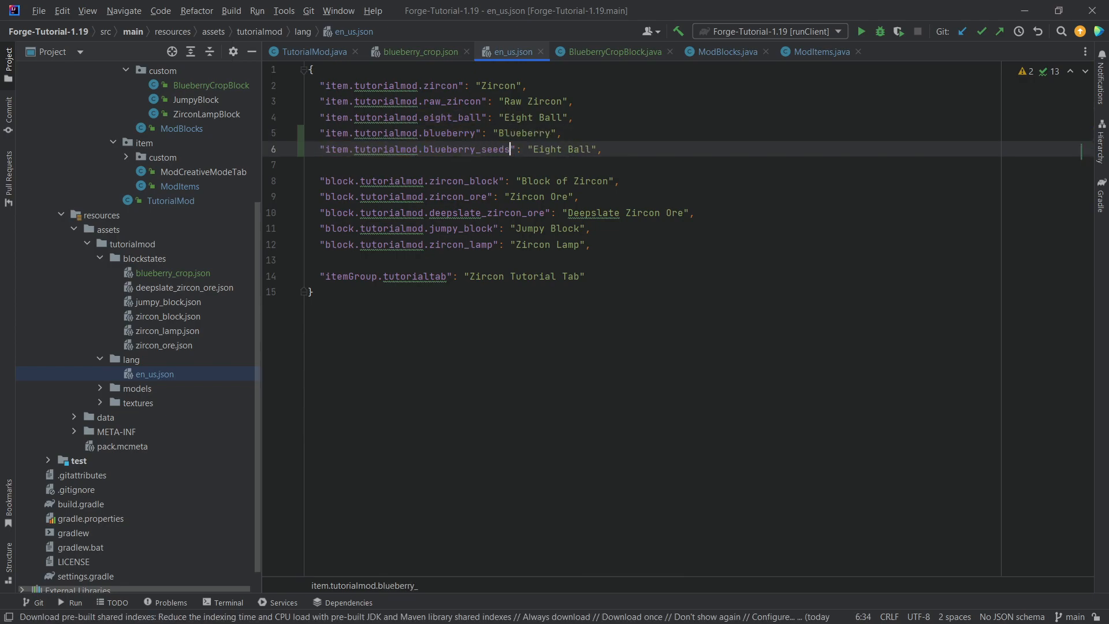
{"action": "type", "text": "Blueberry Seeds"}
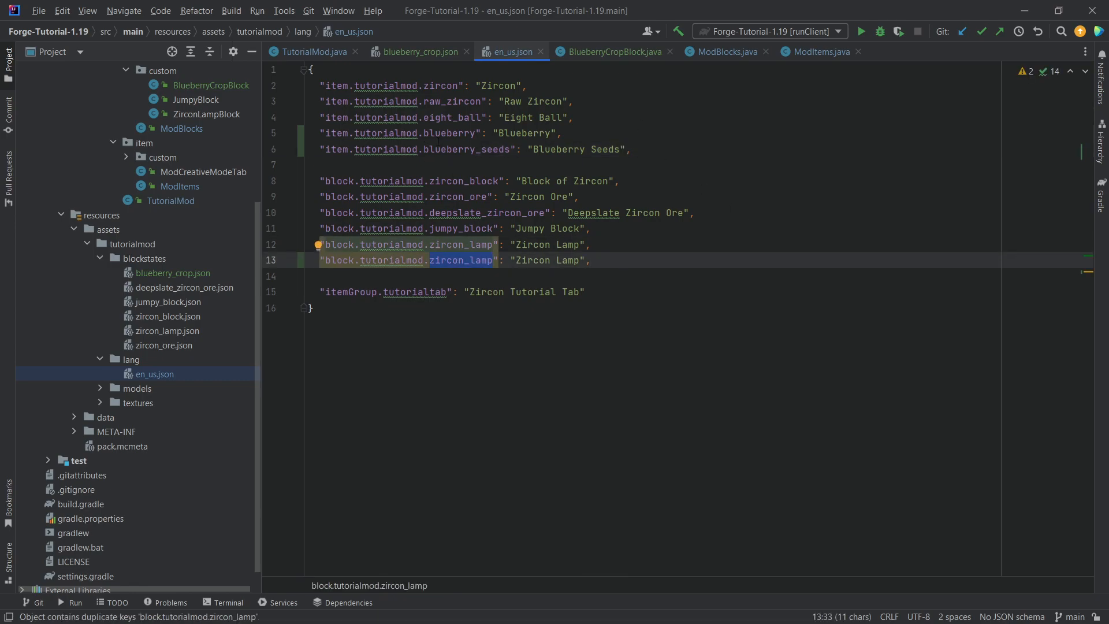
{"action": "type", "text": "blueberry_cr"}
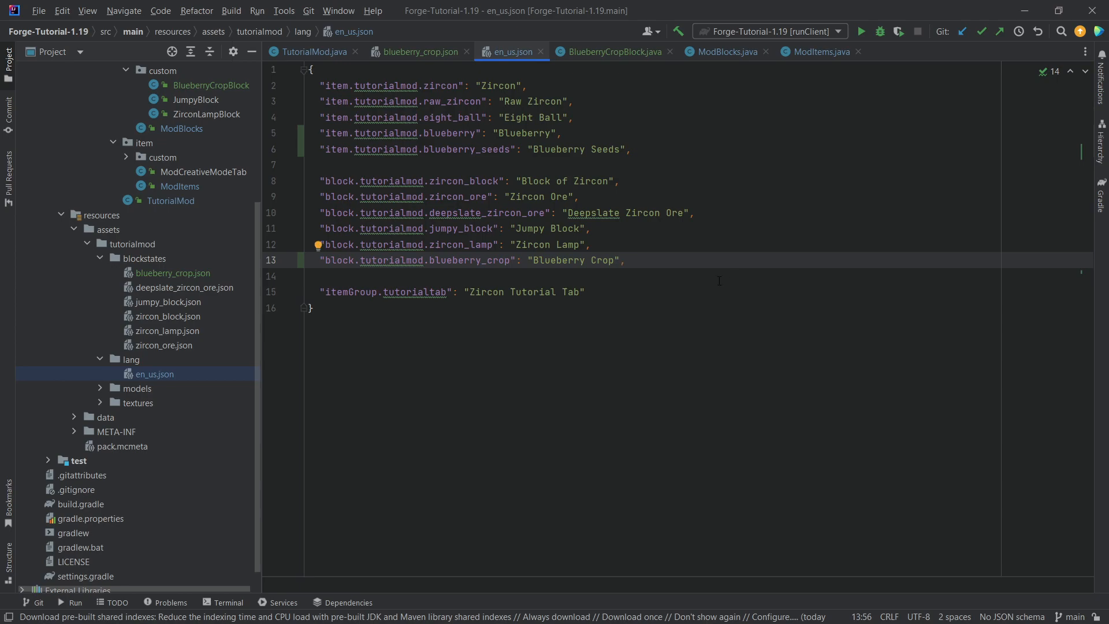
{"action": "left_click", "coordinate": [623, 260]}
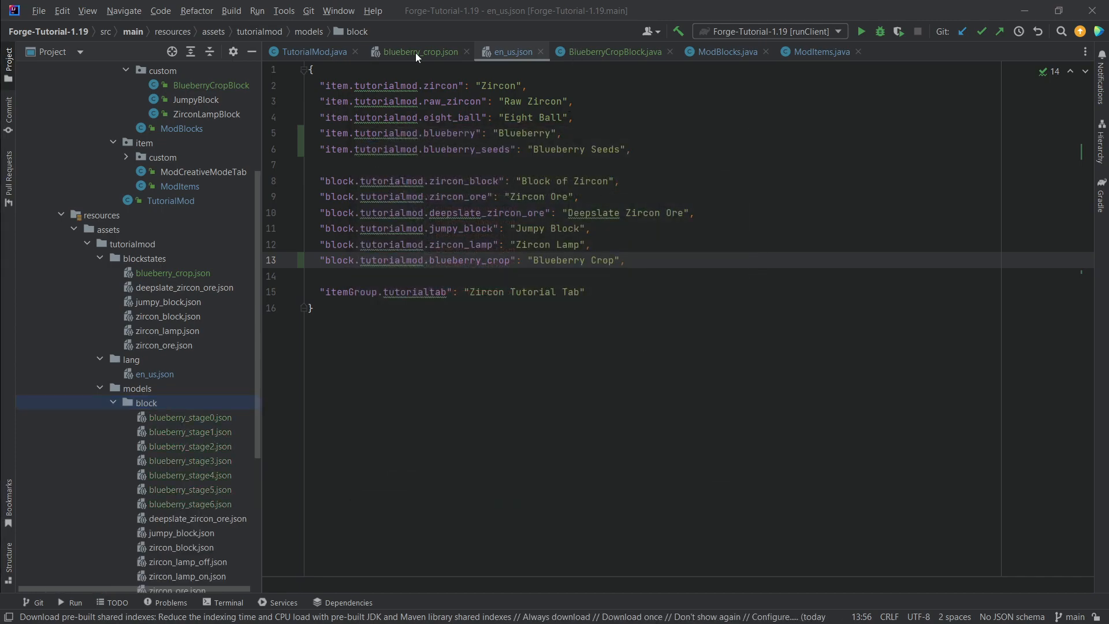
Step: Review the crop block model's parent and texture key, then move to the item models folder
{"action": "left_click", "coordinate": [420, 51]}
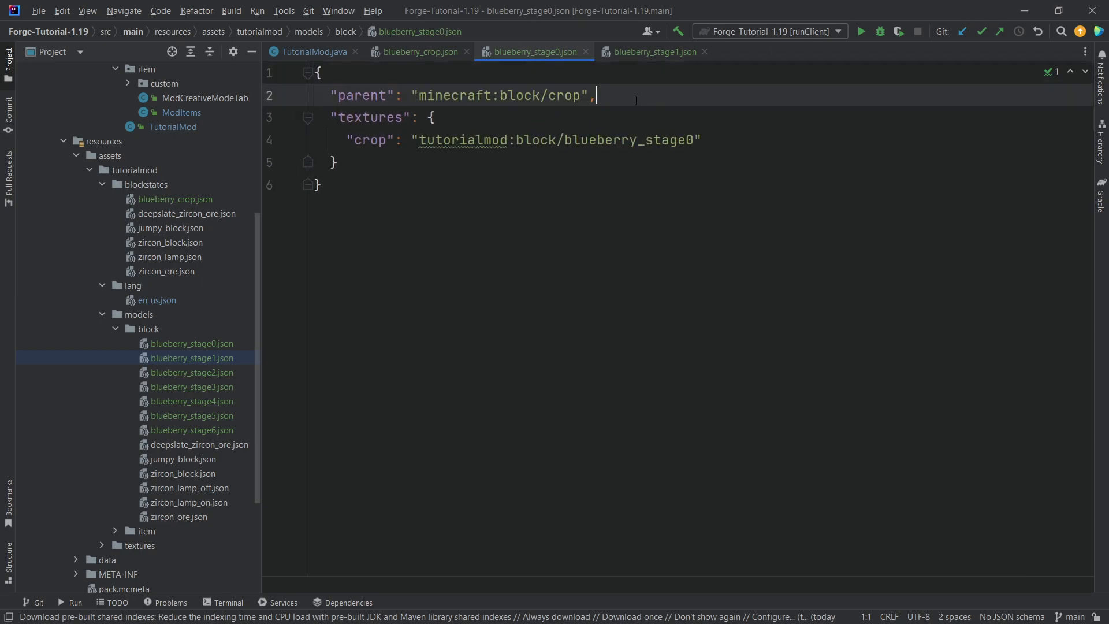
{"action": "left_click", "coordinate": [555, 96]}
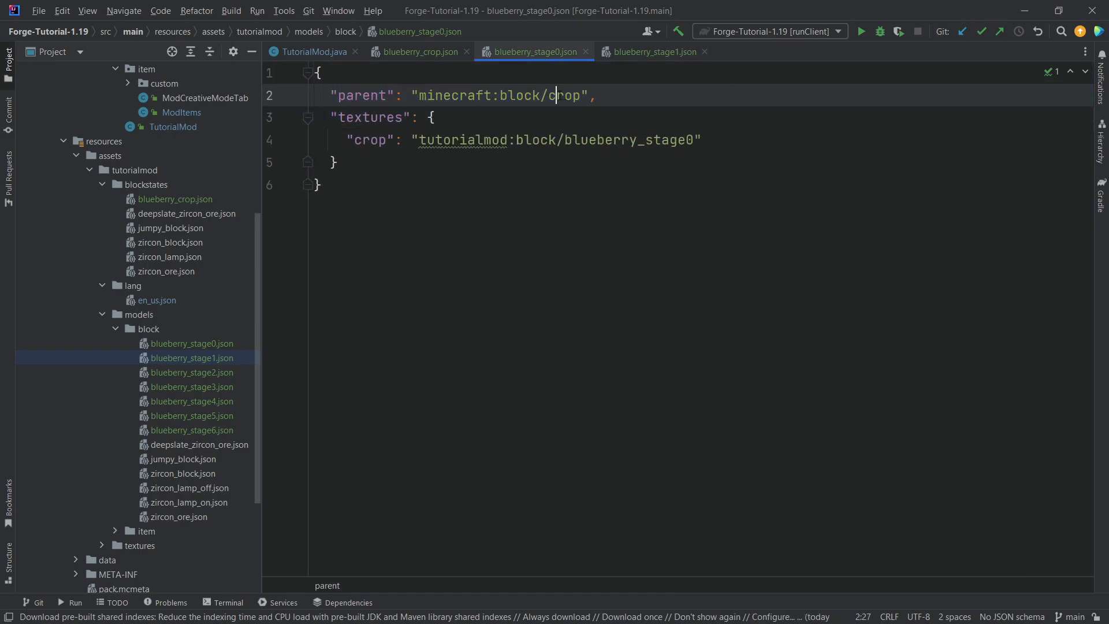
{"action": "double_click", "coordinate": [370, 140]}
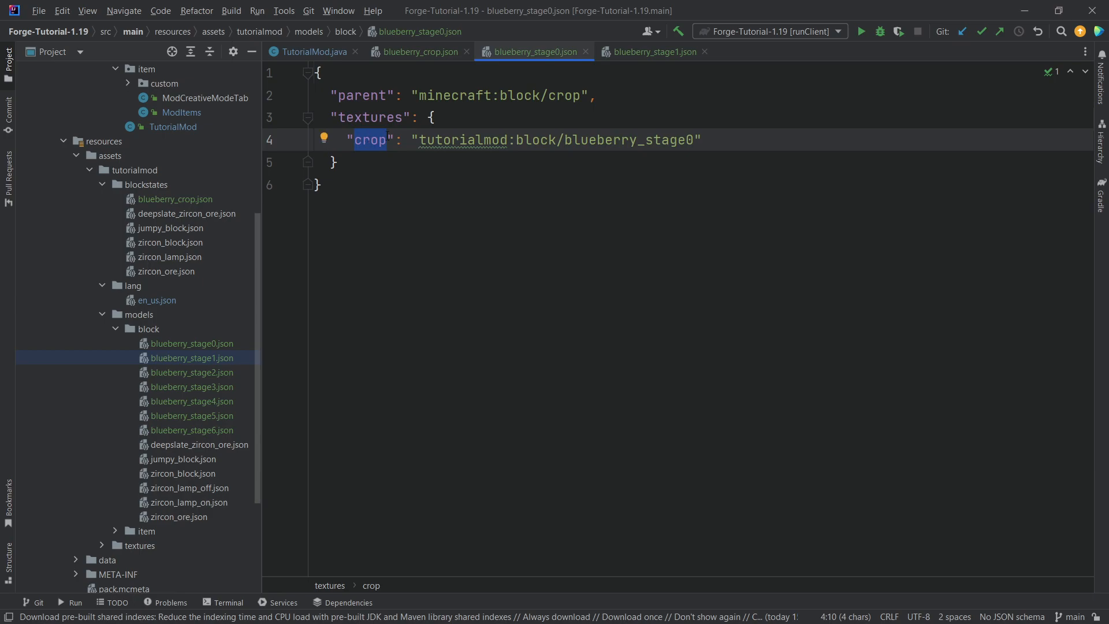
{"action": "left_click", "coordinate": [149, 328]}
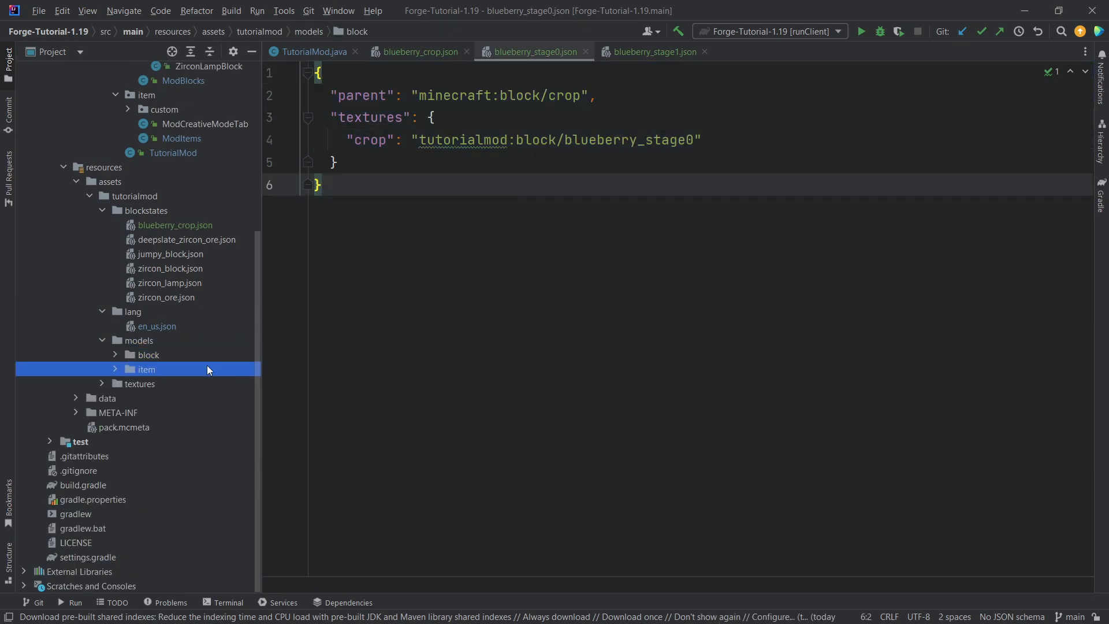
{"action": "left_click", "coordinate": [147, 369]}
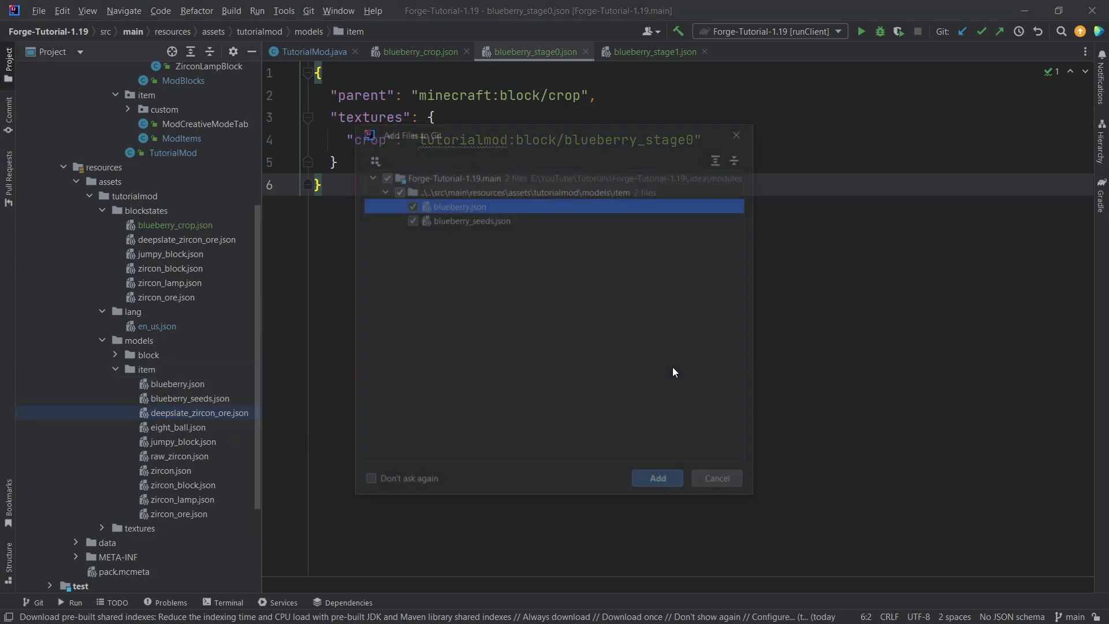
Step: Add blueberry.json and blueberry_seeds.json item models (item/generated) to Git and review them
{"action": "left_click", "coordinate": [657, 477]}
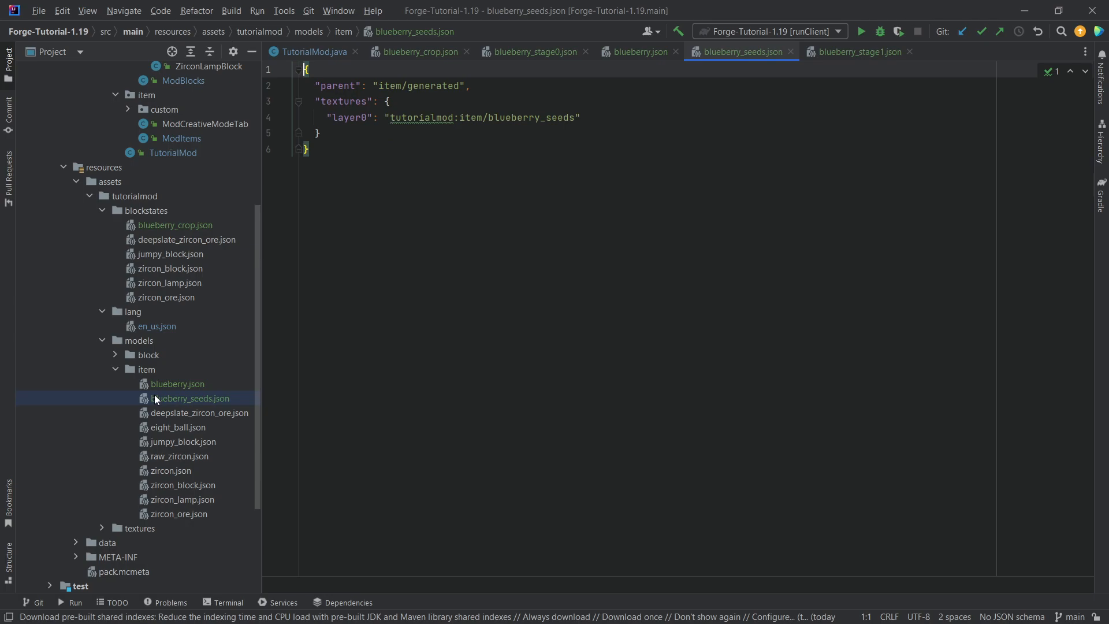
{"action": "left_click", "coordinate": [636, 52]}
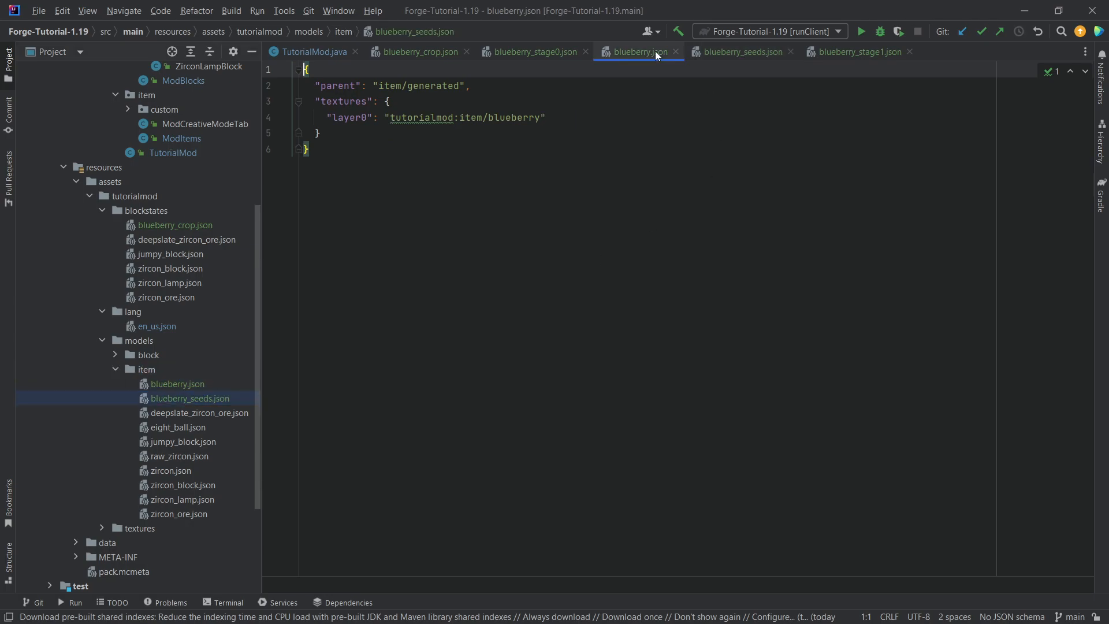
{"action": "left_click", "coordinate": [419, 51]}
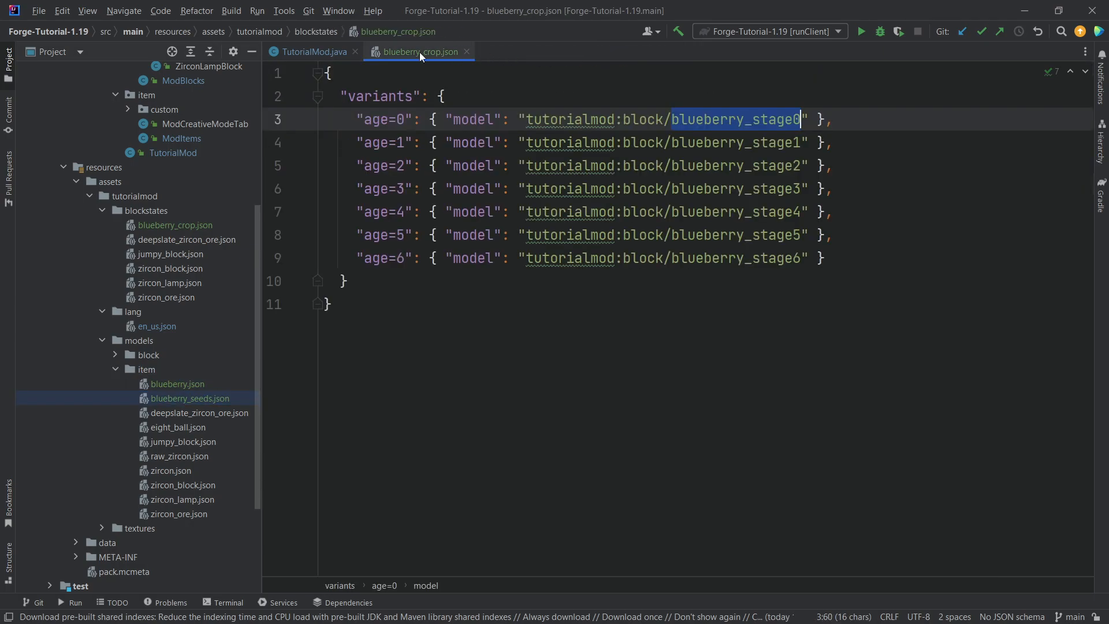
Step: Add the blueberry_stage0–6 PNG textures to textures/block and register them with Git
{"action": "left_click", "coordinate": [308, 51]}
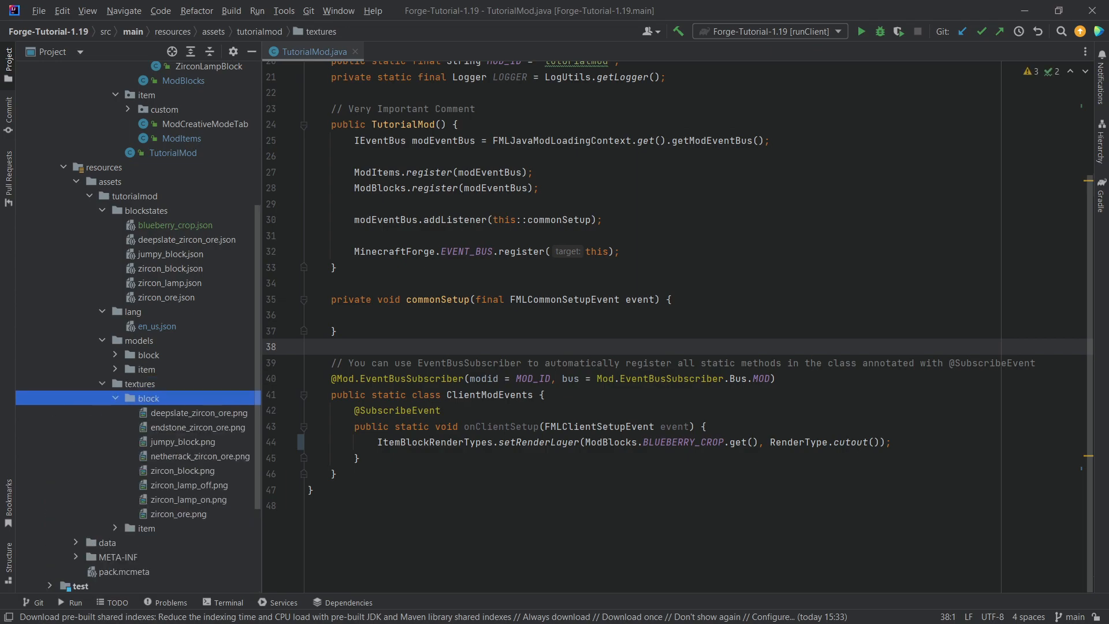
{"action": "left_click", "coordinate": [147, 397]}
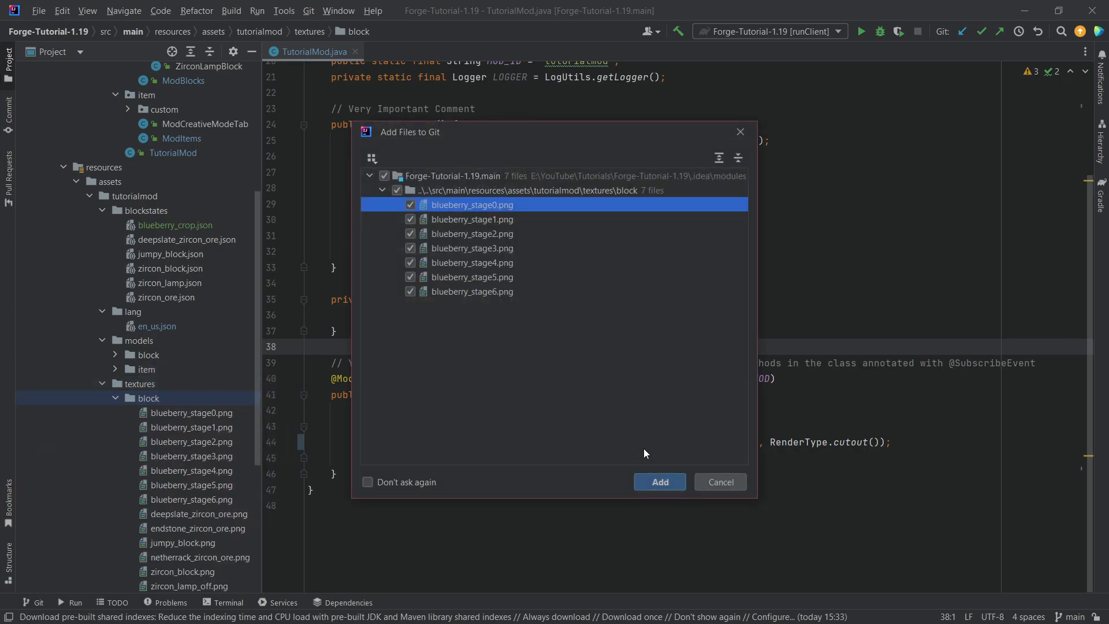
{"action": "left_click", "coordinate": [658, 481]}
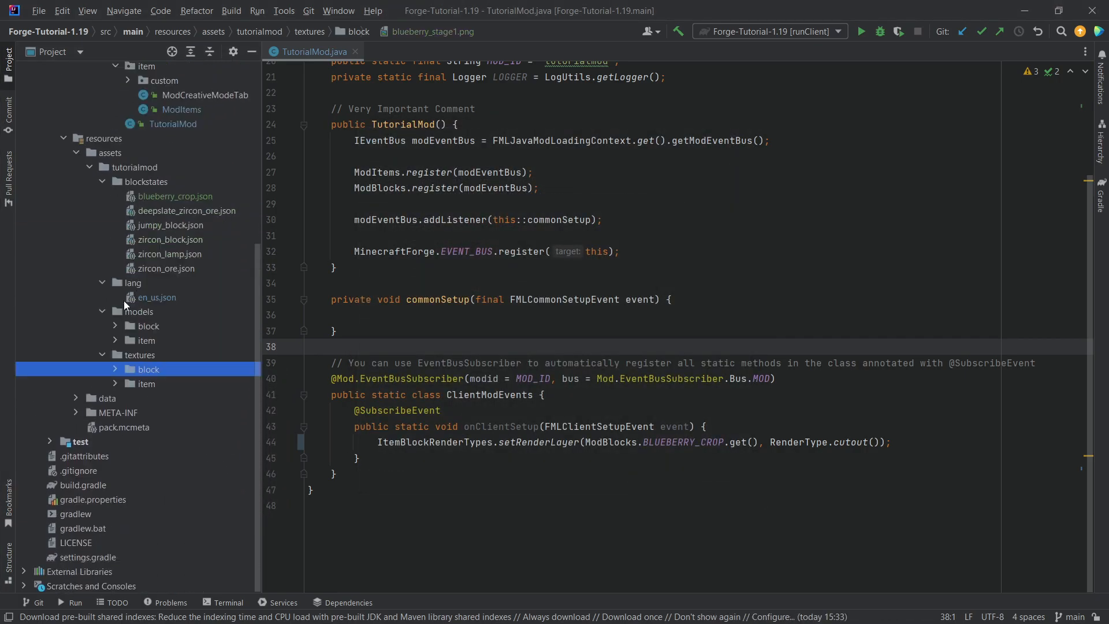
Step: Place blueberry.png and blueberry_seeds.png into textures/item
{"action": "left_click", "coordinate": [147, 384]}
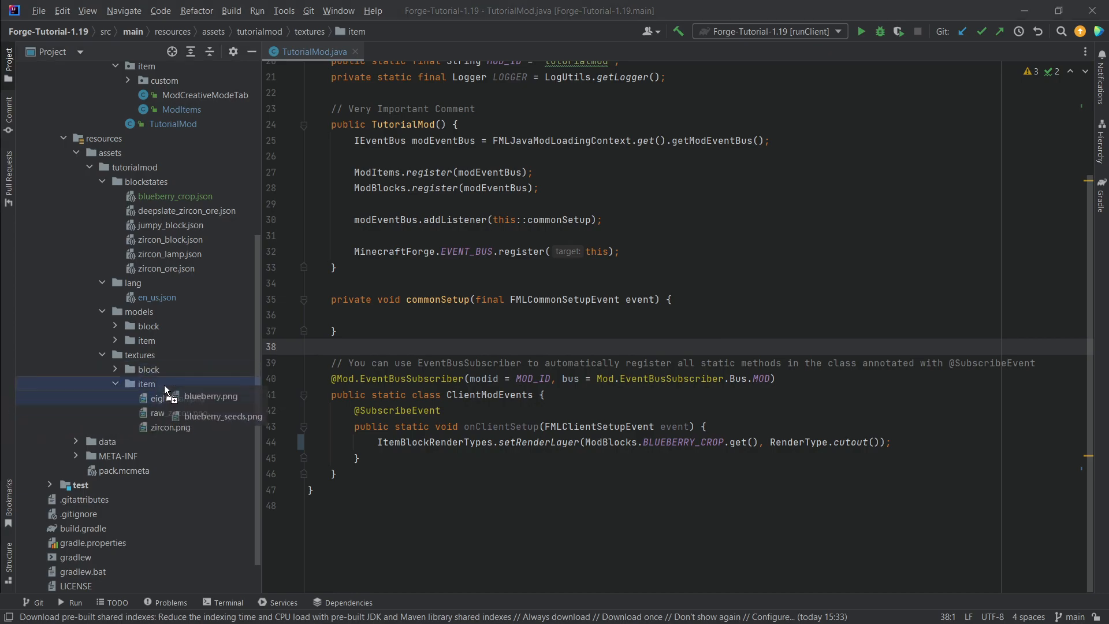
{"action": "left_click", "coordinate": [146, 384]}
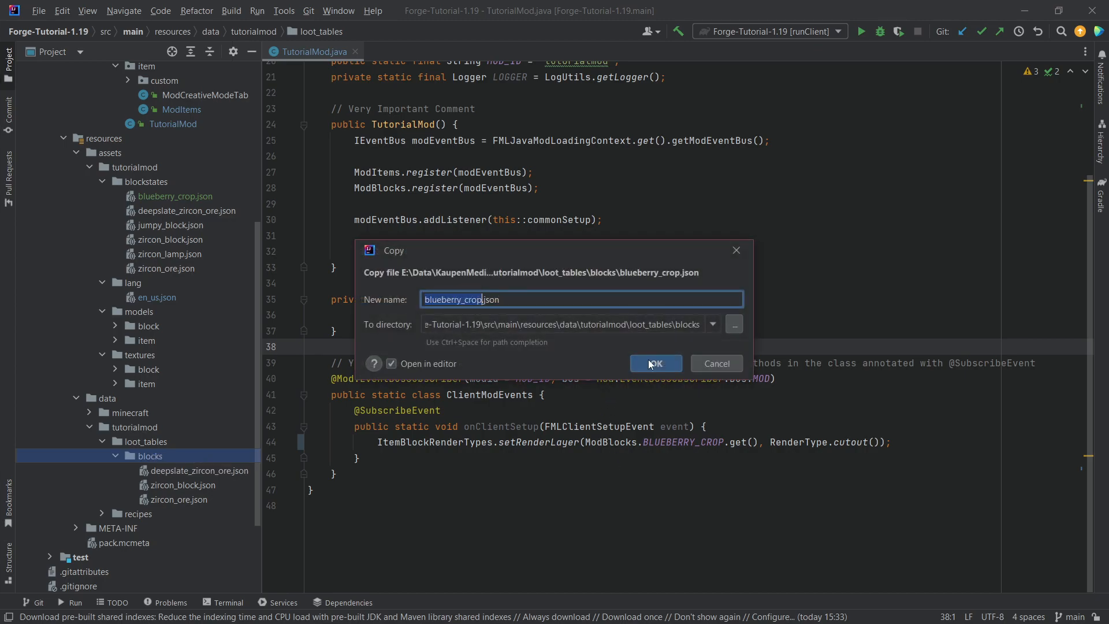
Step: Copy blueberry_crop.json into loot_tables/blocks and add it to Git
{"action": "left_click", "coordinate": [654, 362]}
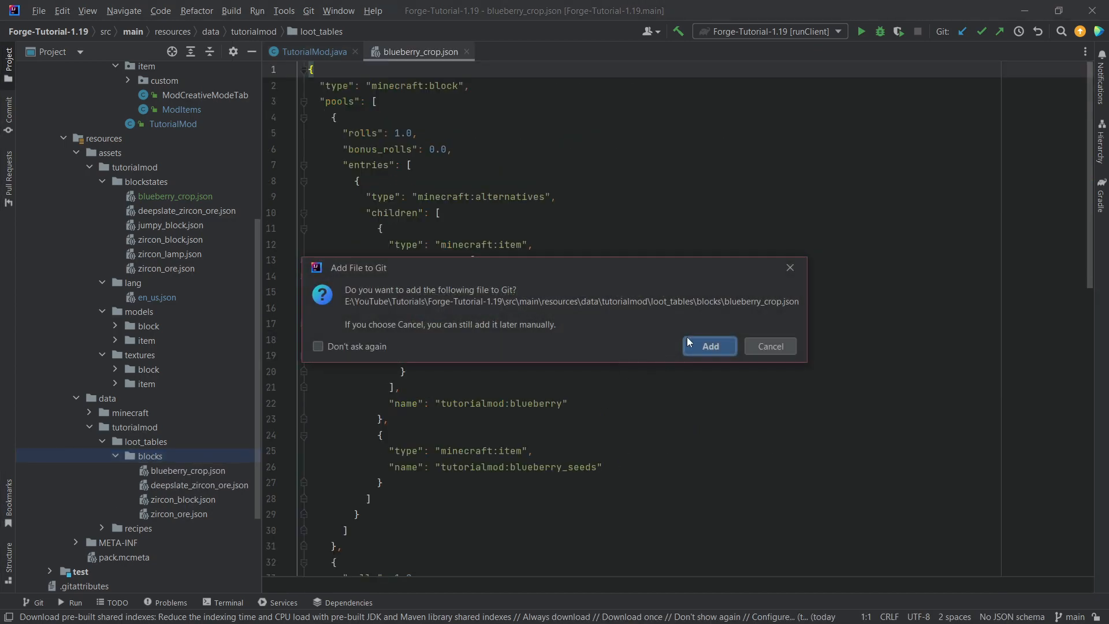
{"action": "left_click", "coordinate": [708, 345]}
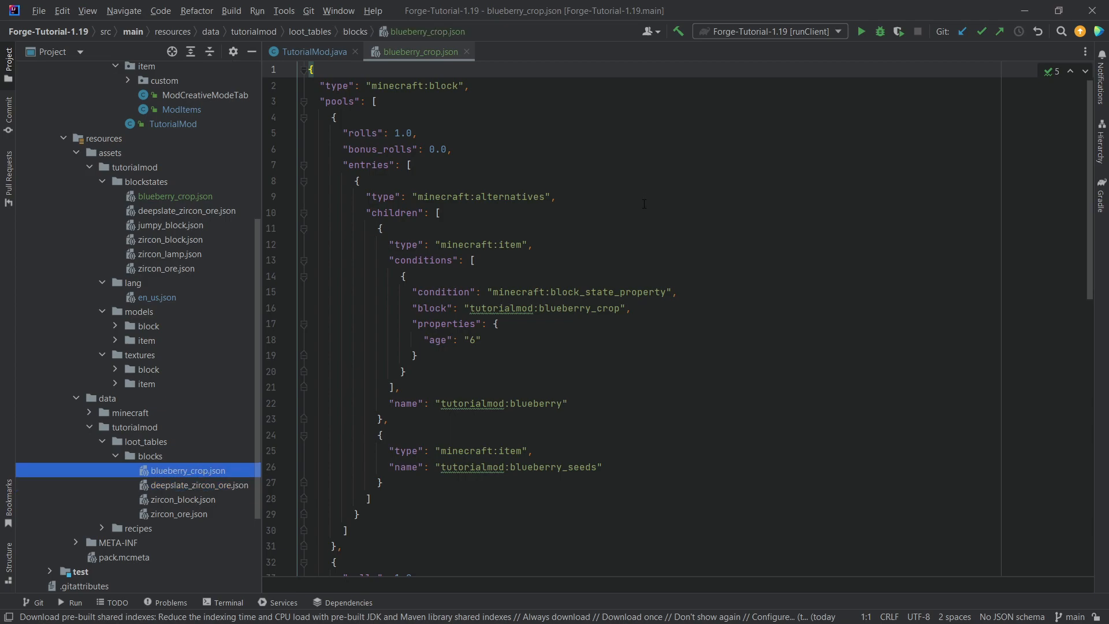
{"action": "left_click", "coordinate": [480, 197]}
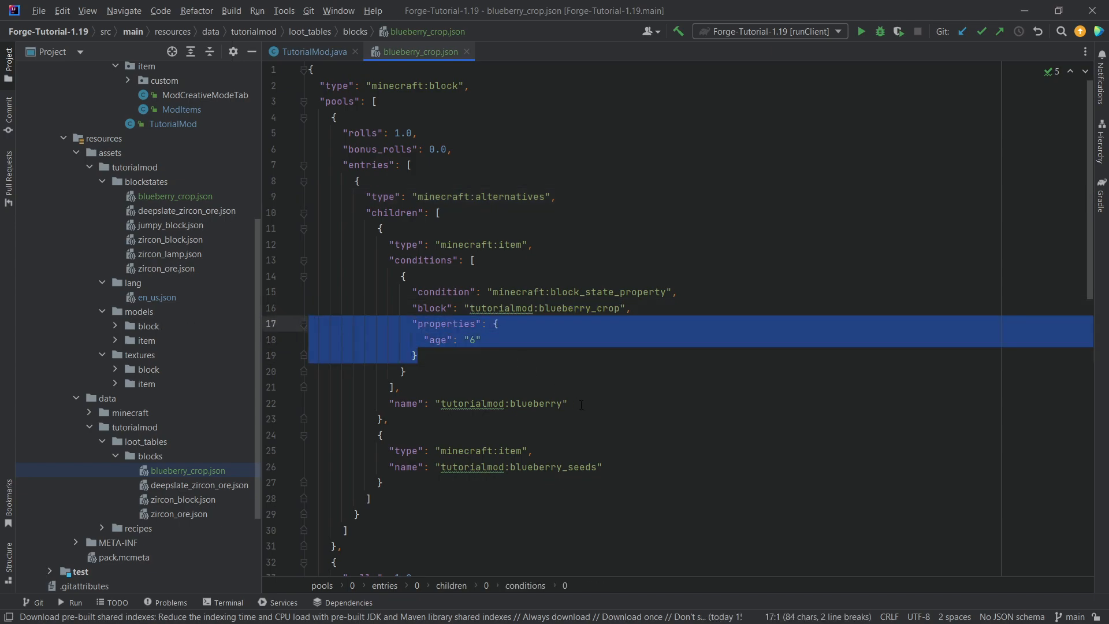
Step: Review the age 6 harvest condition, the blueberry drop and the fortune-boosted blueberry_seeds bonus drop
{"action": "left_click", "coordinate": [480, 340]}
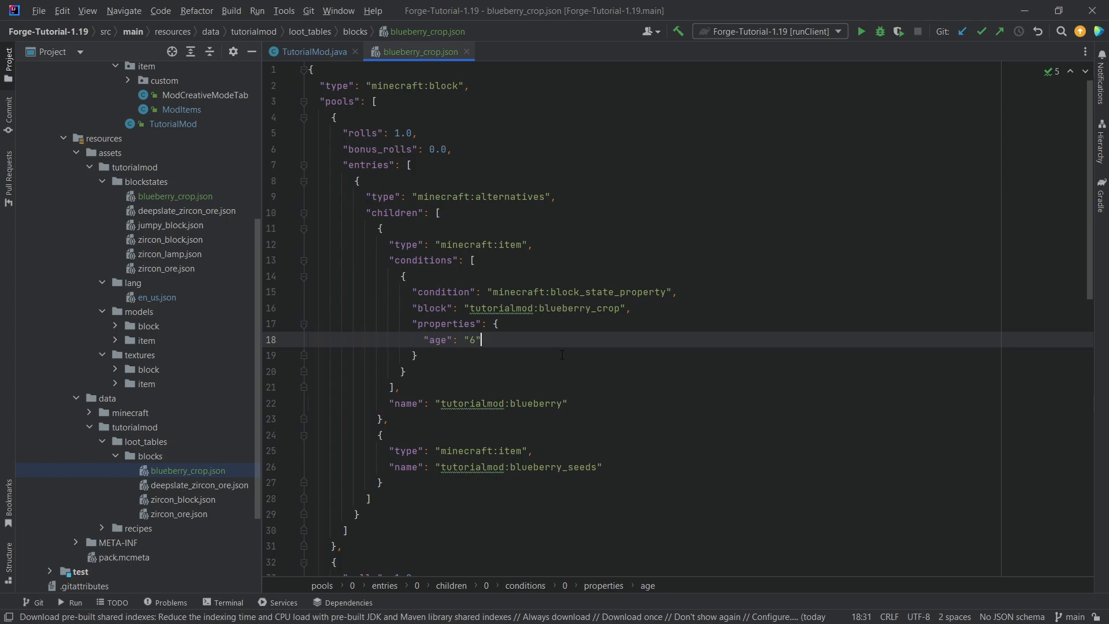
{"action": "left_click", "coordinate": [540, 404]}
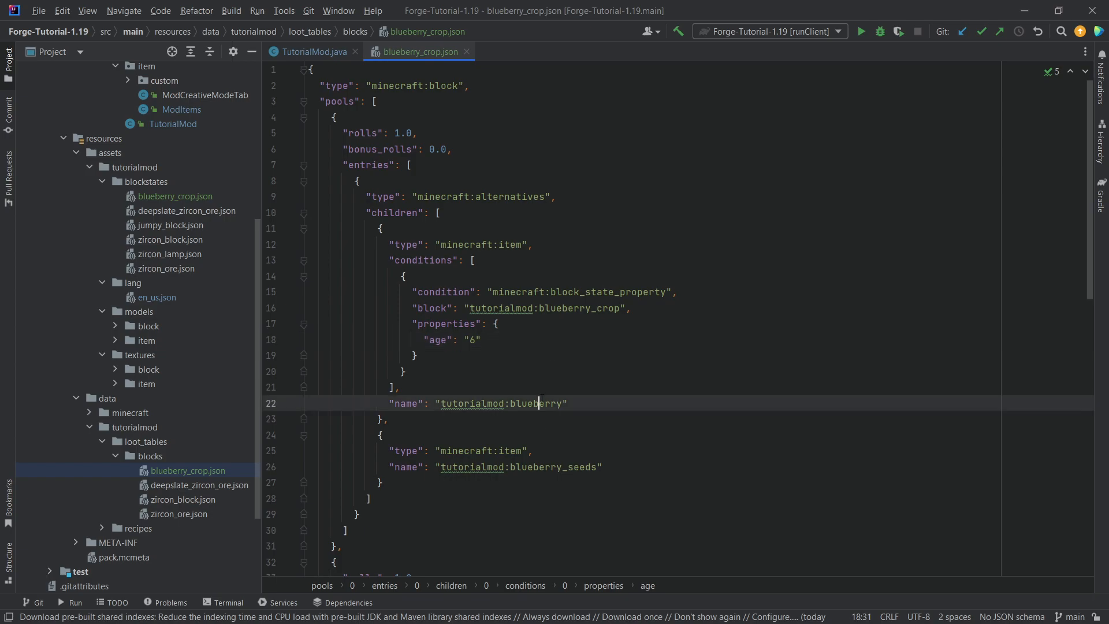
{"action": "left_click", "coordinate": [418, 355]}
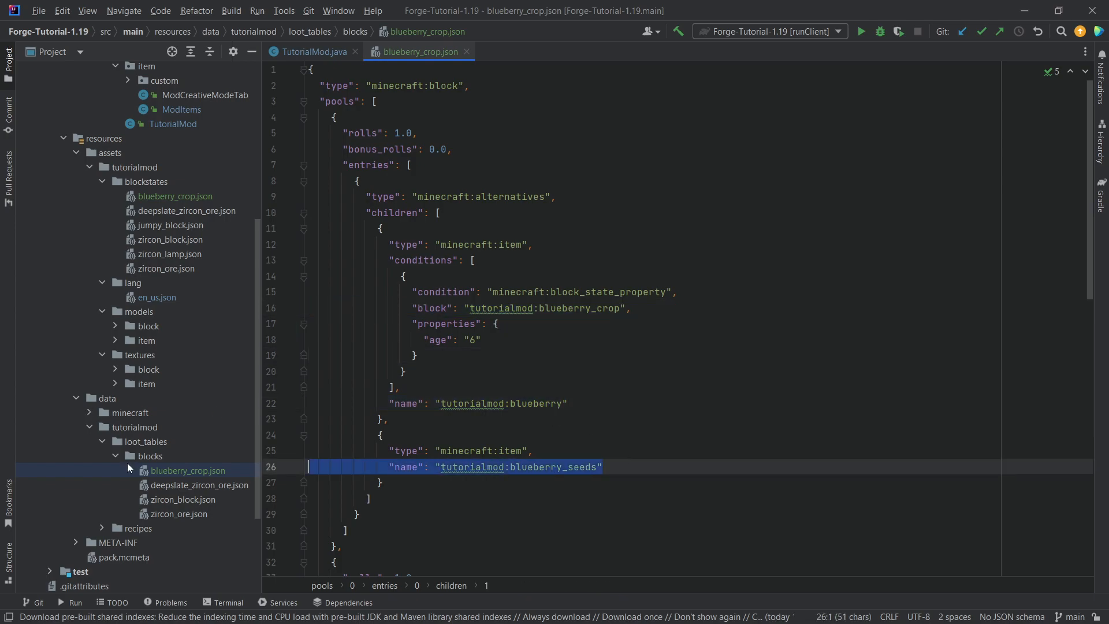
{"action": "scroll", "scroll_direction": "down", "scroll_amount": 3}
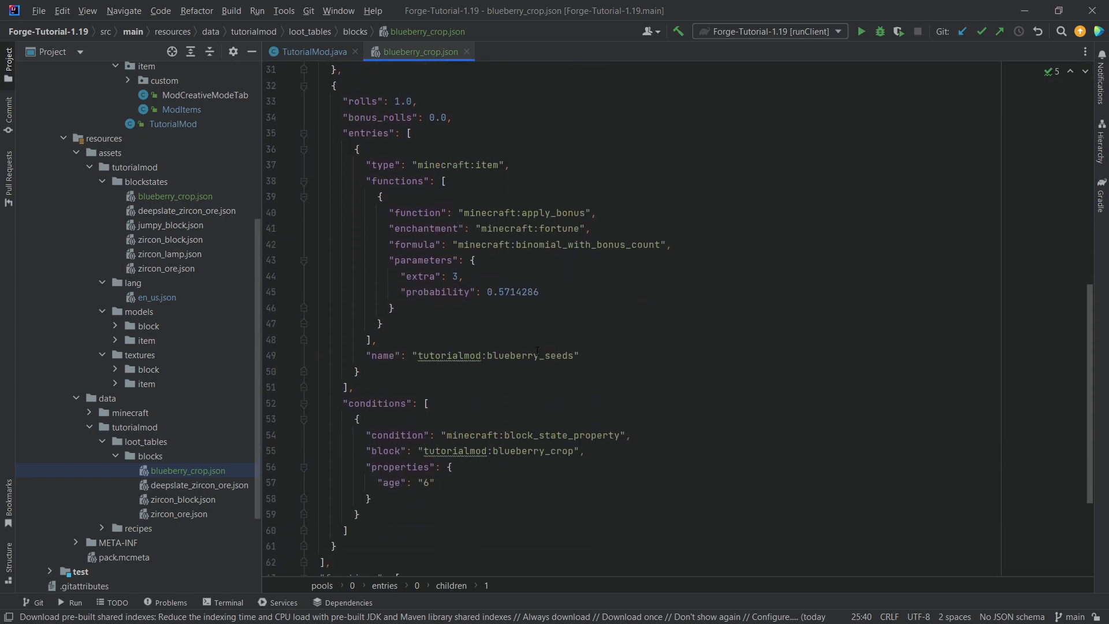
{"action": "left_click", "coordinate": [379, 339]}
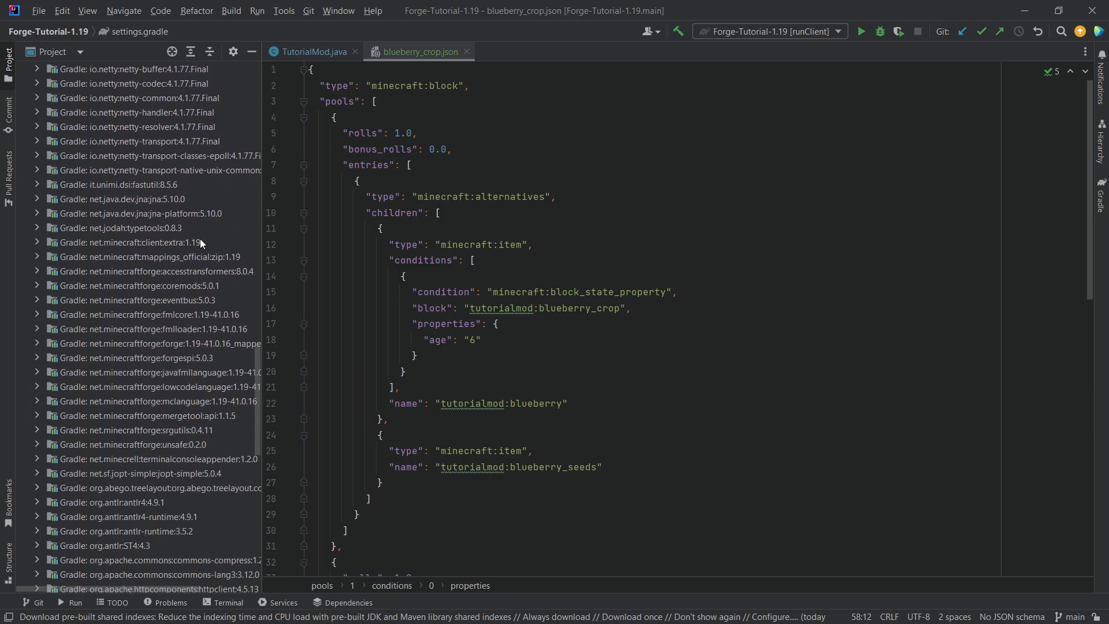
Step: Compare with vanilla wheat.json's age 7 harvest condition in the client-extra library
{"action": "left_click", "coordinate": [37, 241]}
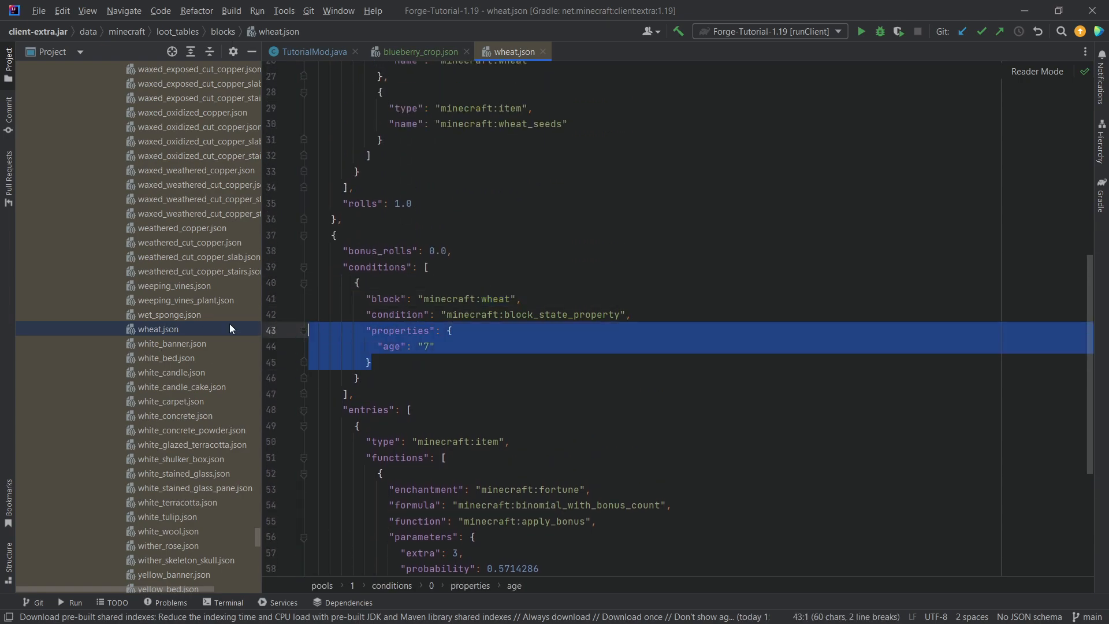
{"action": "left_click", "coordinate": [417, 52]}
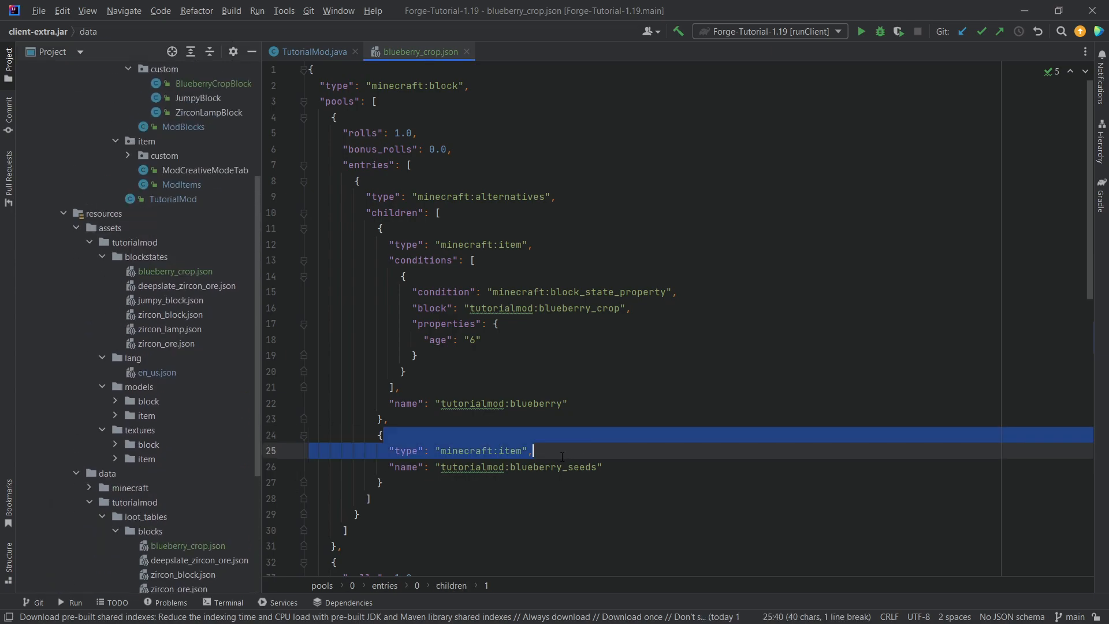
{"action": "left_click", "coordinate": [629, 307]}
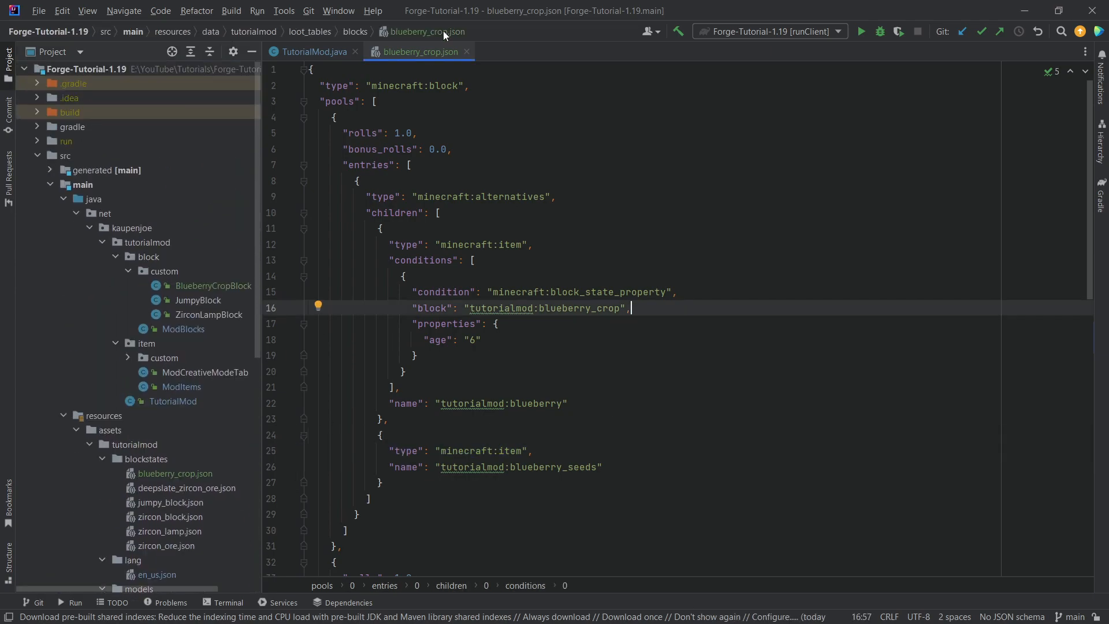
Step: Close blueberry_crop.json and launch runClient to test the crop in Minecraft
{"action": "left_click", "coordinate": [312, 51]}
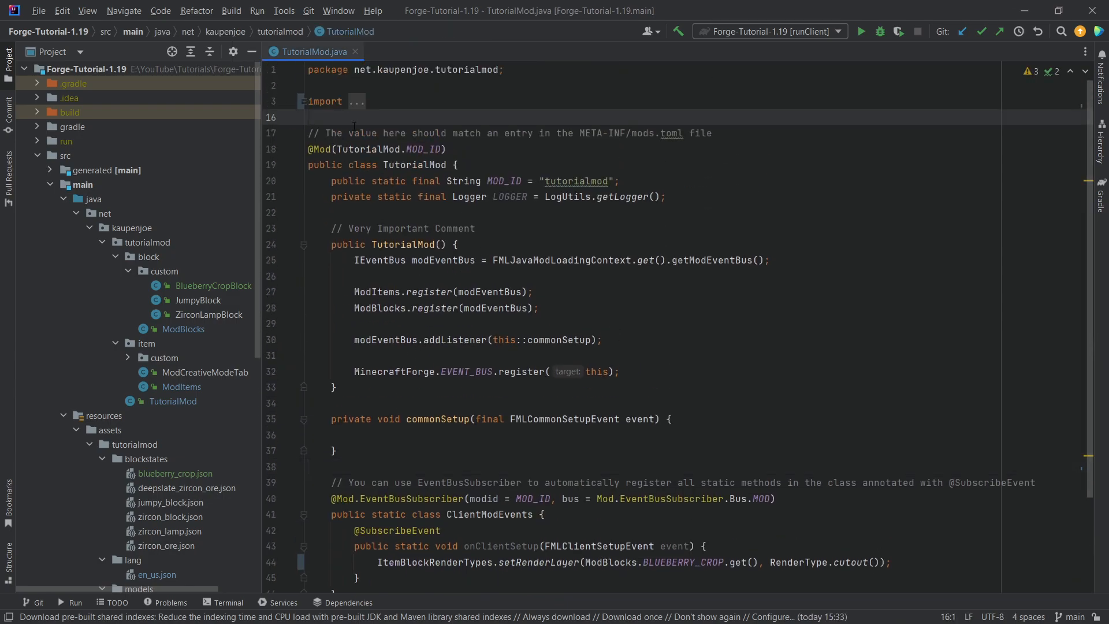
{"action": "left_click", "coordinate": [311, 118]}
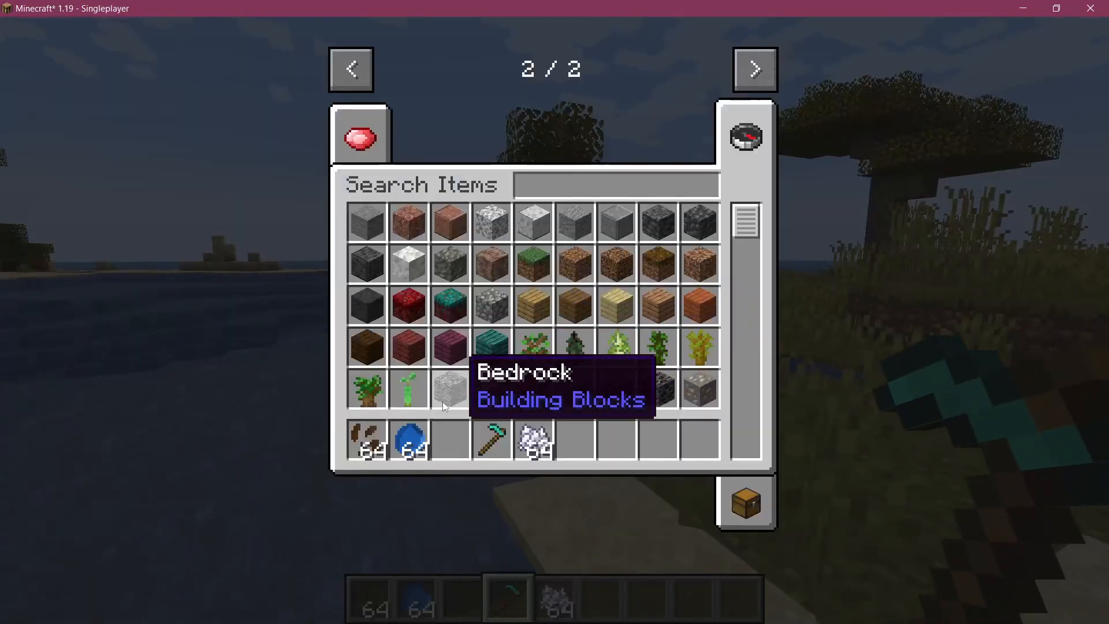
Step: Take Blueberry Seeds to the hotbar, switch to Survival via /gamemode and return to the game
{"action": "key", "text": "Escape"}
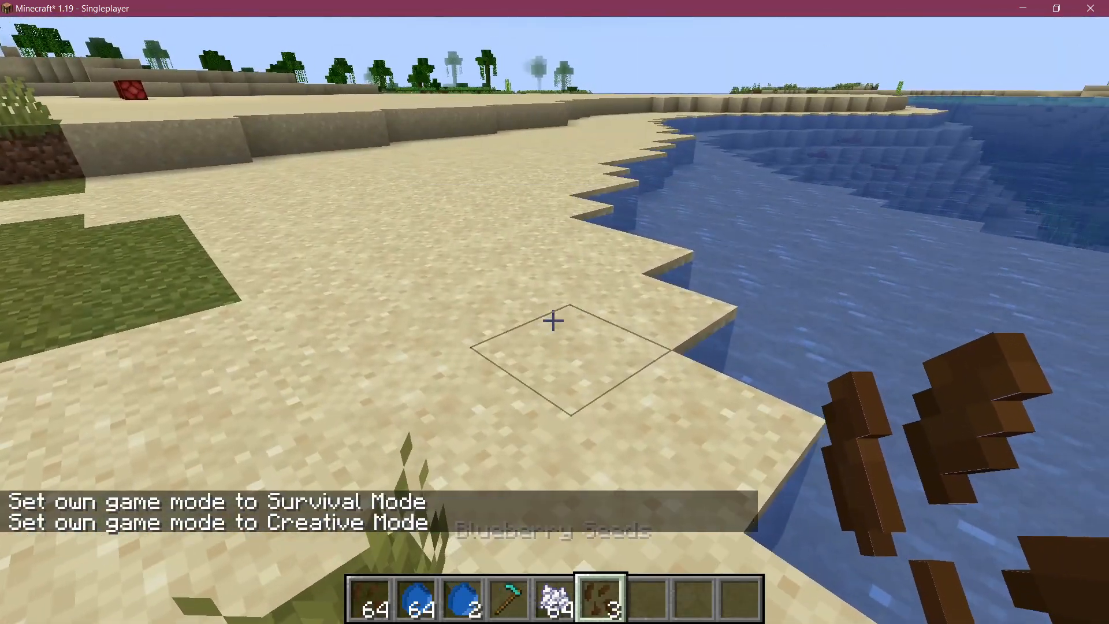
{"action": "key", "text": "Escape"}
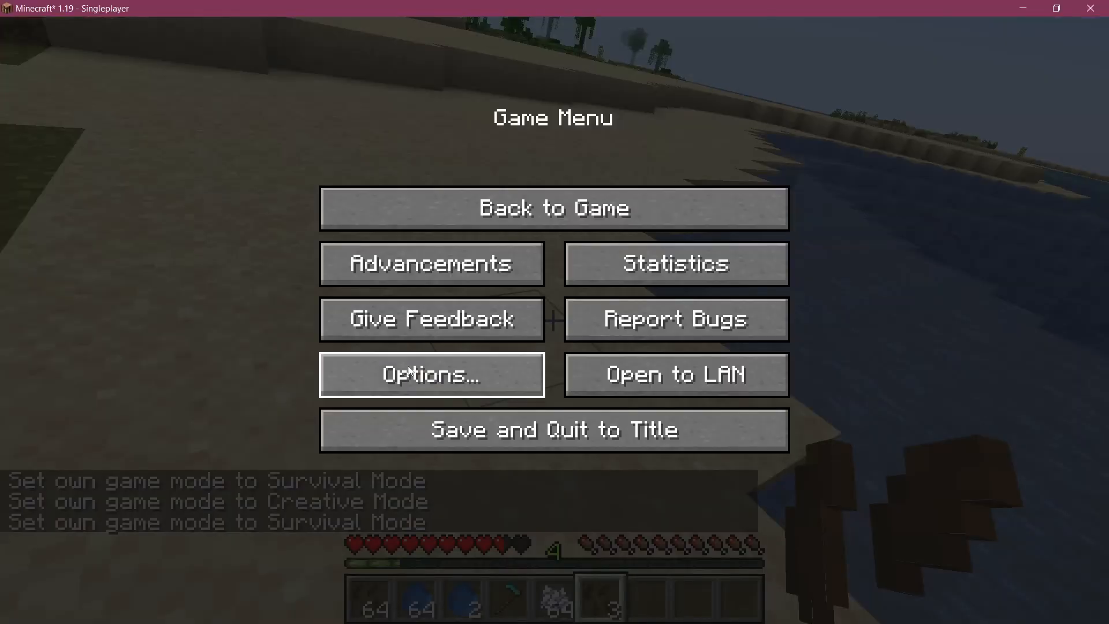
{"action": "left_click", "coordinate": [553, 208]}
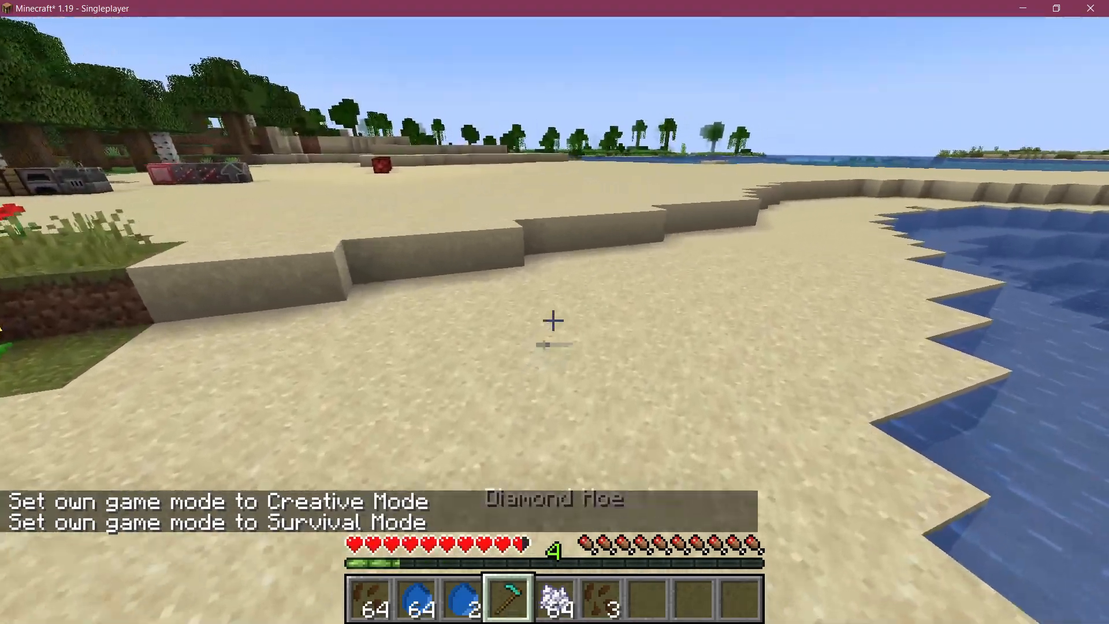